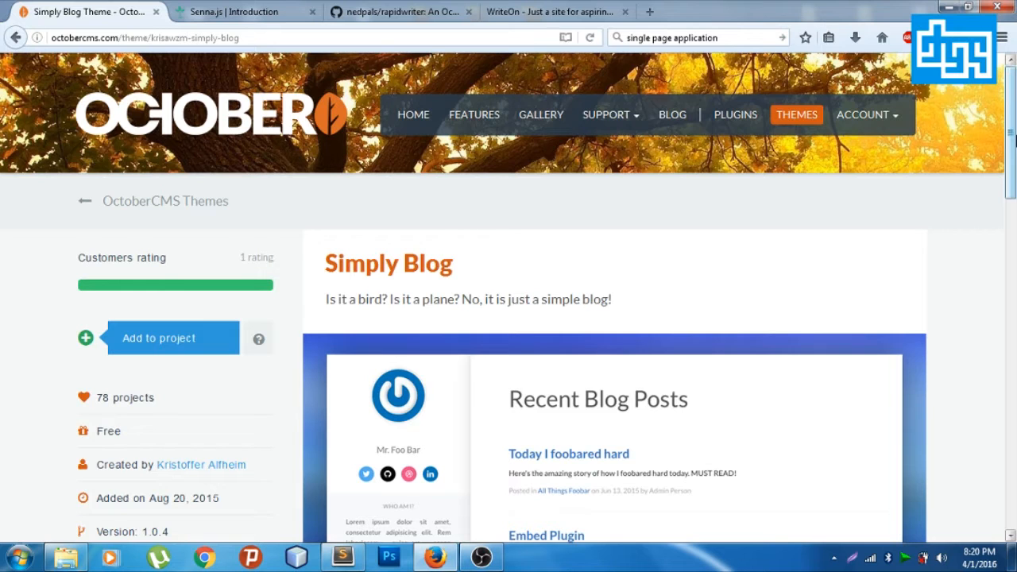
Scroll through the rapidwriter repository page, then switch to the GitHub theme tab.
scroll("down", 3)
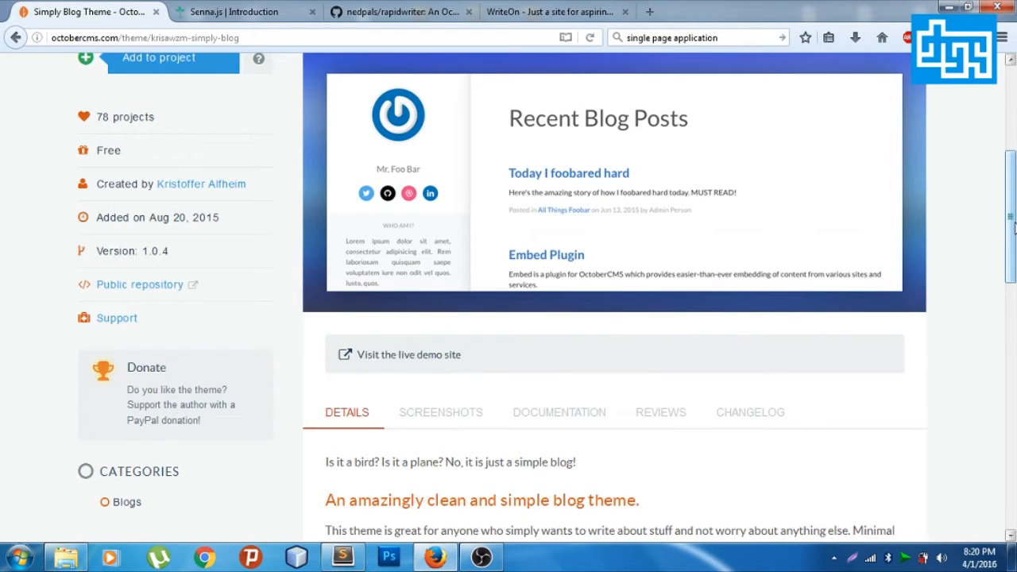
scroll("down", 3)
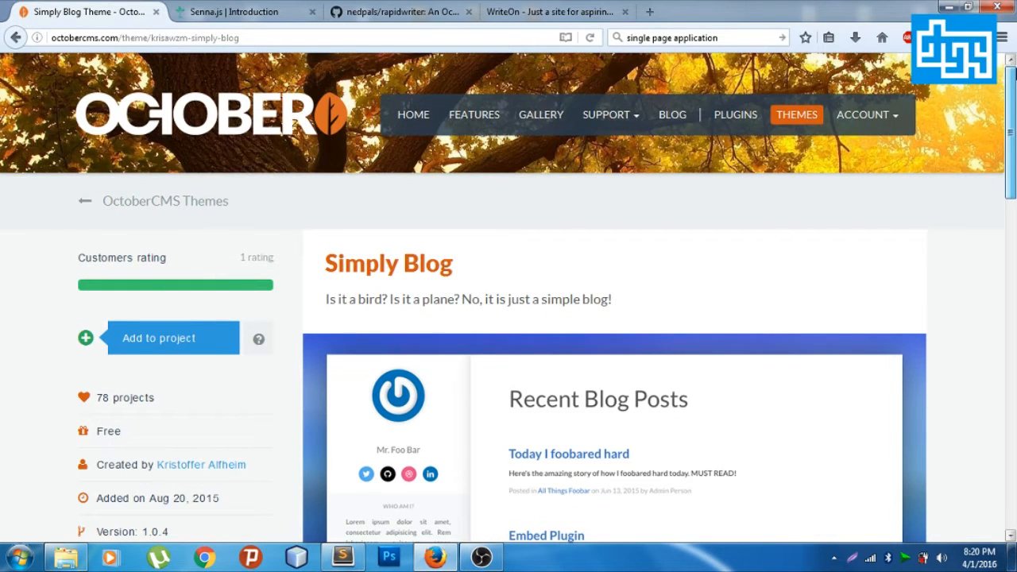
scroll("down", 3)
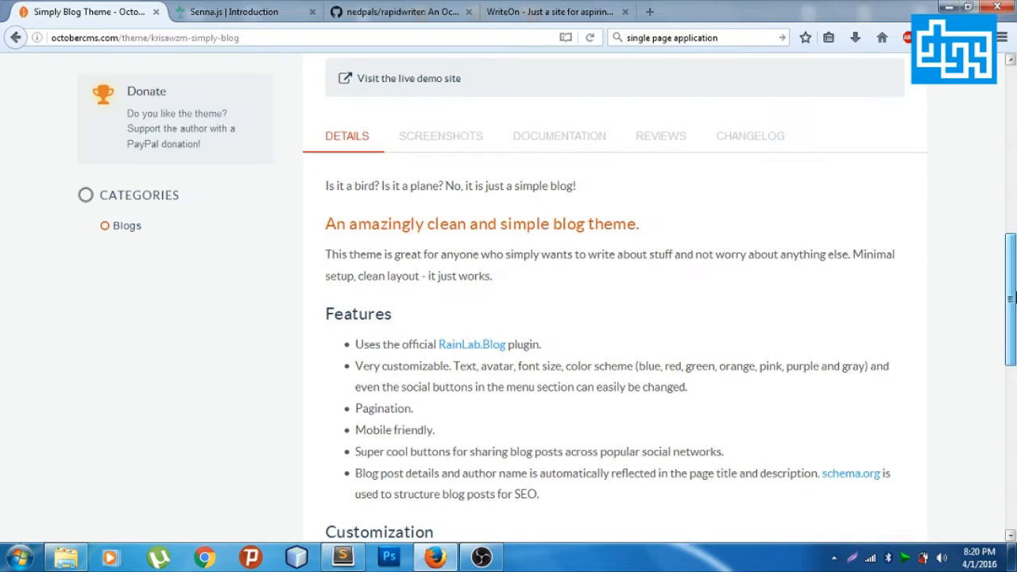
scroll("up", 3)
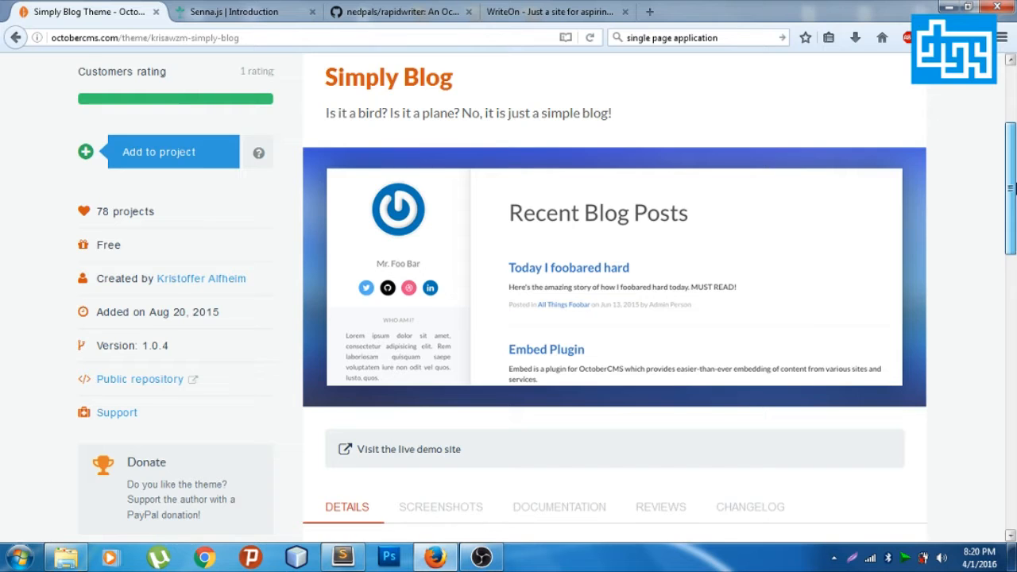
scroll("down", 3)
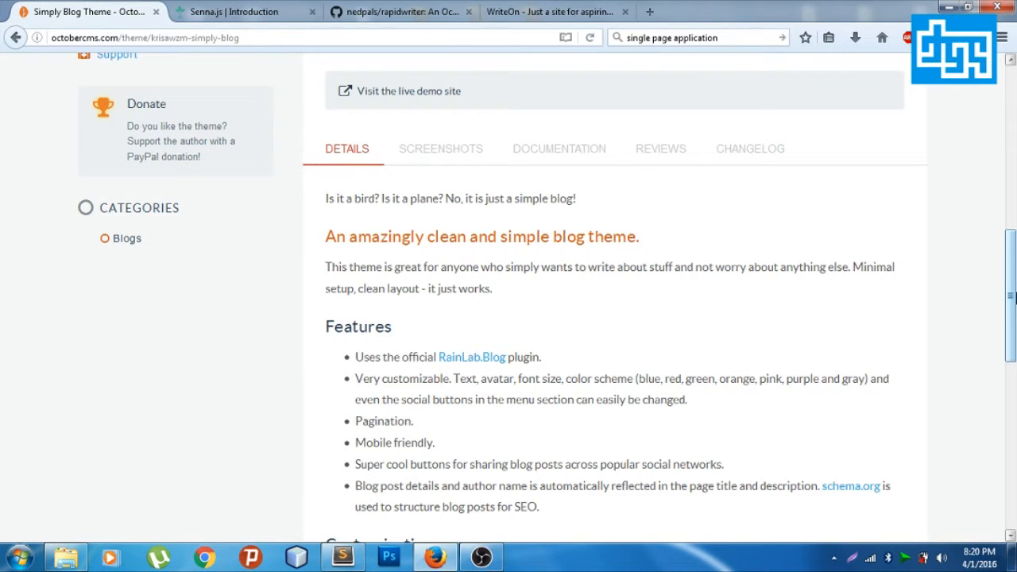
scroll("up", 3)
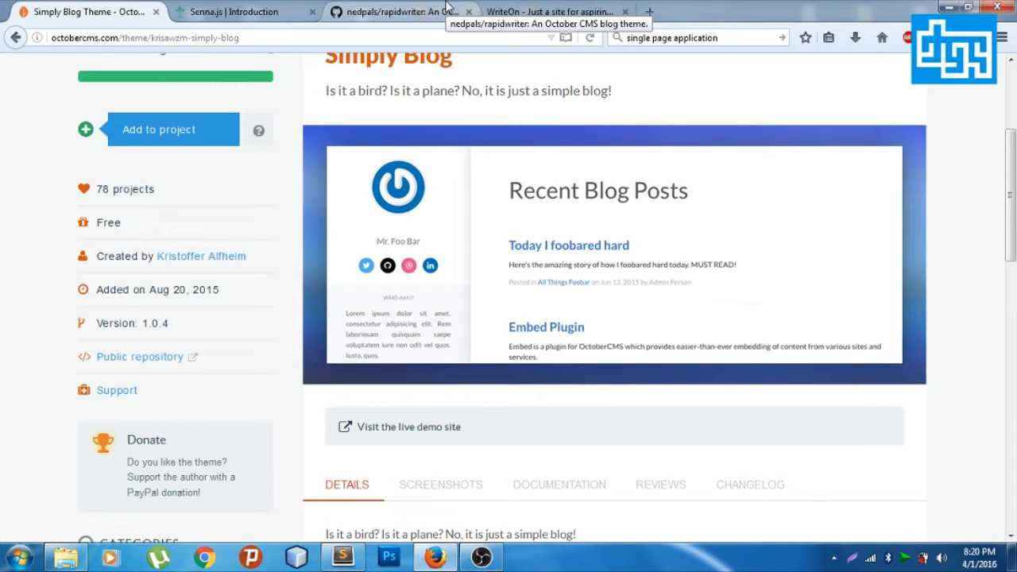
left_click(560, 11)
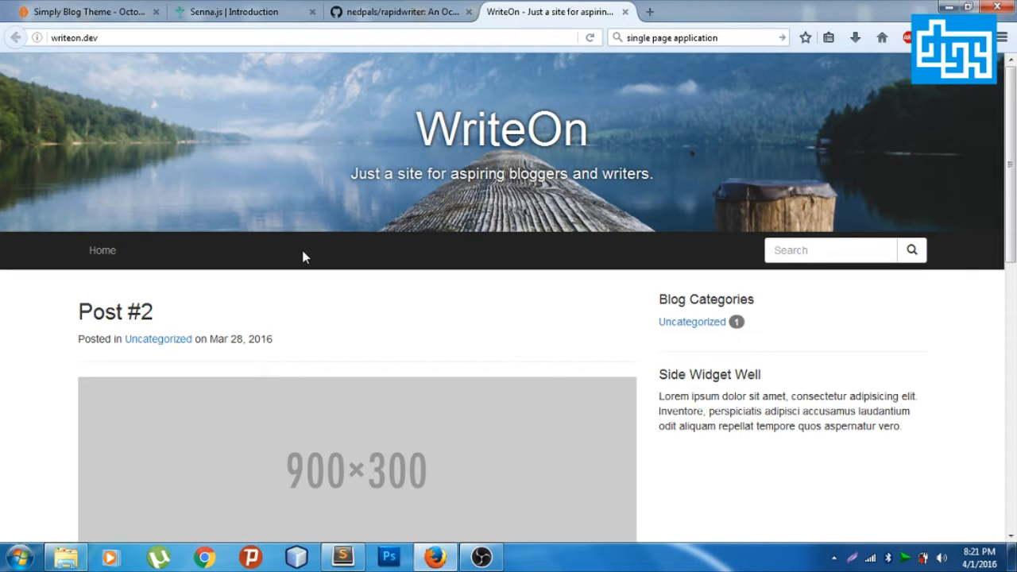
mouse_move(406, 12)
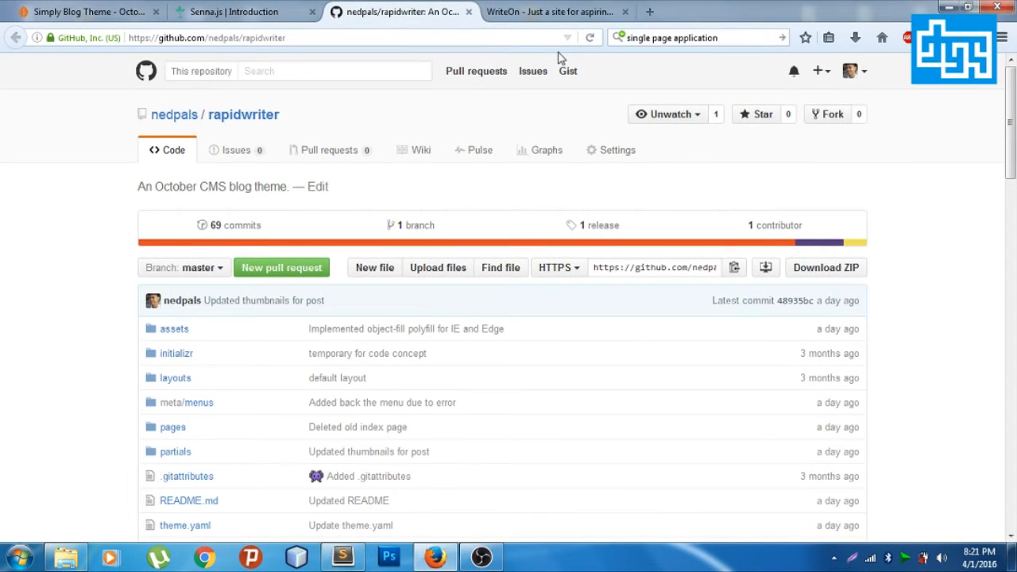
Read the README Features list, select the word 'application', and return to the WriteOn site.
scroll("down", 3)
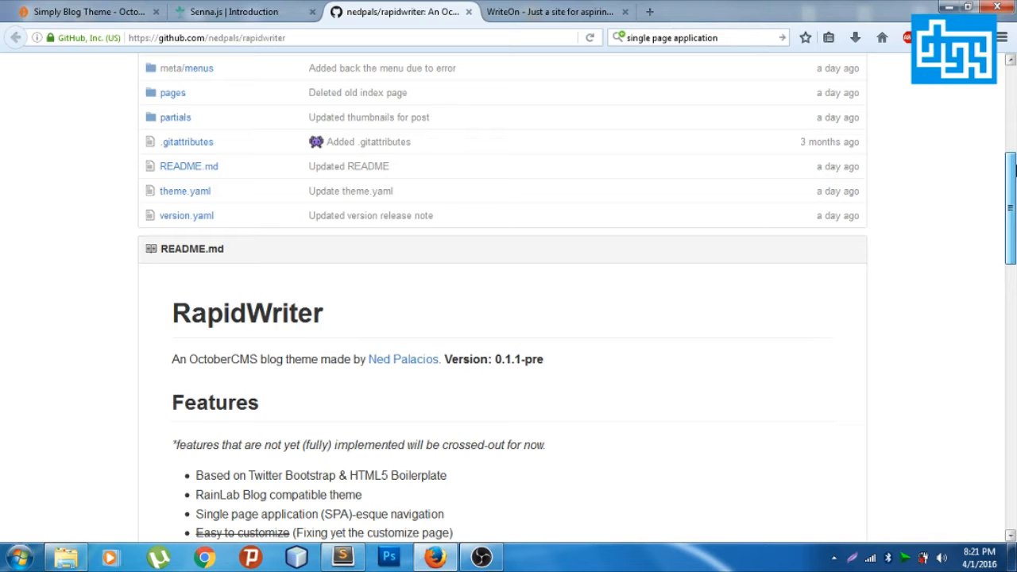
scroll("up", 3)
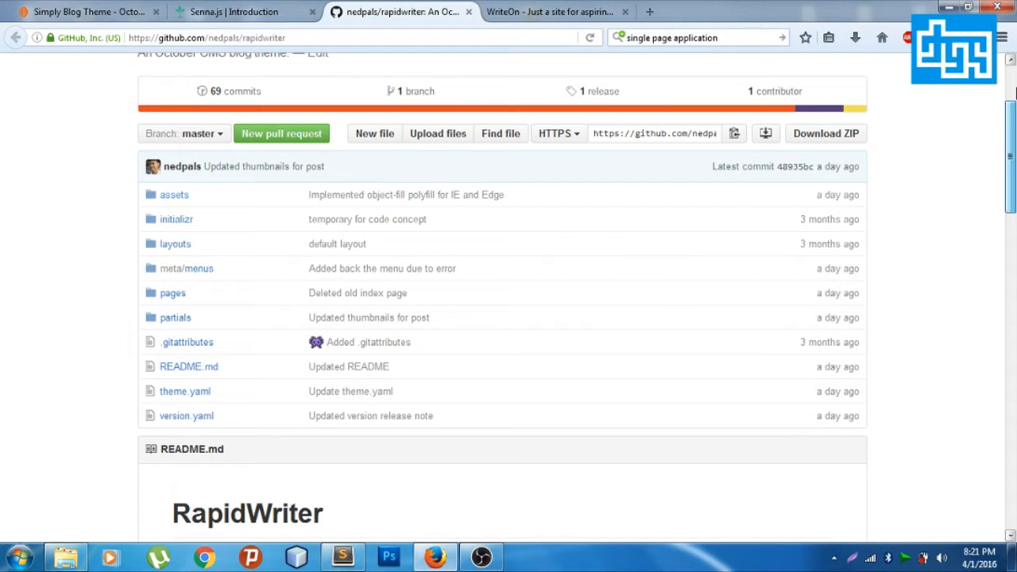
scroll("down", 3)
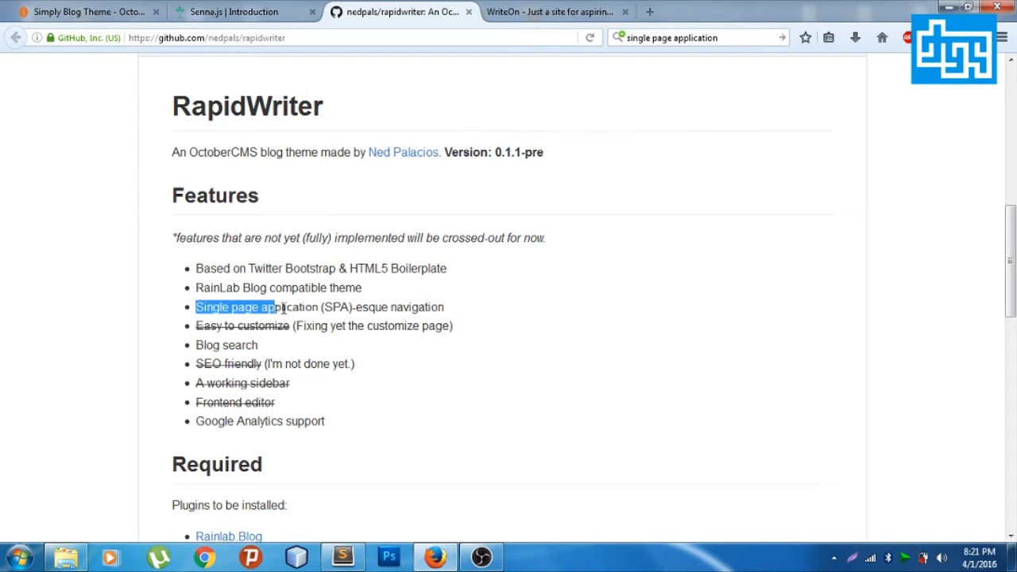
double_click(289, 307)
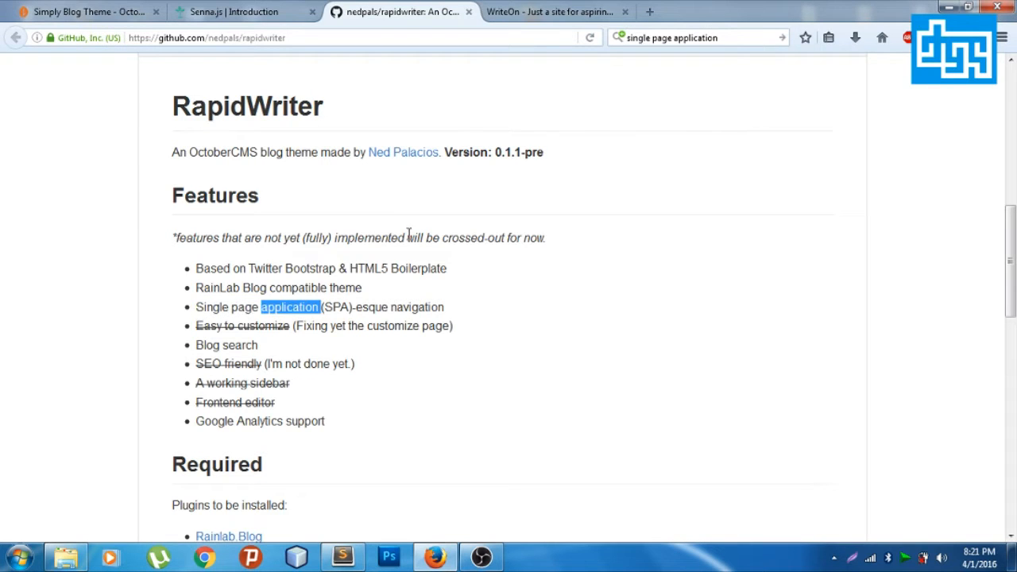
left_click(561, 13)
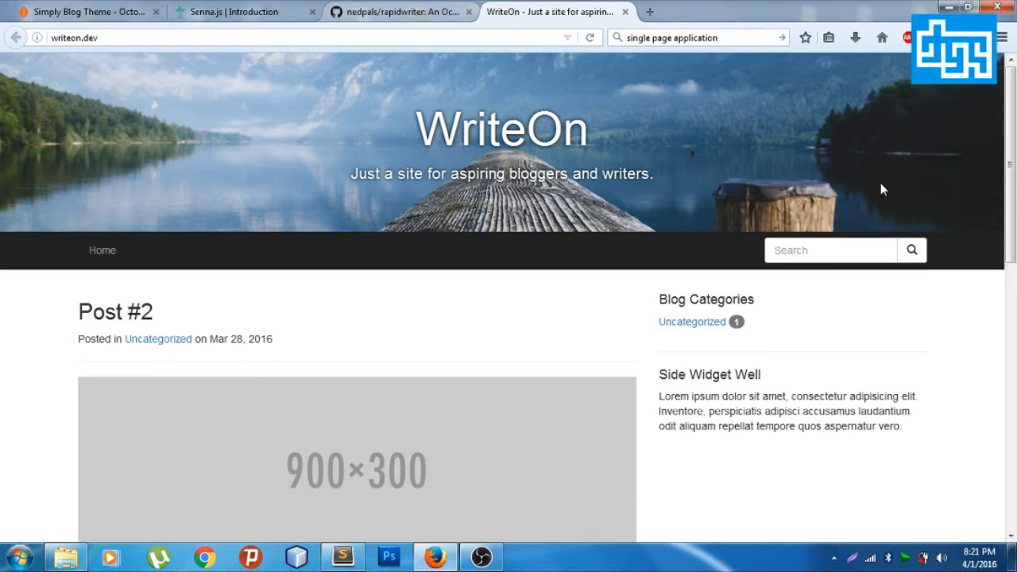
scroll("down", 3)
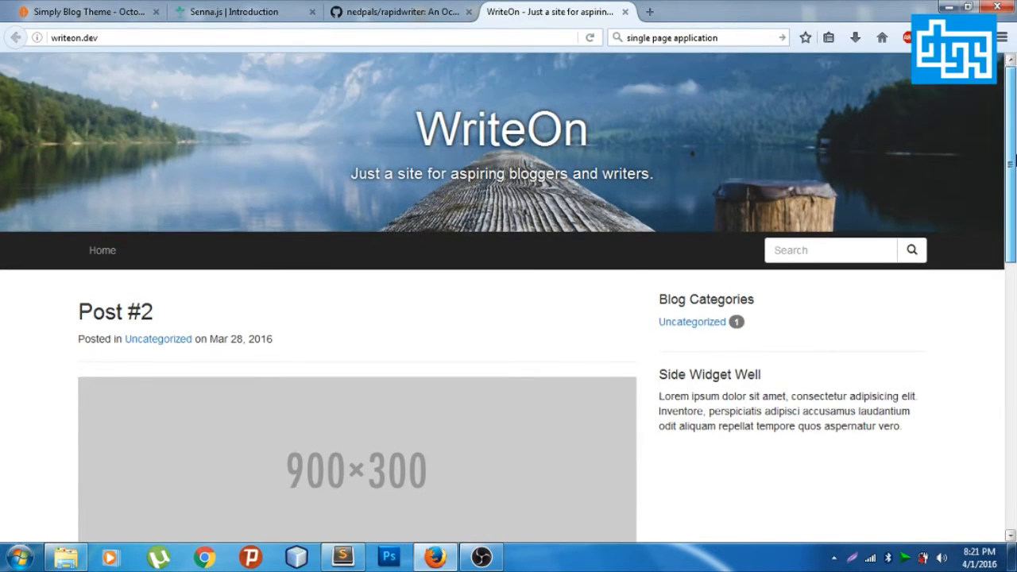
scroll("down", 3)
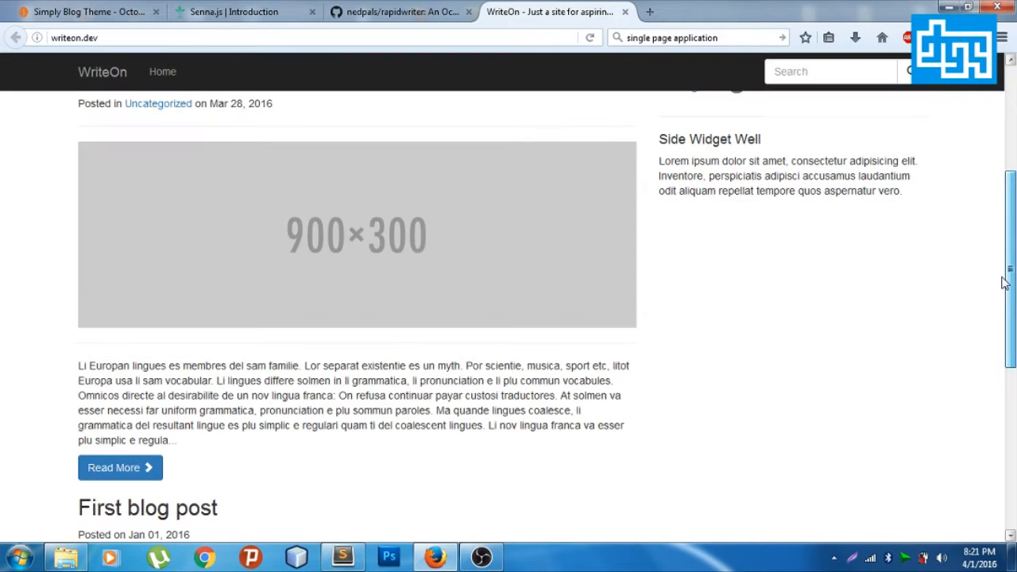
scroll("up", 3)
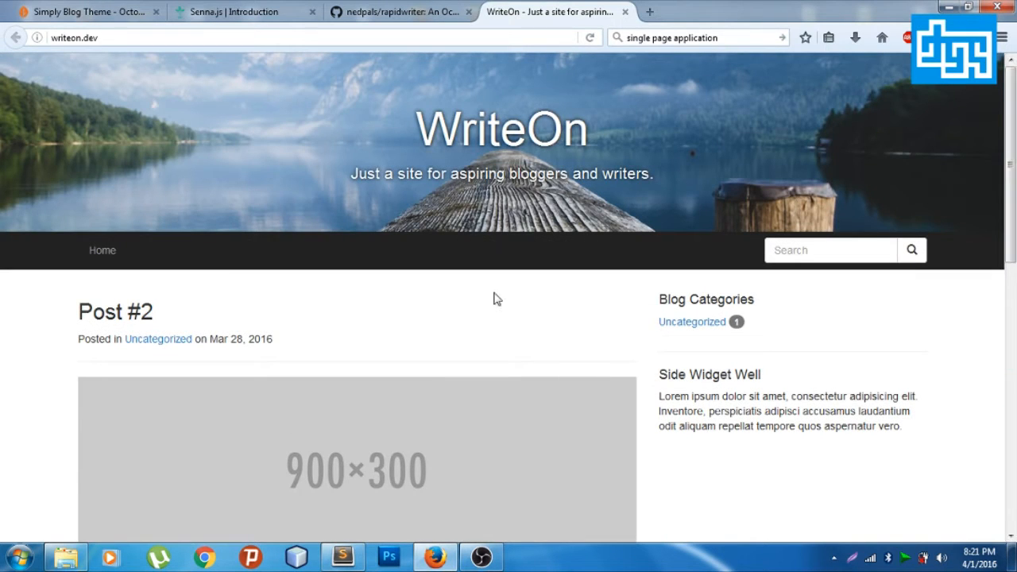
mouse_move(135, 317)
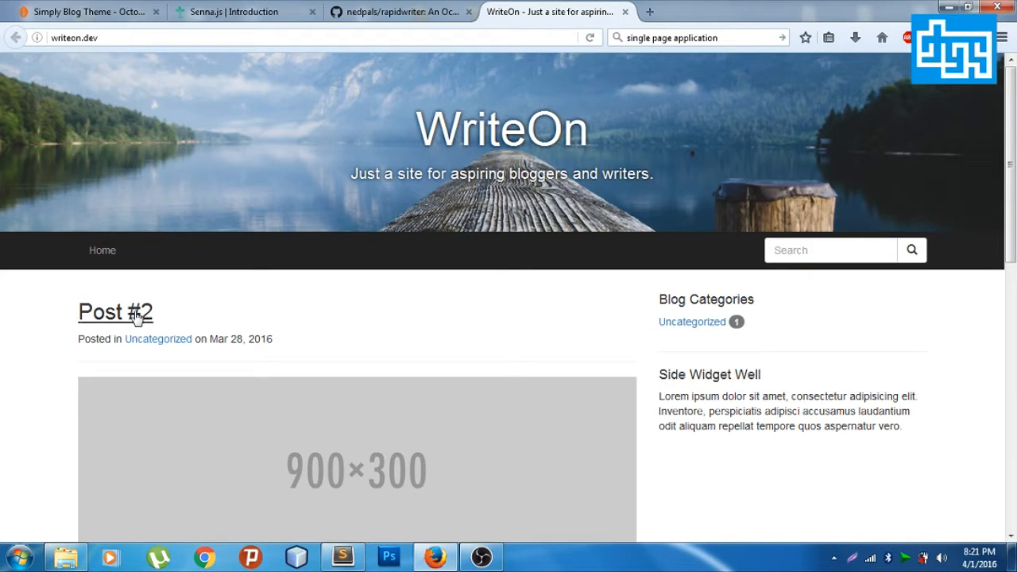
mouse_move(139, 318)
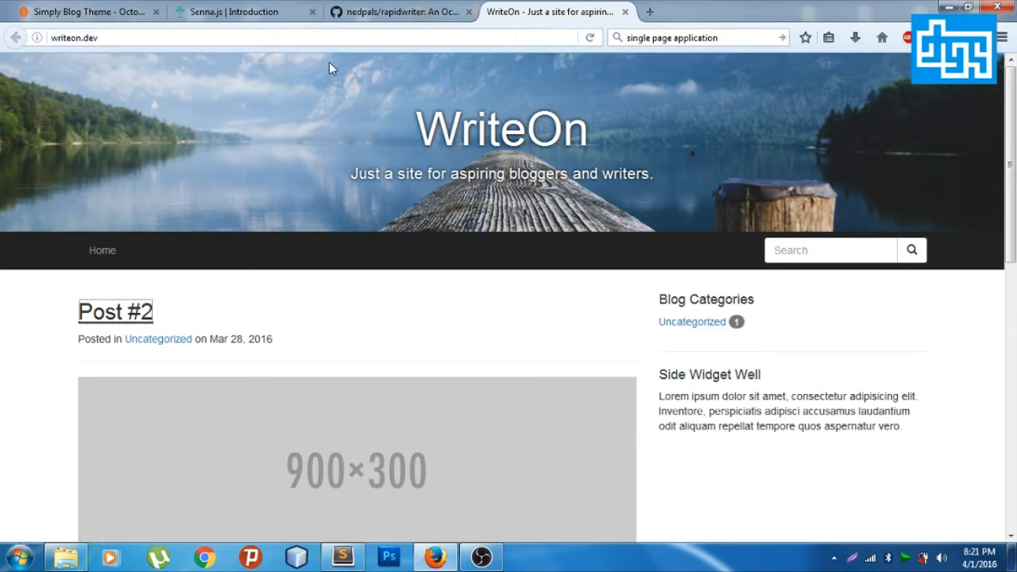
mouse_move(384, 62)
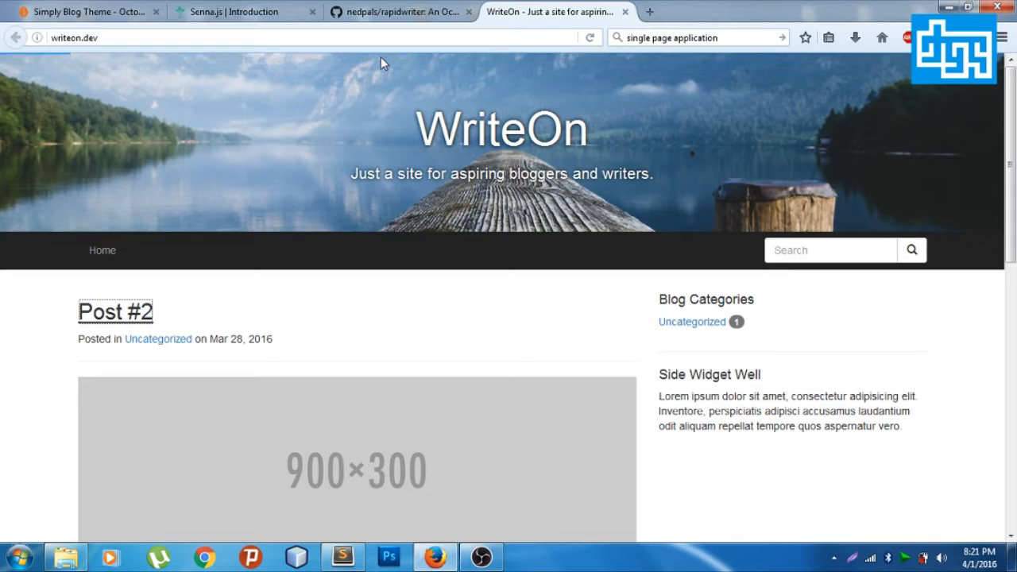
View the Post #2 article and the Uncategorized category, then search the blog for 'post'.
left_click(115, 311)
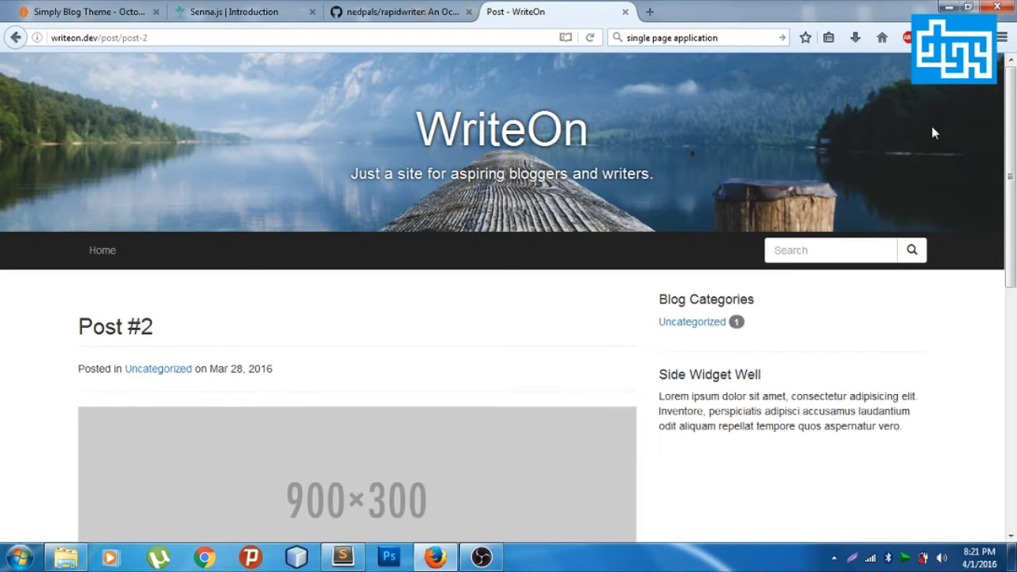
scroll("down", 3)
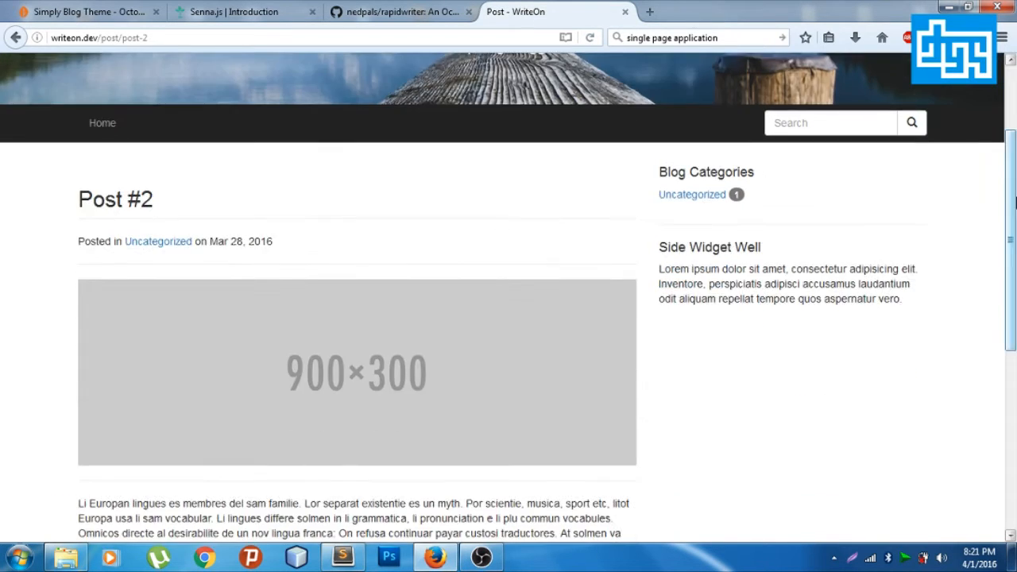
scroll("down", 3)
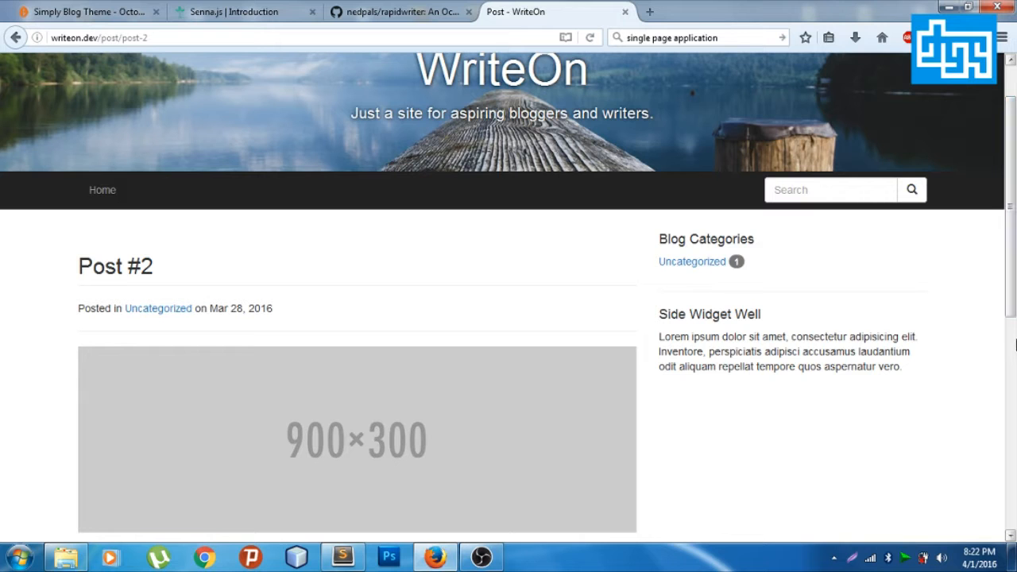
scroll("down", 3)
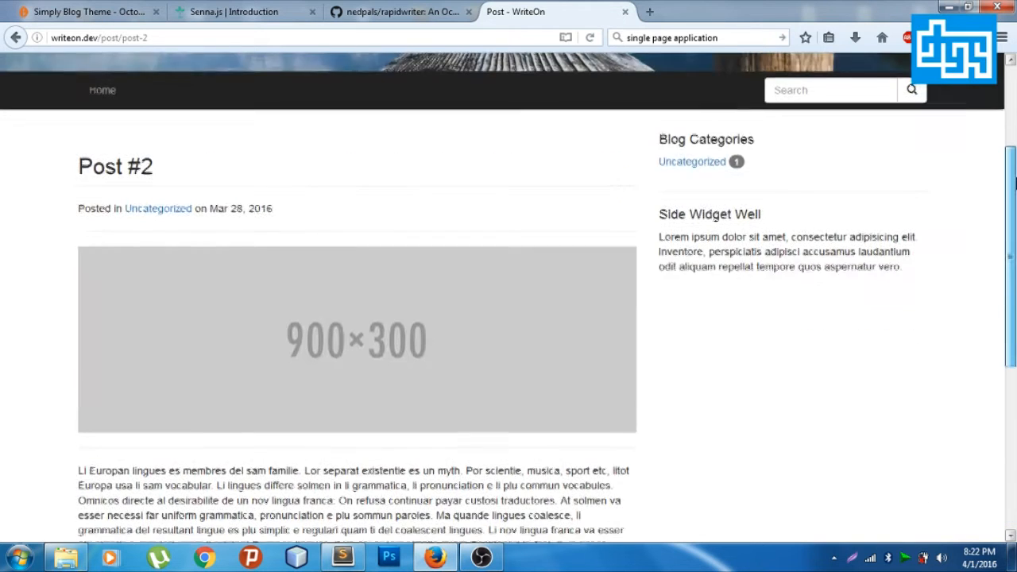
scroll("up", 3)
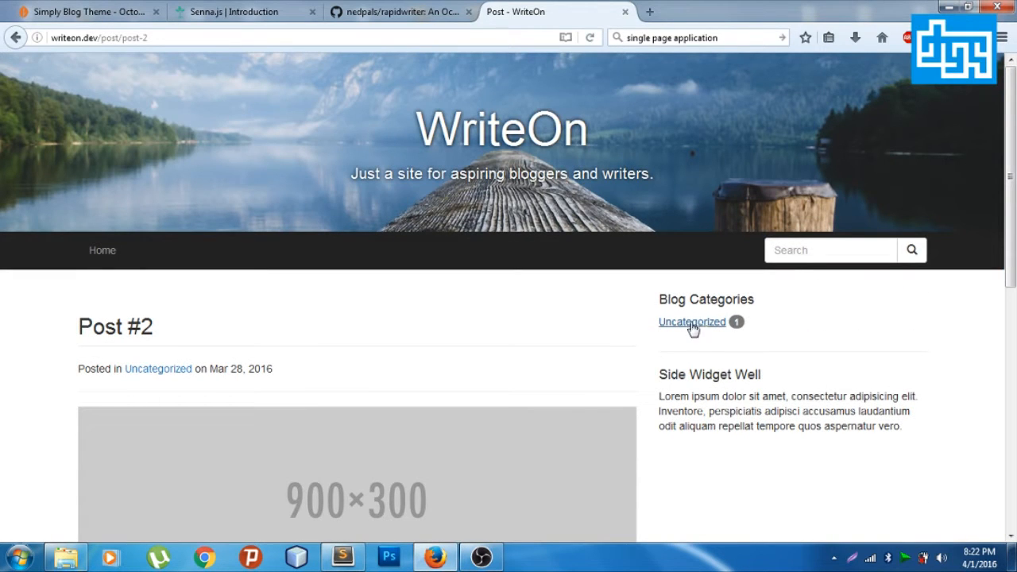
mouse_move(703, 324)
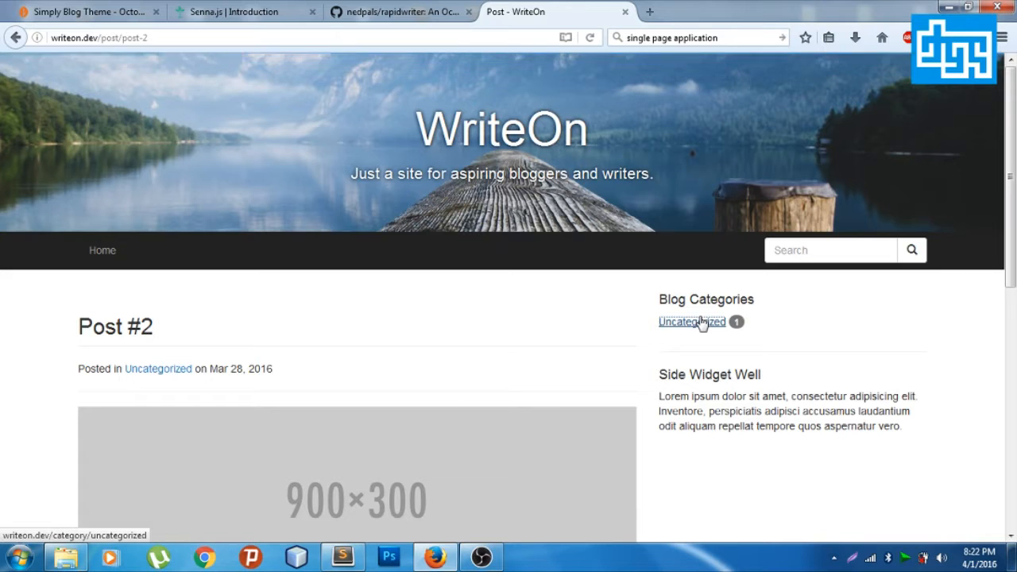
left_click(691, 322)
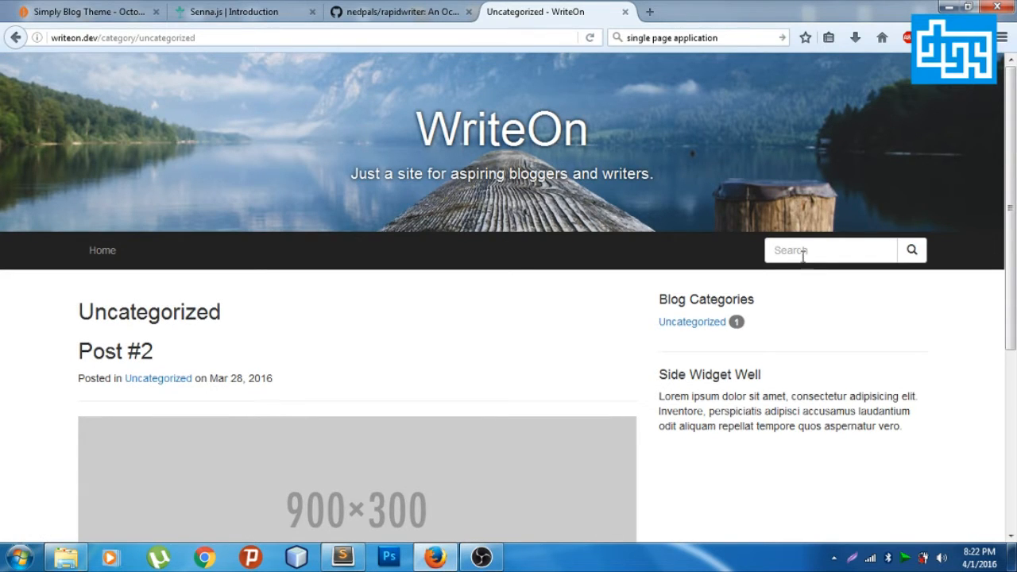
mouse_move(803, 256)
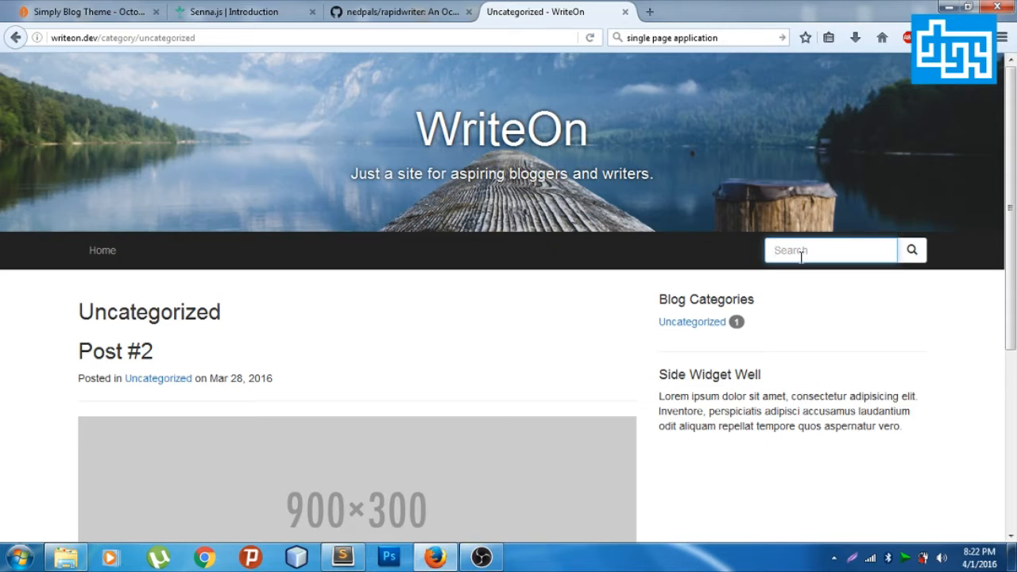
type("pos")
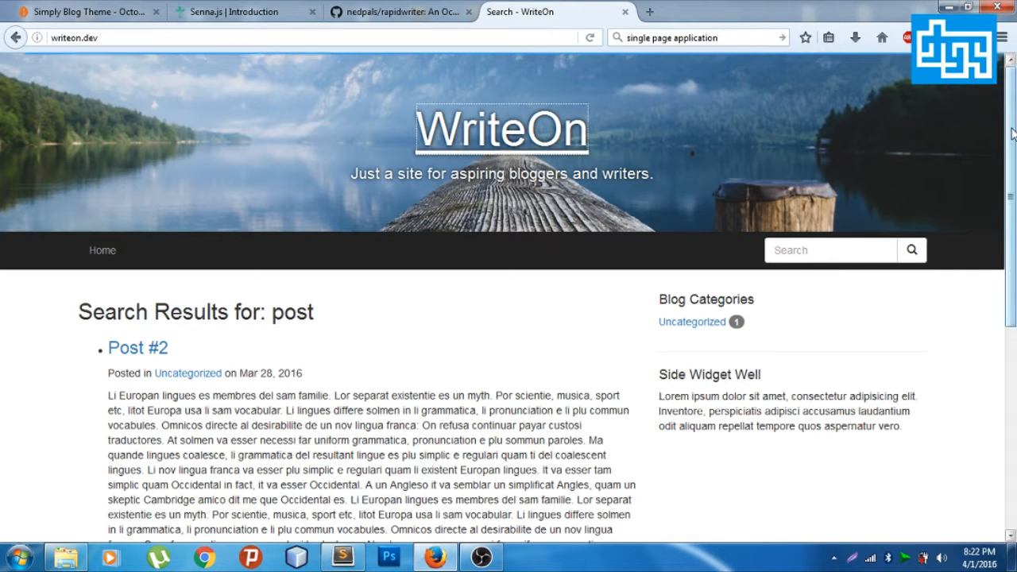
Return to the WriteOn blog home page and scroll down it.
left_click(137, 348)
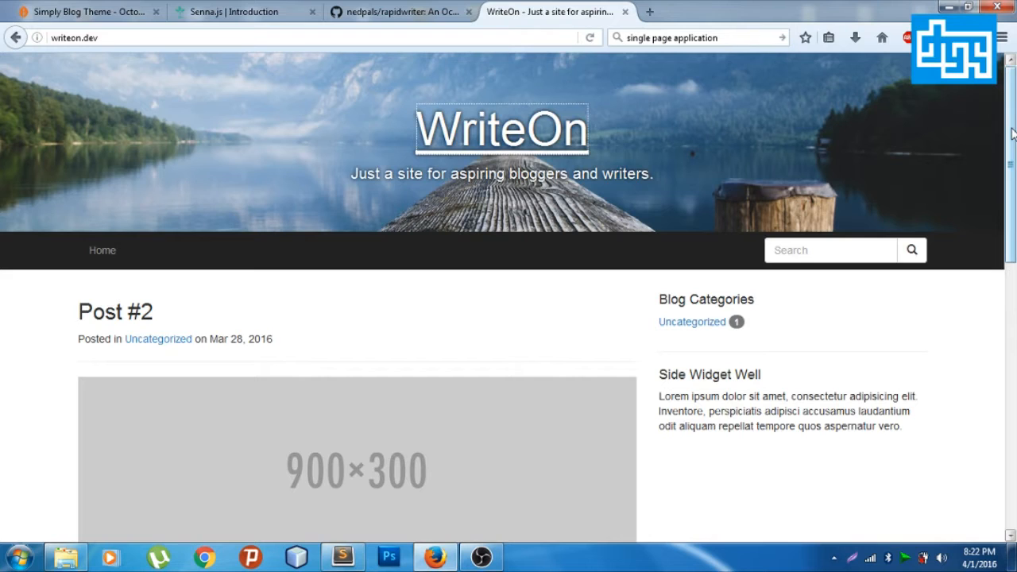
mouse_move(727, 292)
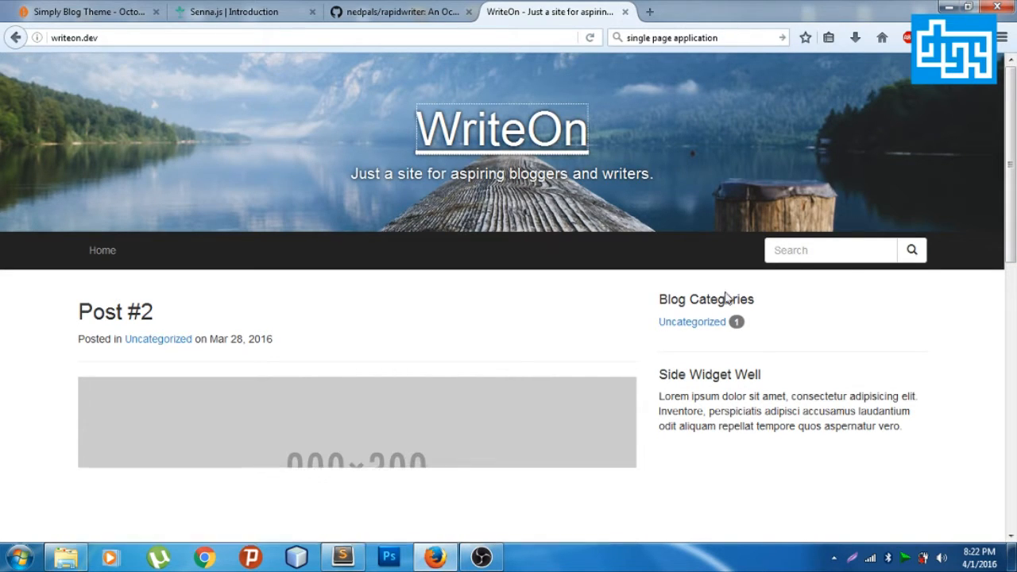
scroll("down", 3)
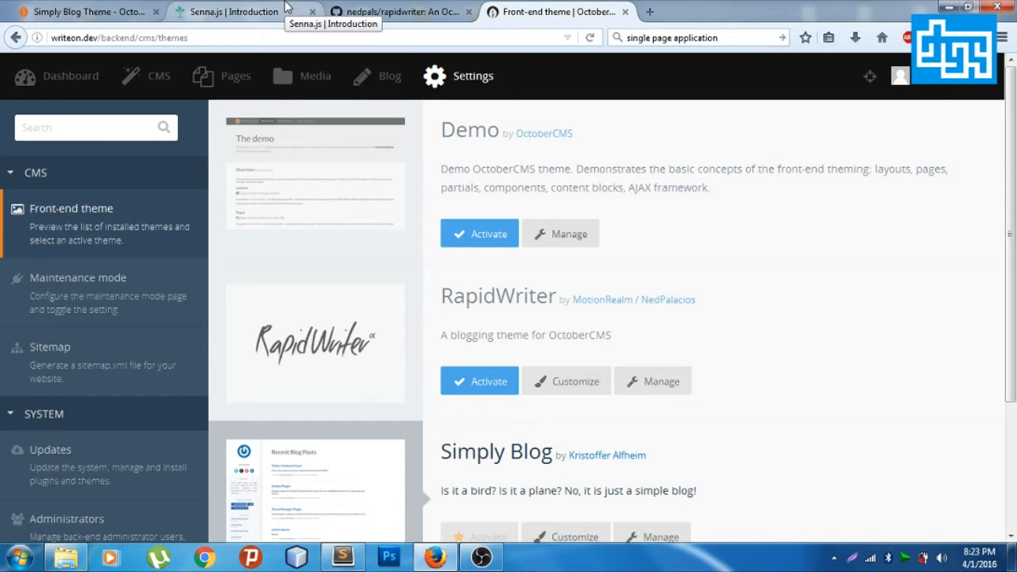
left_click(238, 13)
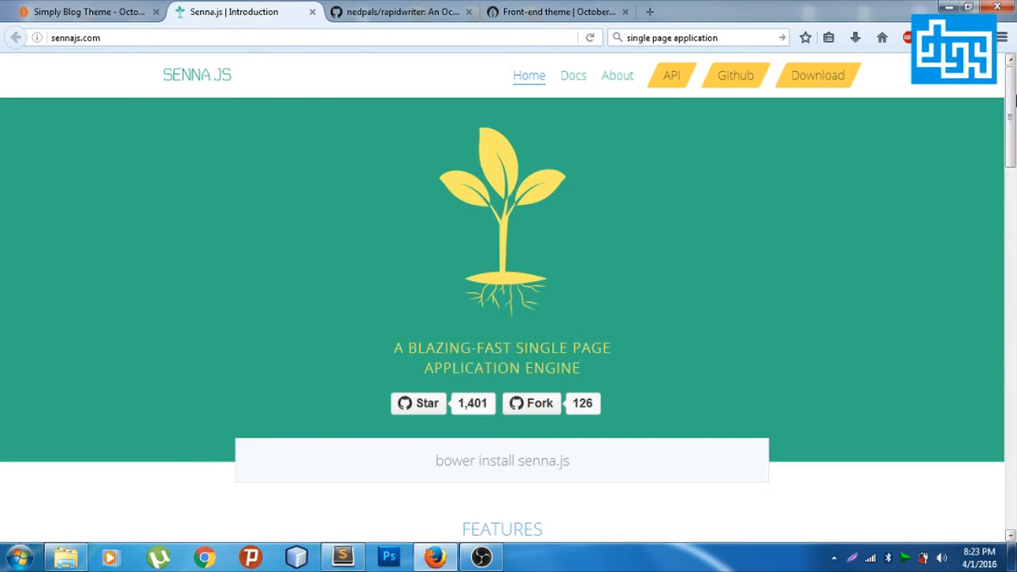
scroll("down", 3)
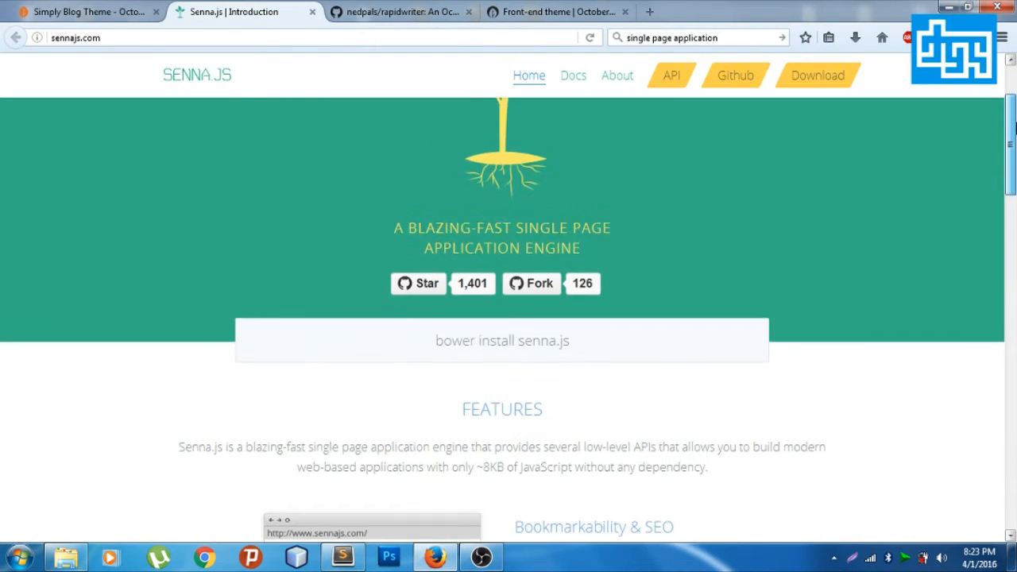
scroll("down", 3)
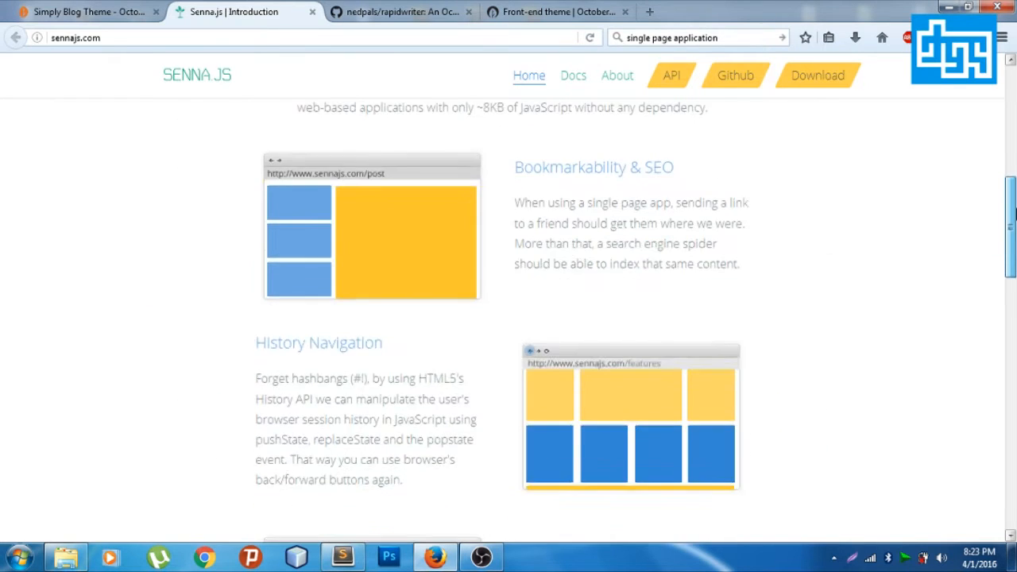
scroll("up", 3)
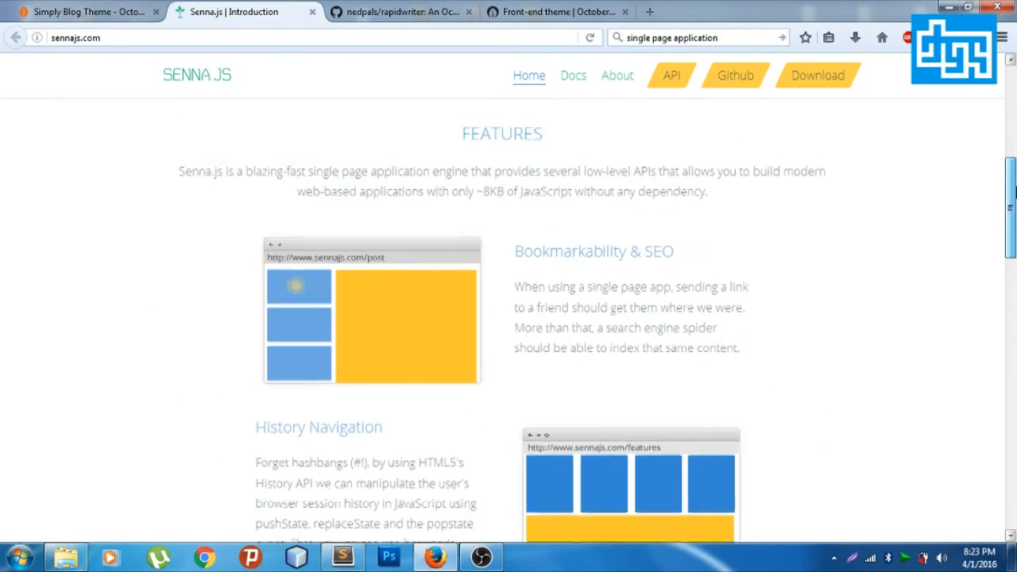
scroll("up", 3)
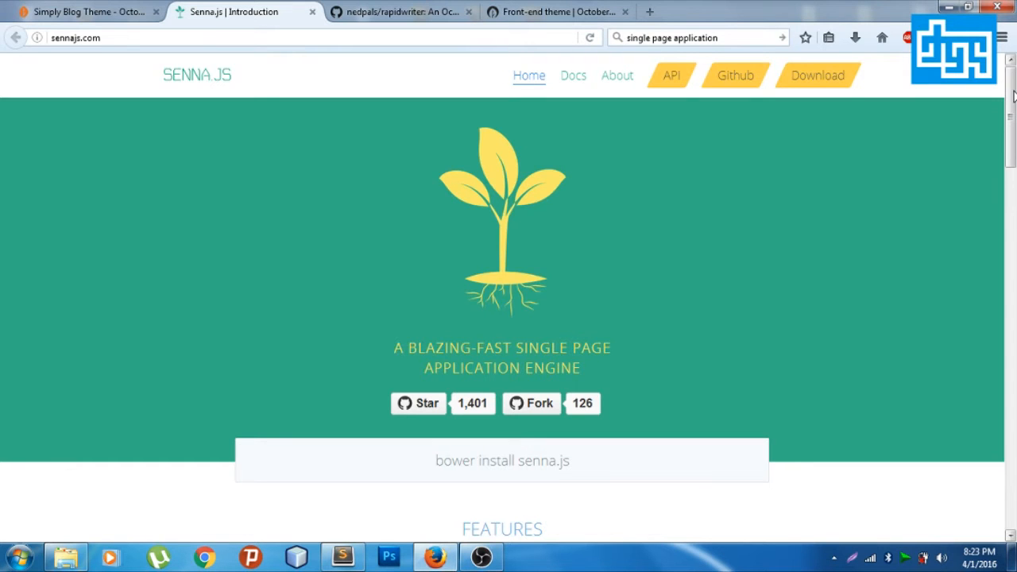
scroll("down", 3)
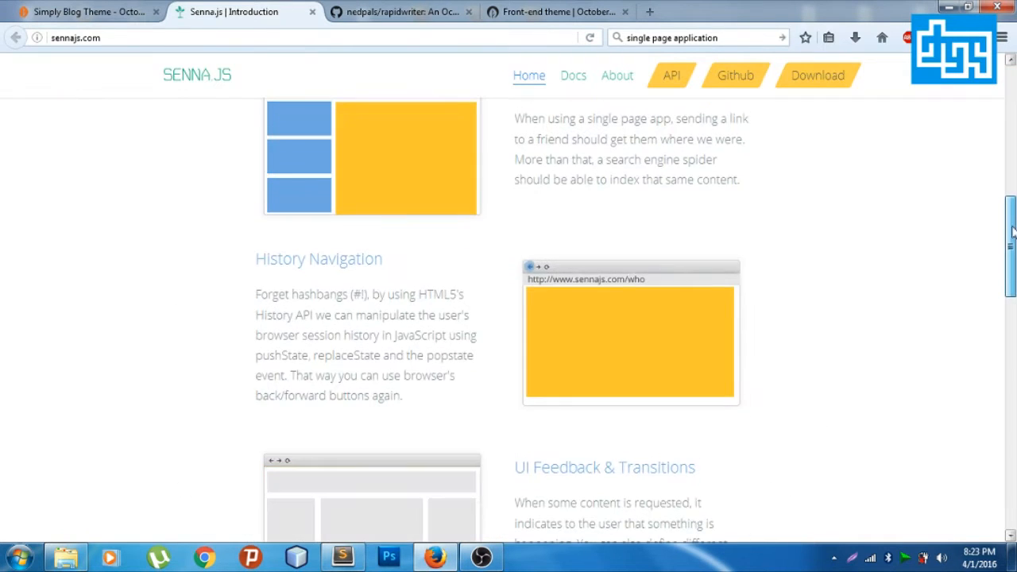
scroll("down", 3)
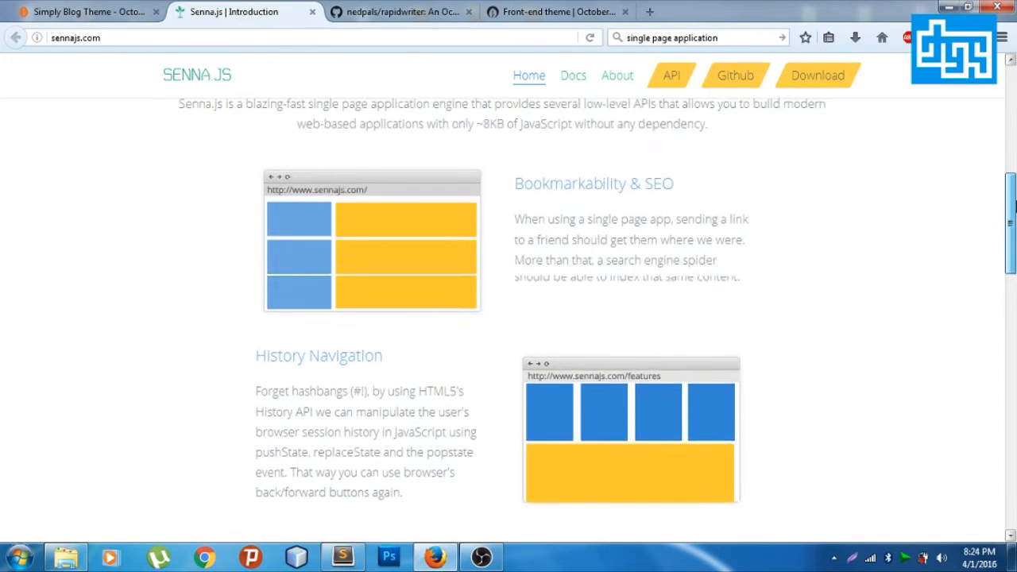
scroll("down", 3)
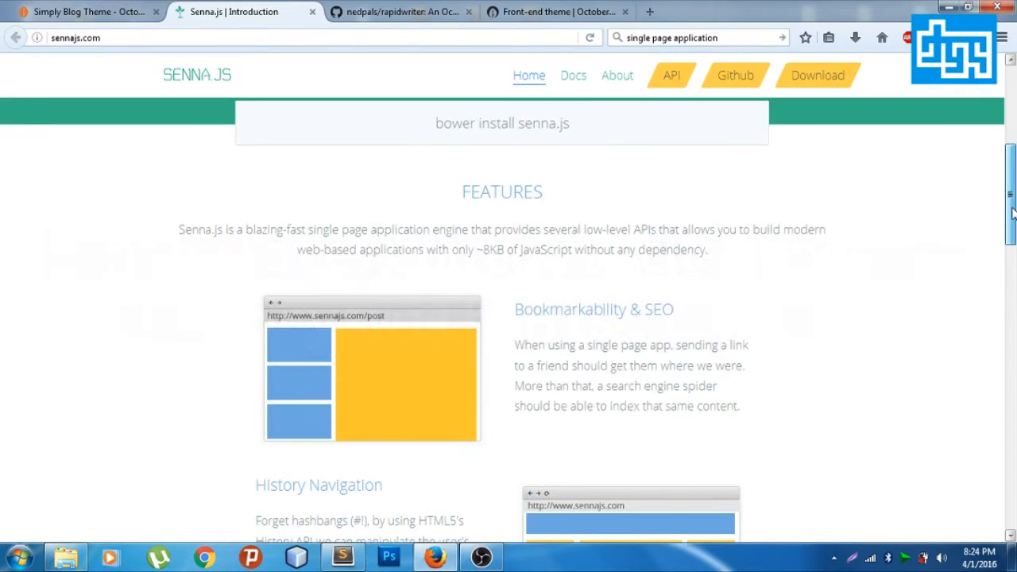
scroll("up", 3)
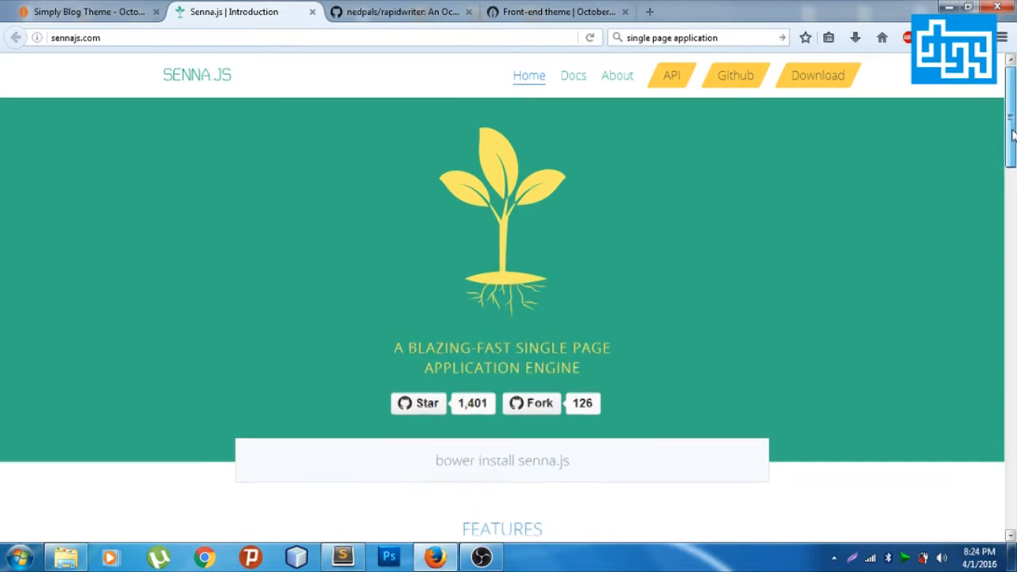
mouse_move(679, 6)
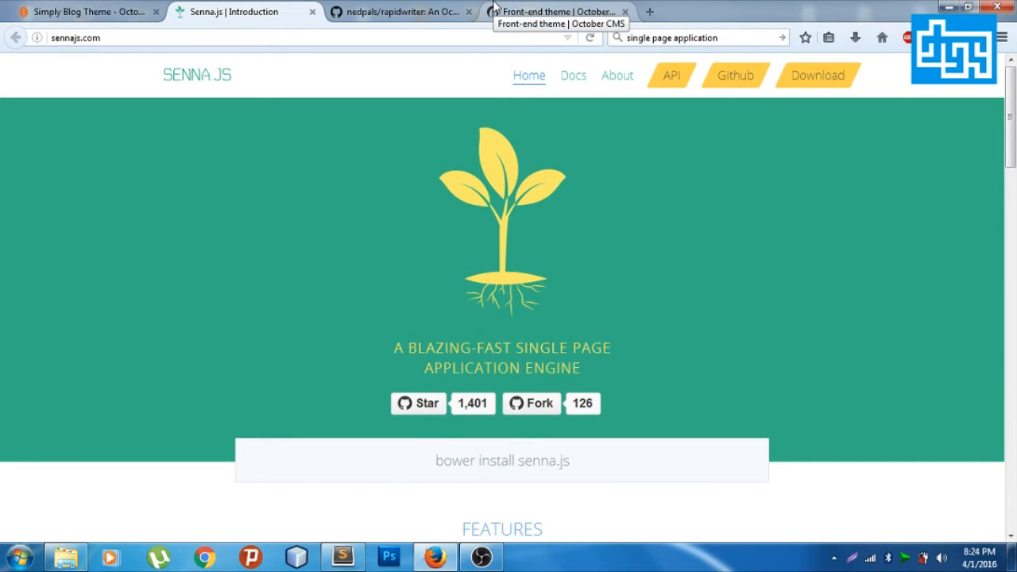
scroll("down", 3)
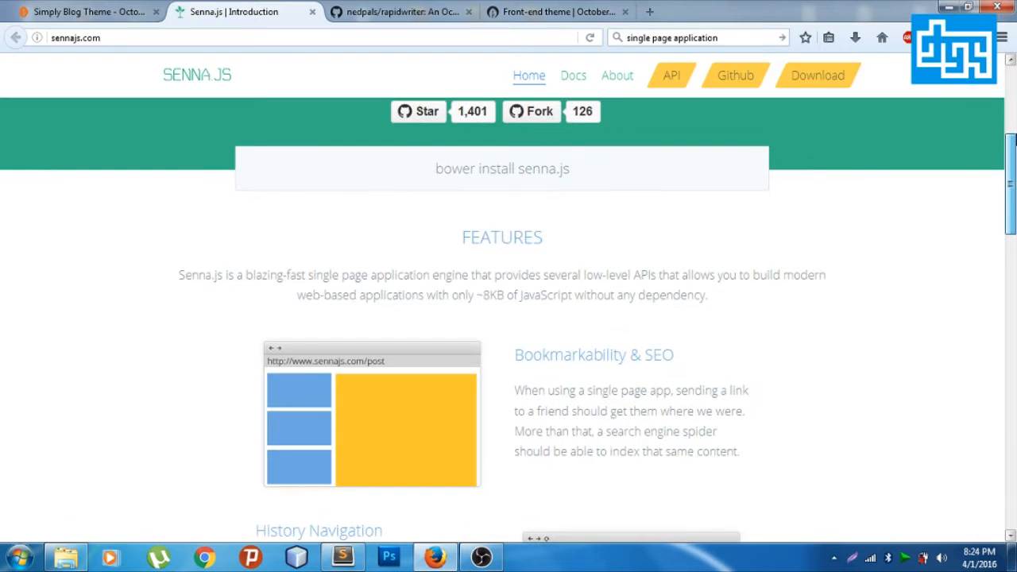
scroll("up", 3)
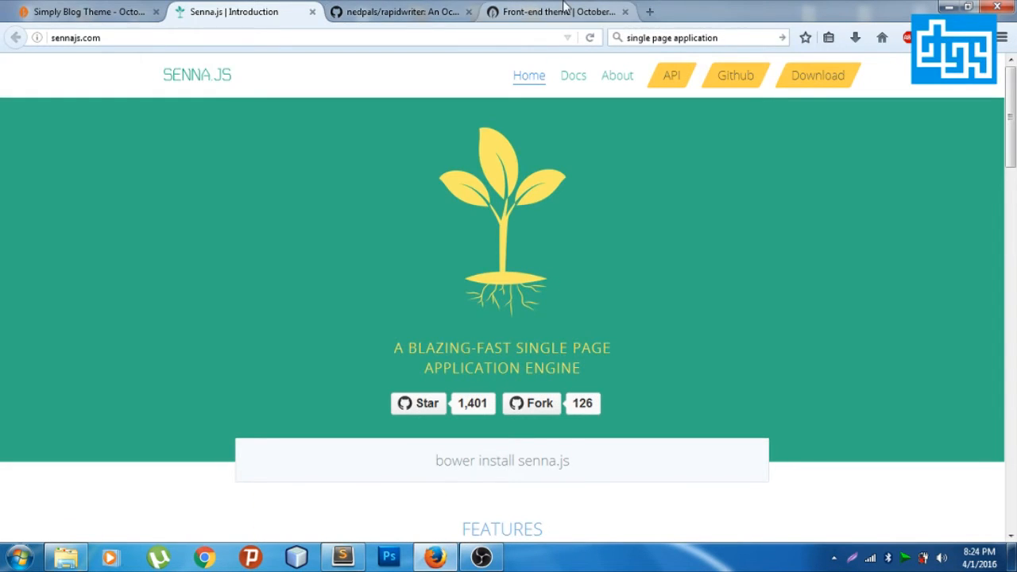
left_click(817, 75)
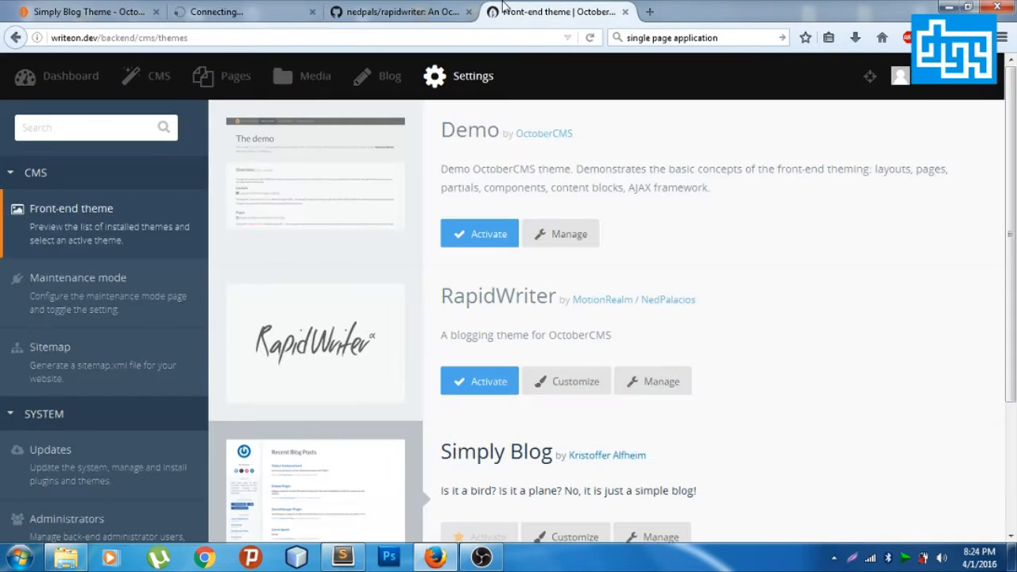
Download senna.js-master.zip from the Senna.js homepage and confirm saving the file.
scroll("down", 3)
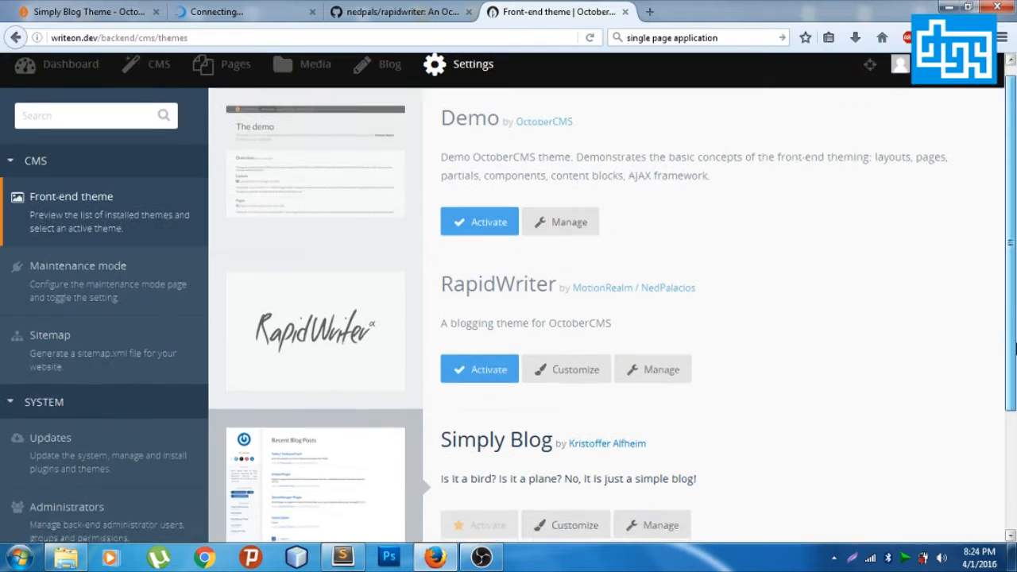
left_click(238, 12)
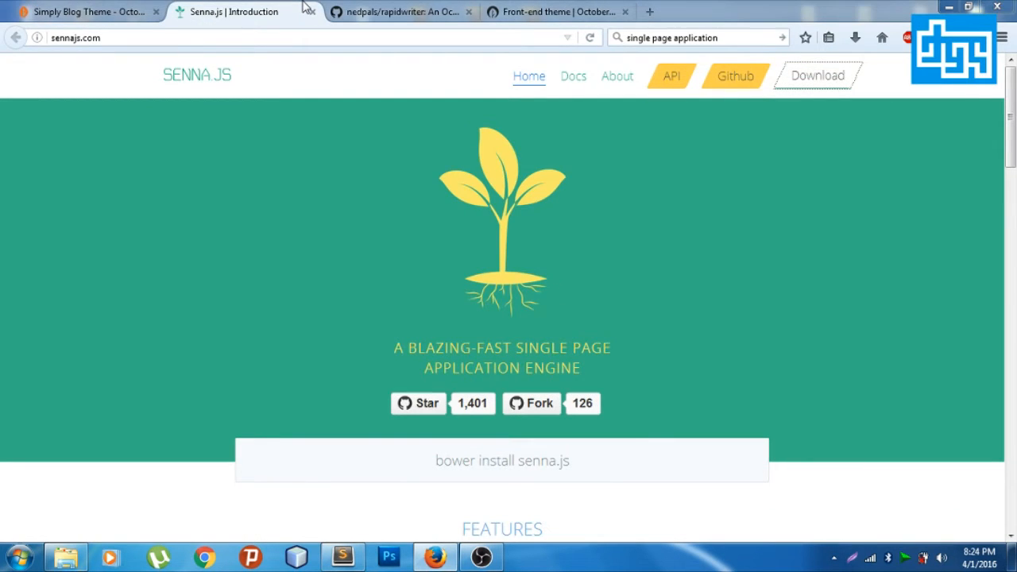
left_click(818, 76)
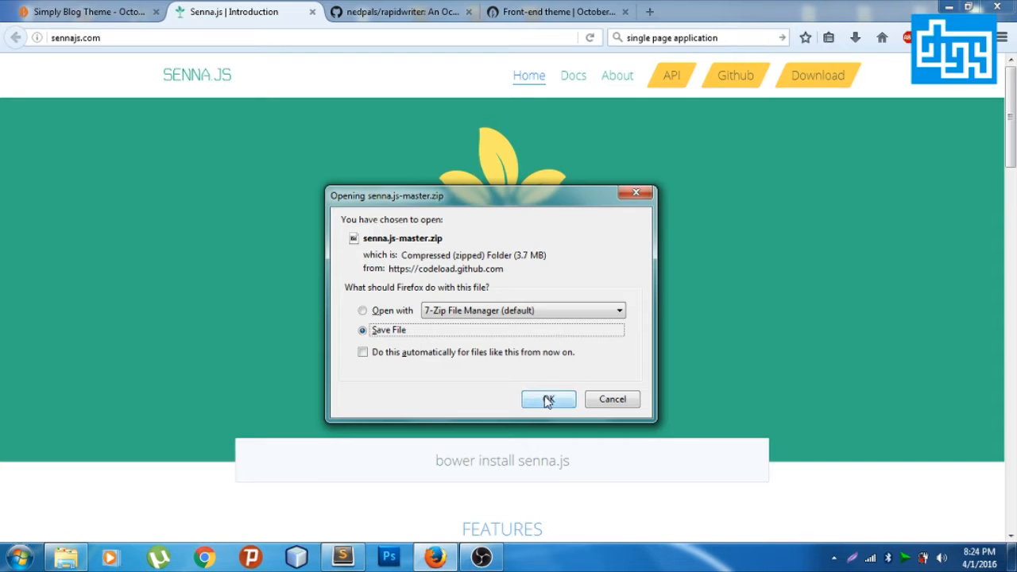
left_click(547, 400)
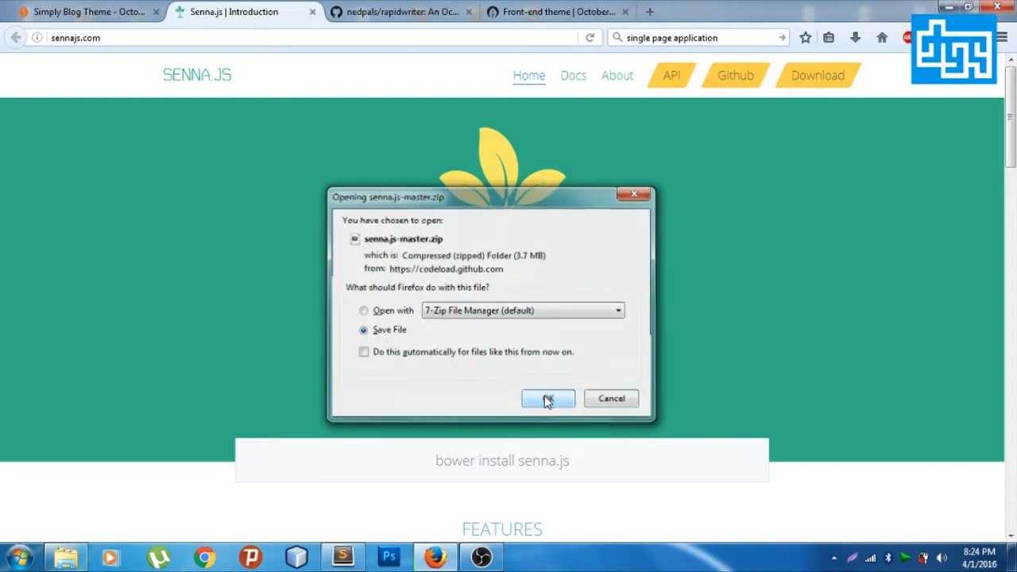
left_click(547, 399)
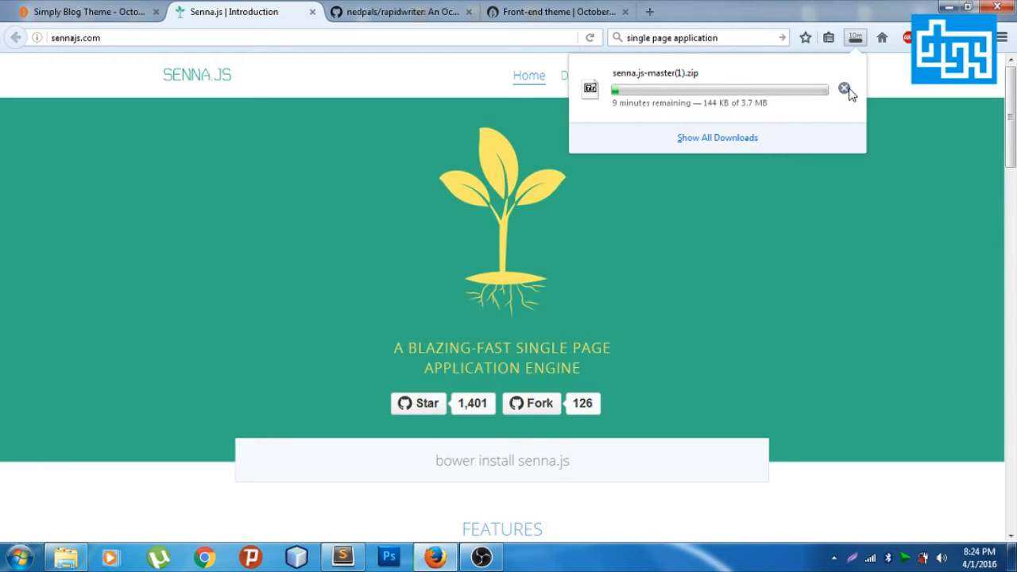
mouse_move(780, 131)
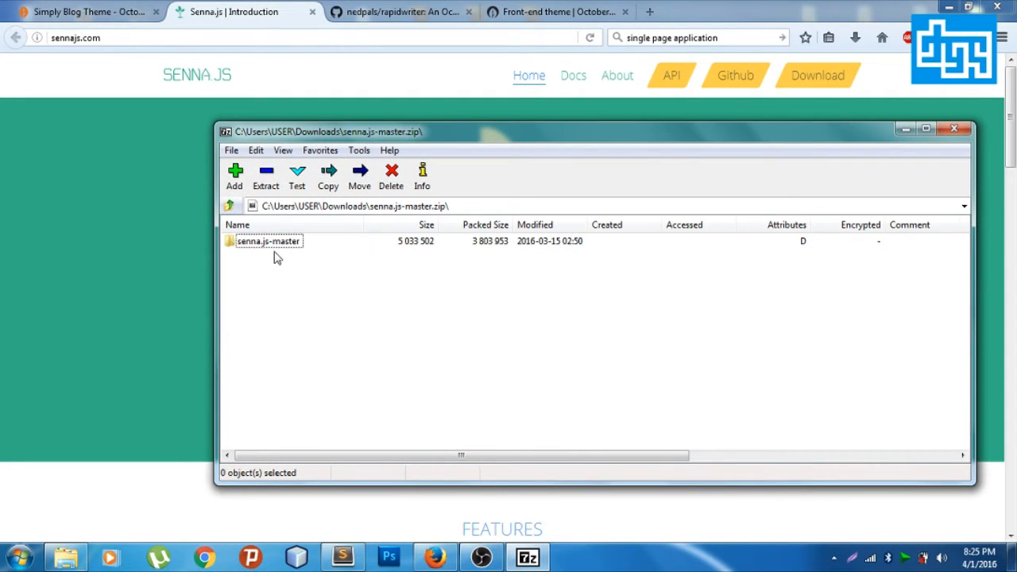
Copy senna.css from the archive's build folder into the Simply Blog theme's assets/css folder.
double_click(268, 241)
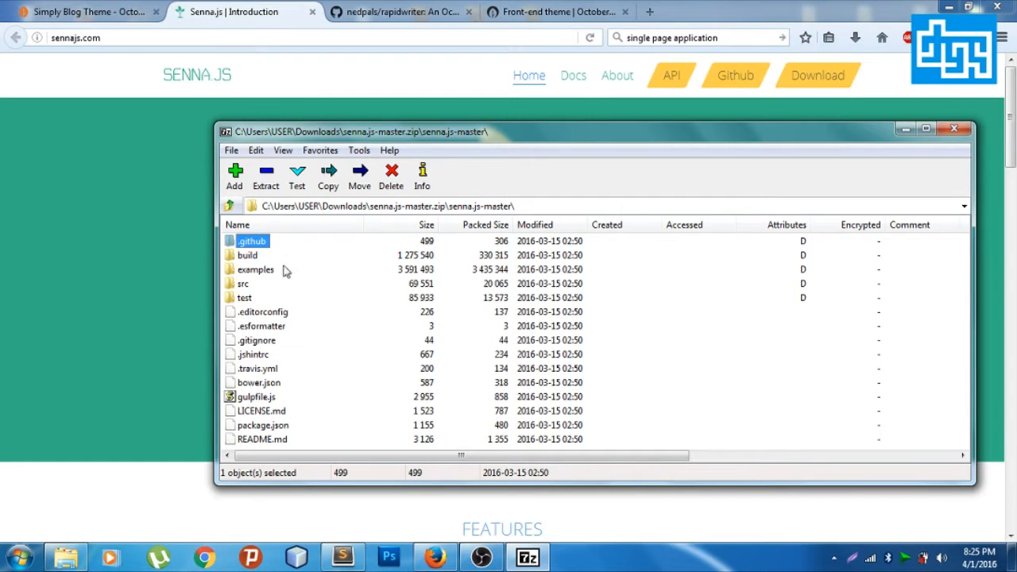
left_click(247, 255)
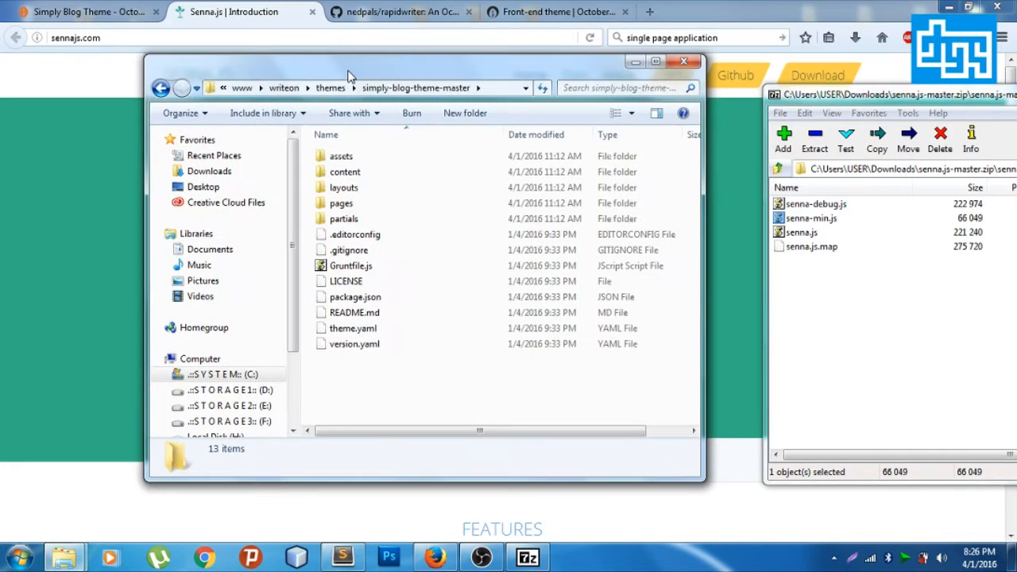
double_click(341, 156)
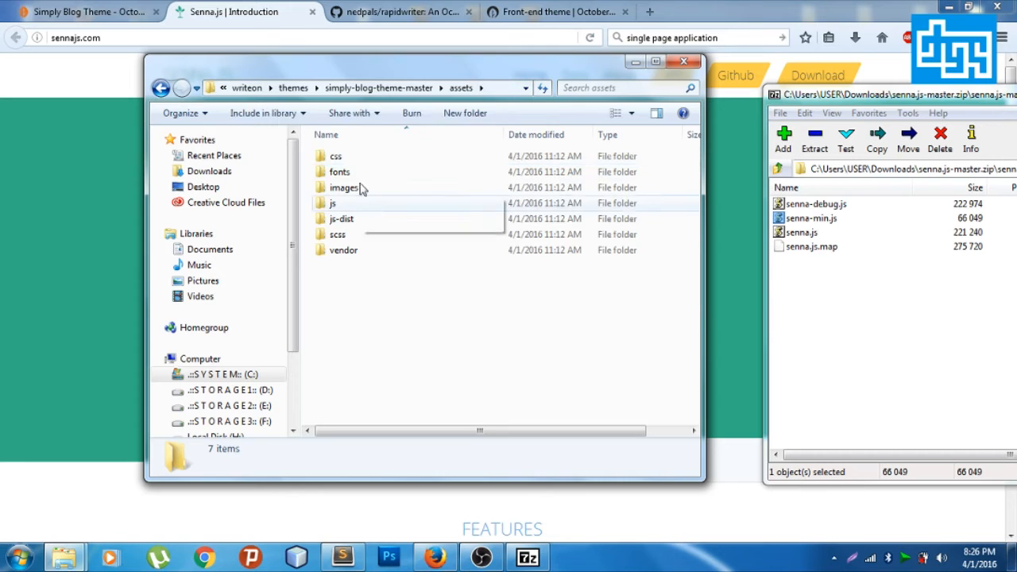
double_click(333, 202)
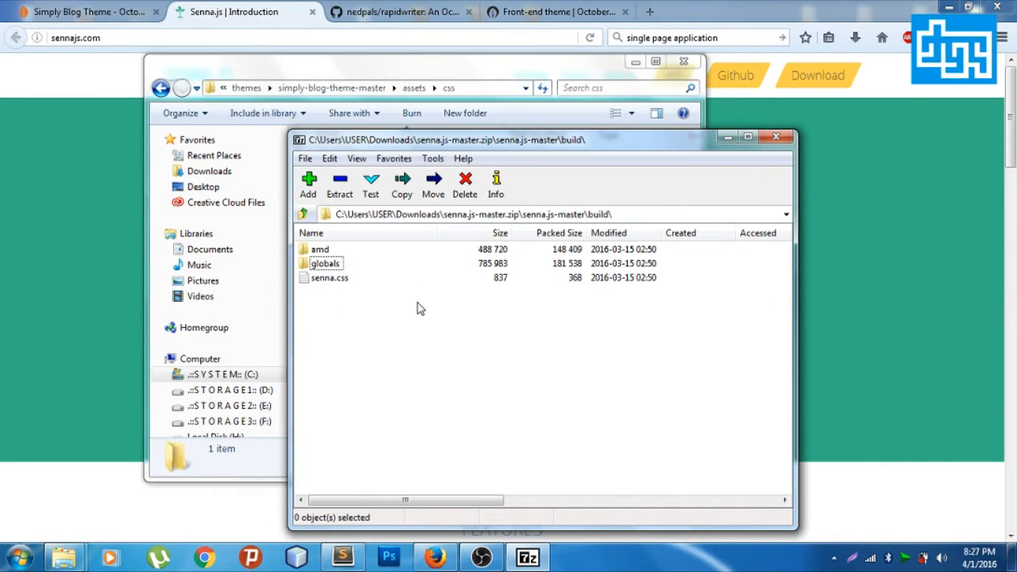
left_click(329, 277)
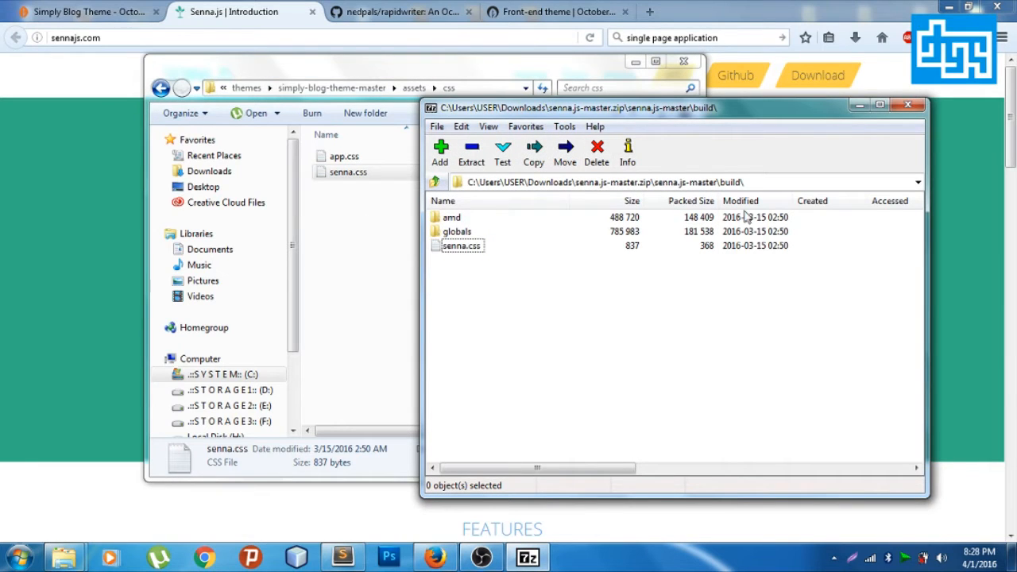
mouse_move(912, 106)
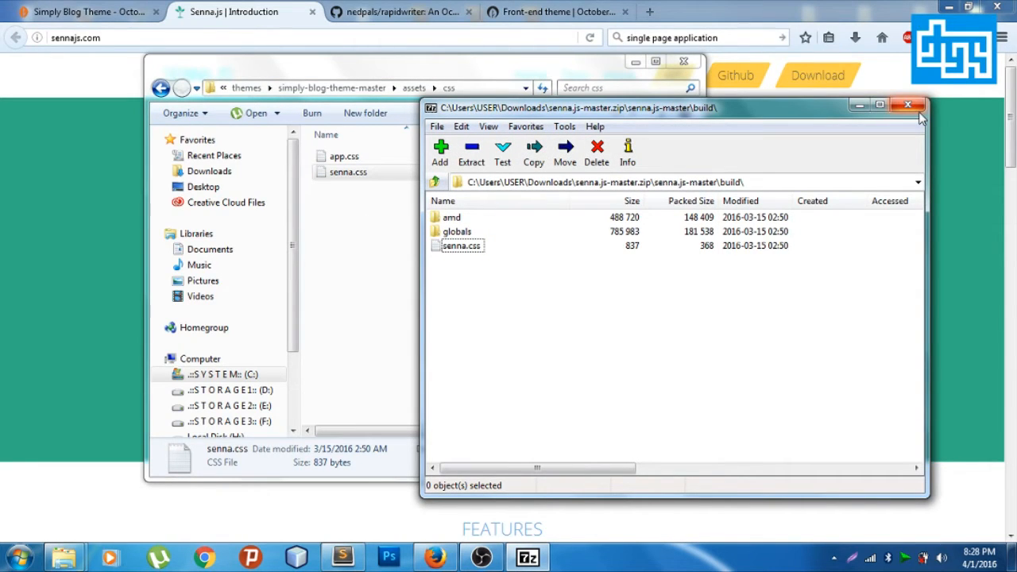
mouse_move(908, 107)
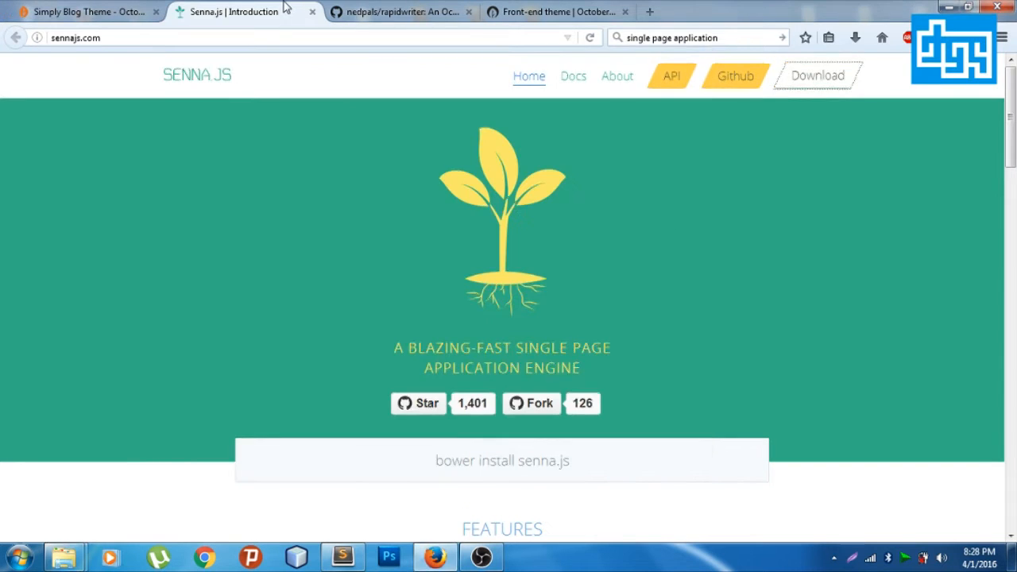
Duplicate the app.css link in default.htm so a second link loads assets/css/senna.css.
left_click(340, 556)
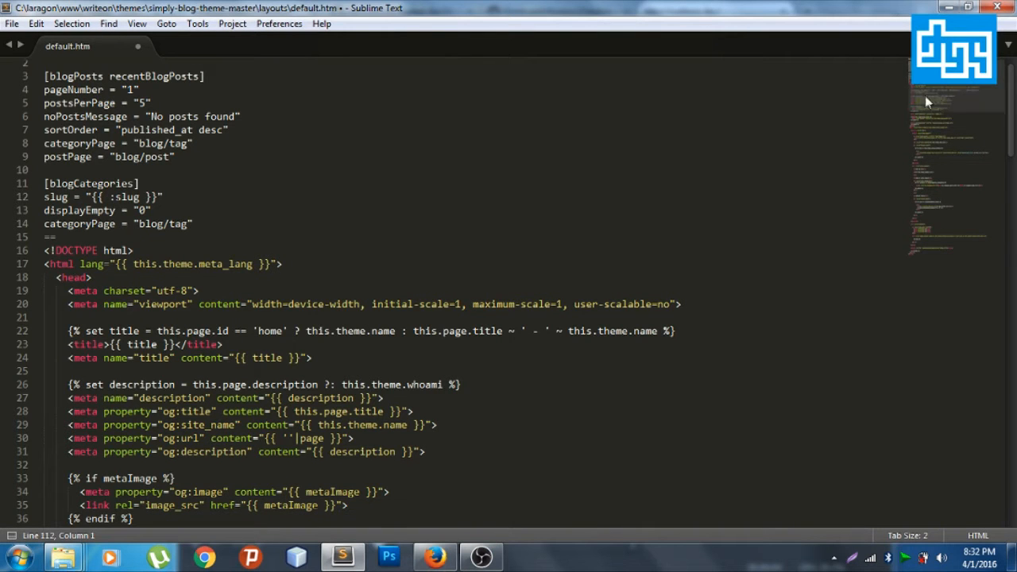
scroll("down", 3)
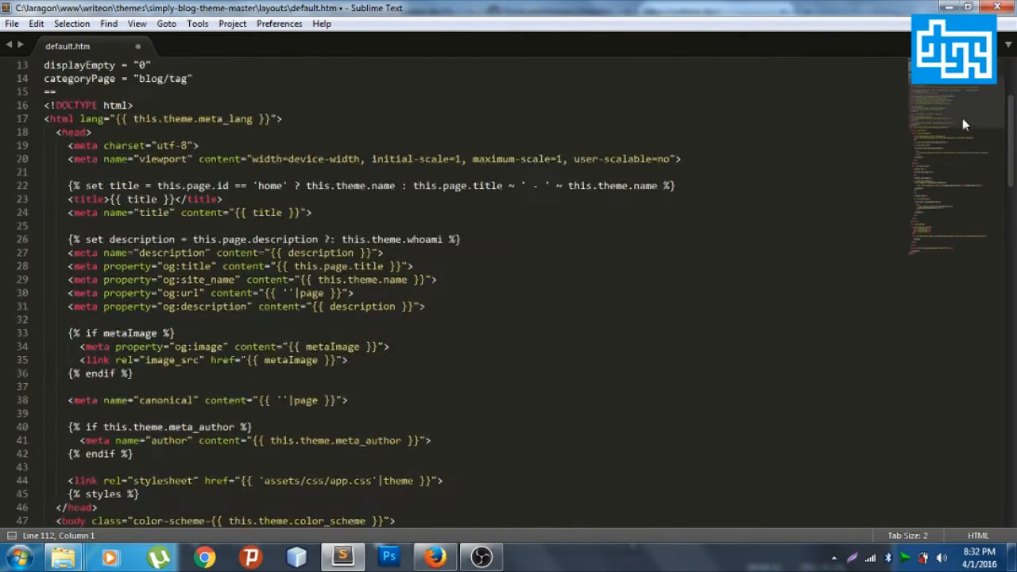
scroll("down", 3)
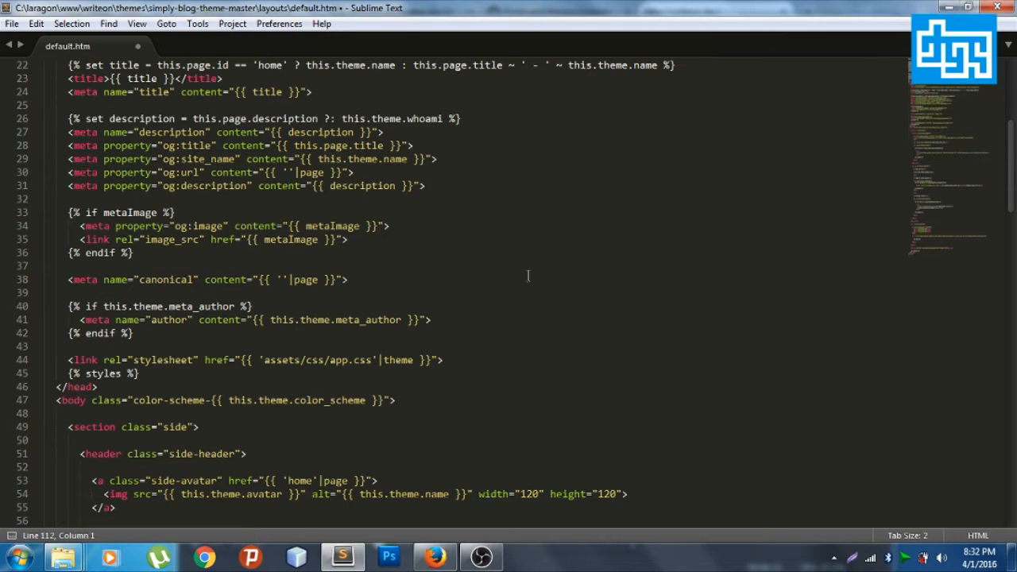
mouse_move(731, 275)
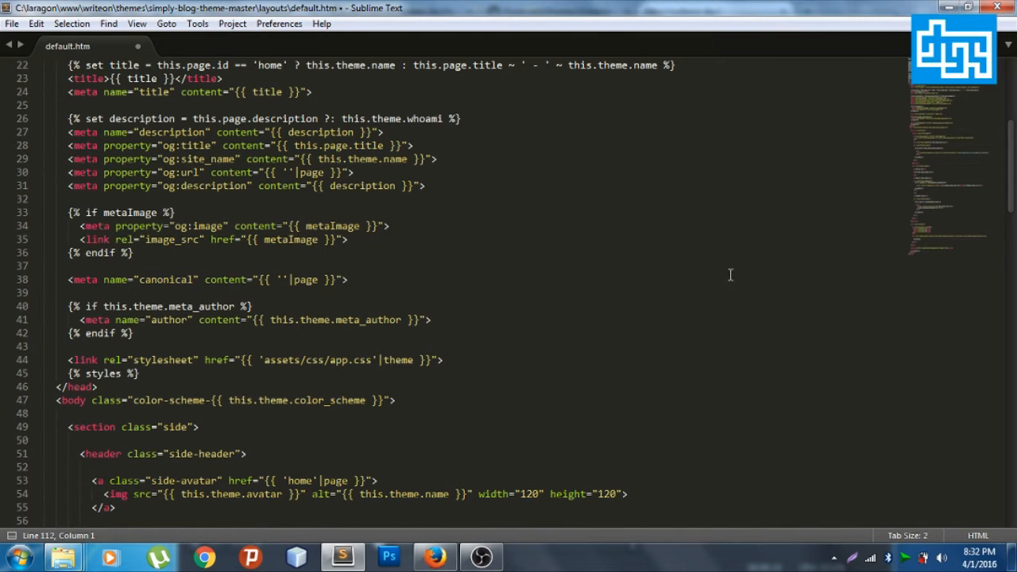
left_click(472, 364)
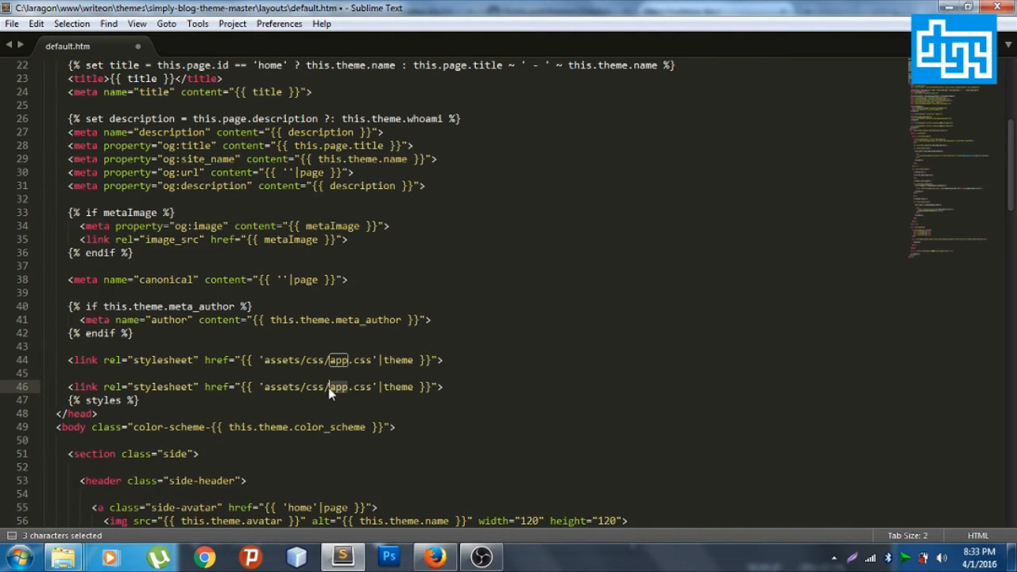
type("senna")
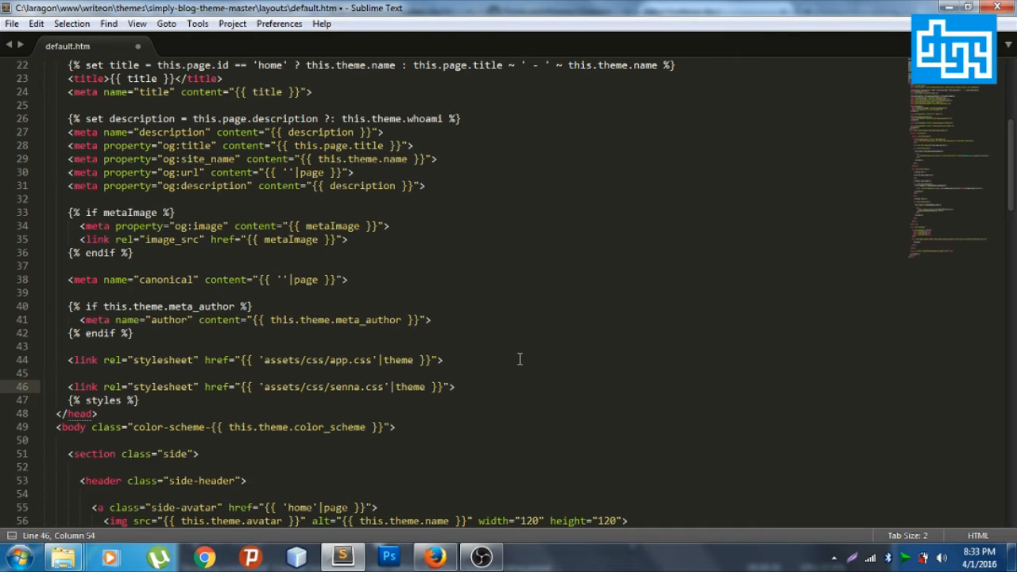
mouse_move(971, 139)
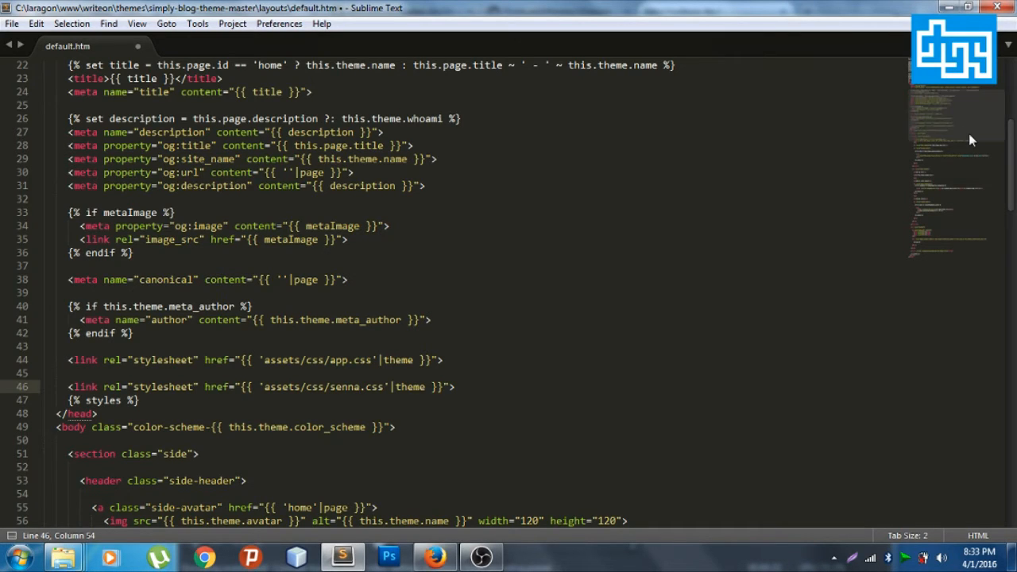
scroll("down", 3)
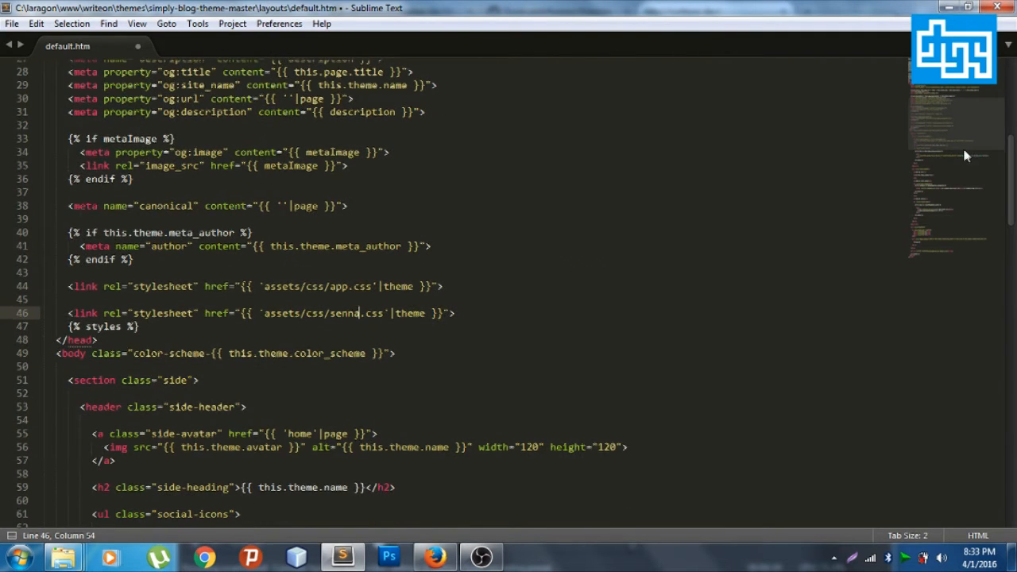
Add a script tag loading assets/js/senna-min.js before app.min.js and save the layout.
scroll("down", 3)
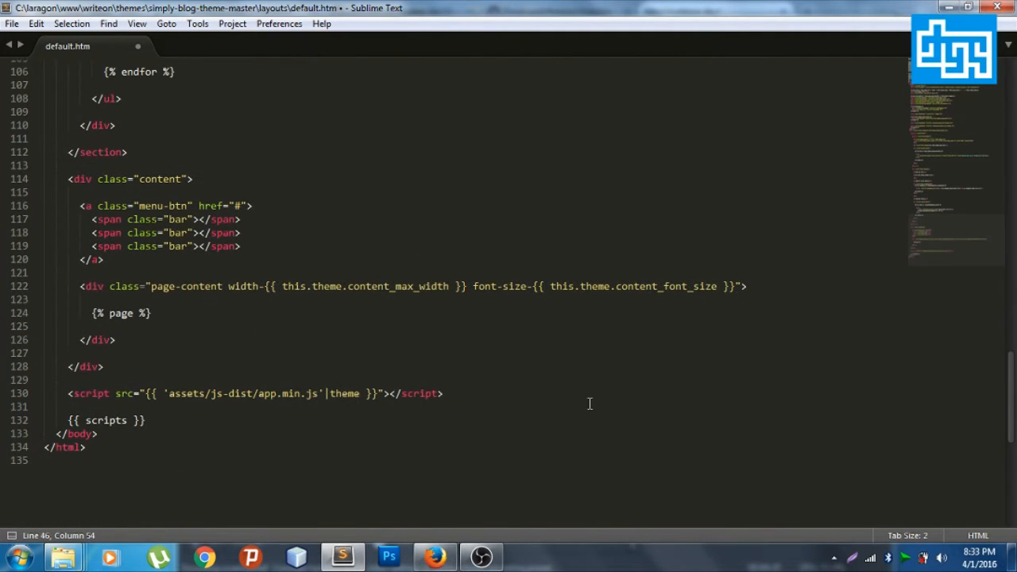
left_click(448, 393)
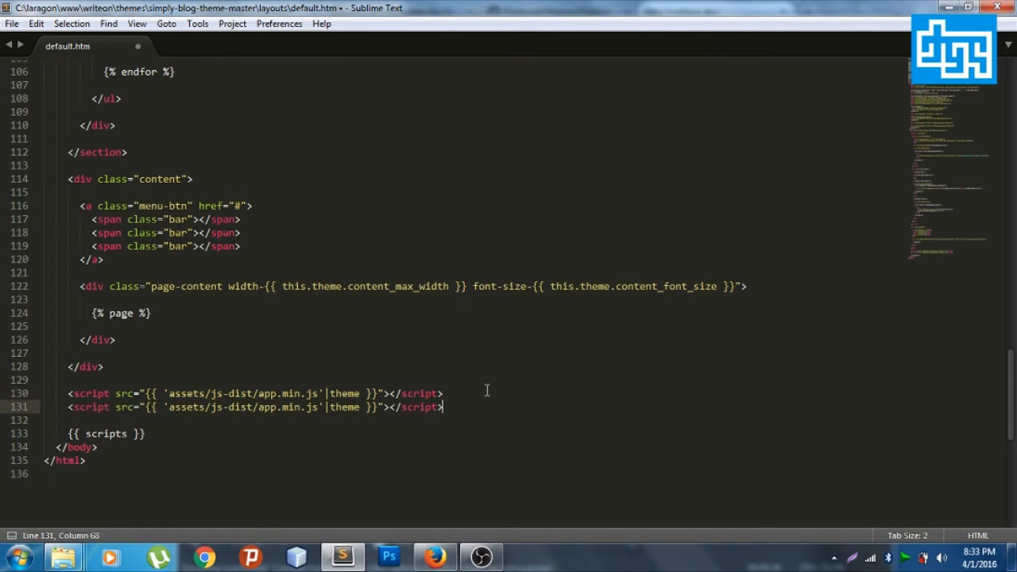
key("Enter")
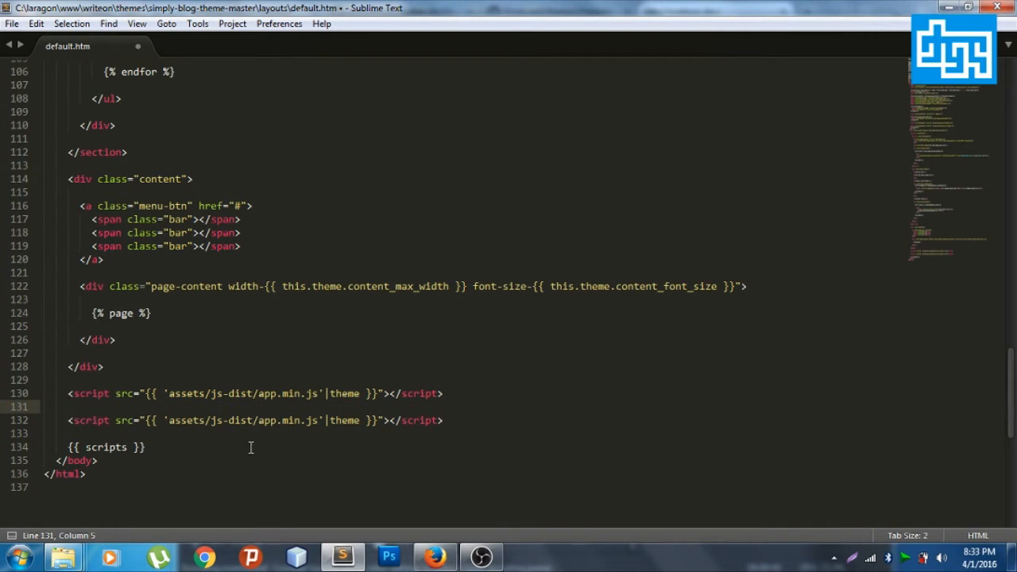
double_click(267, 393)
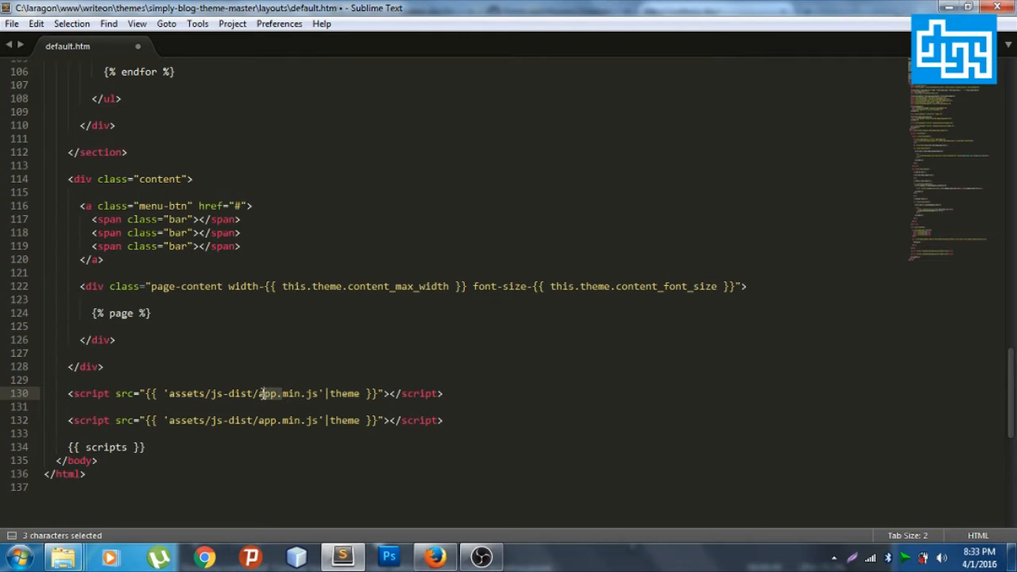
type("senna-")
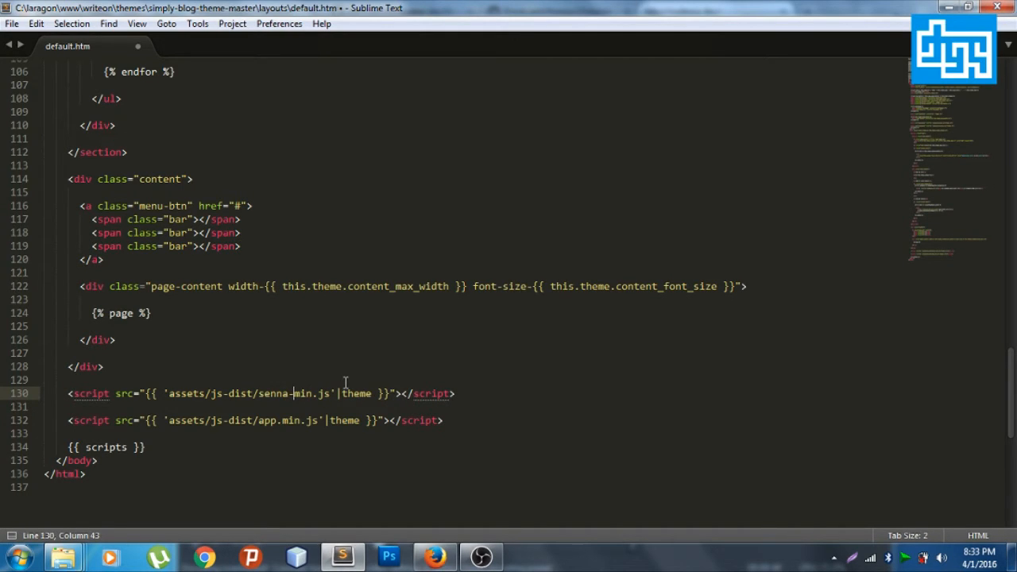
left_click(253, 393)
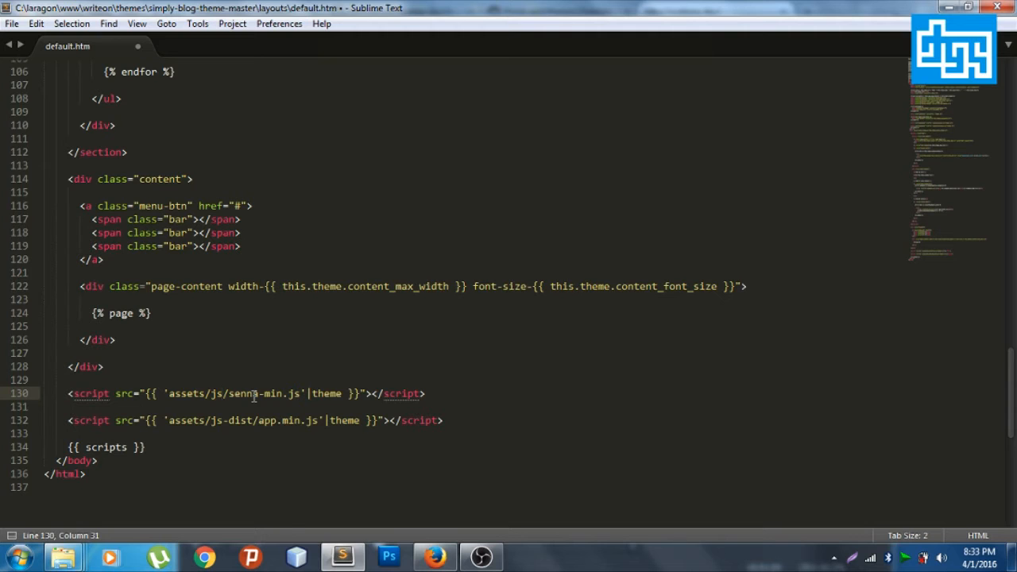
key("ctrl+s")
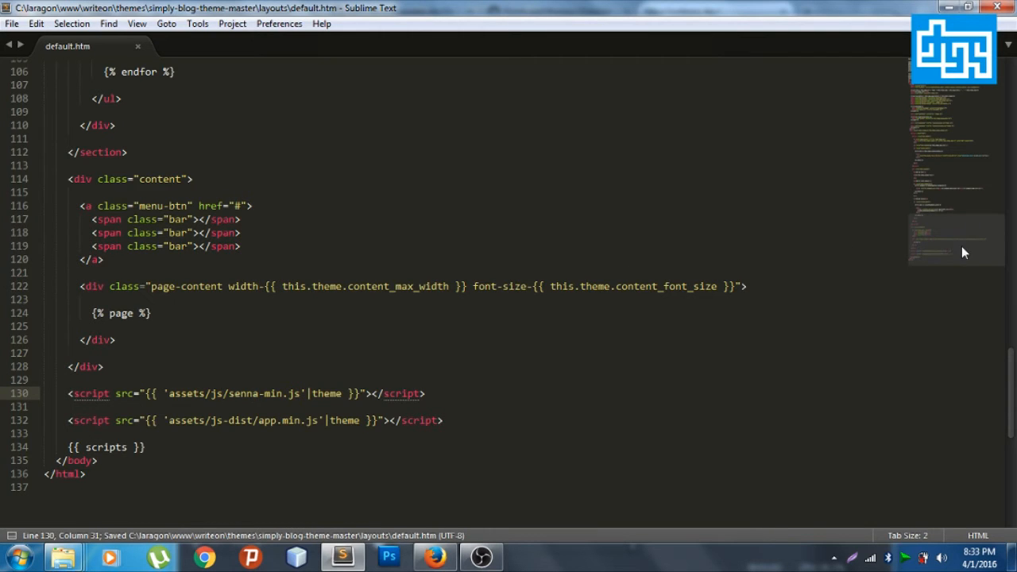
Add data-senna to the body tag, save, and scroll back down to the content div.
scroll("up", 3)
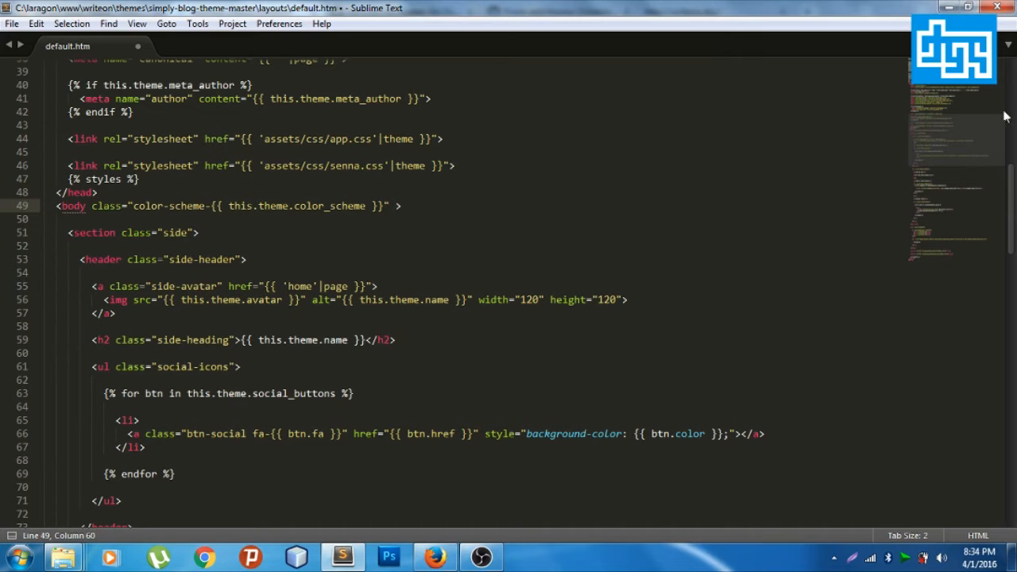
scroll("down", 3)
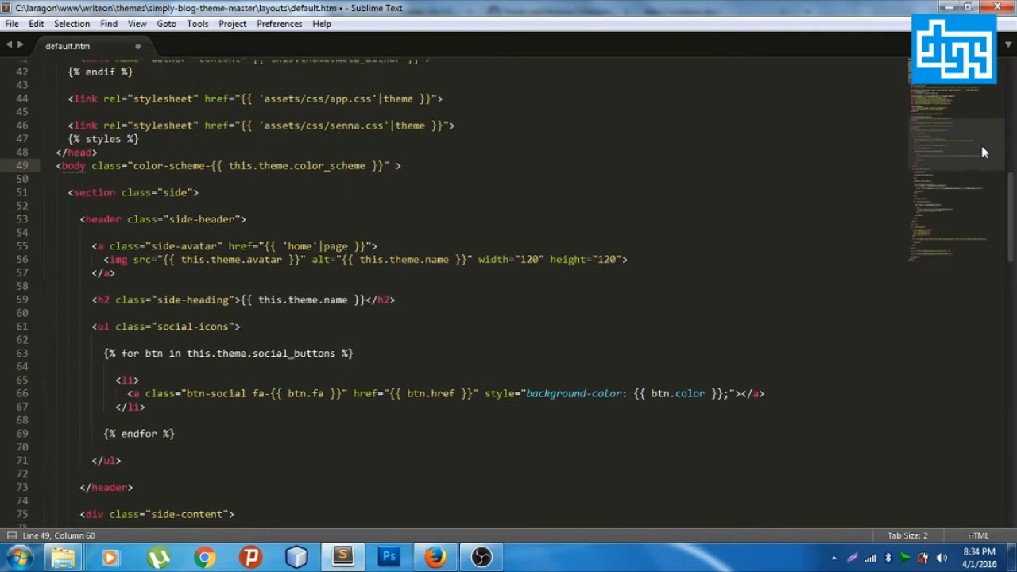
scroll("down", 3)
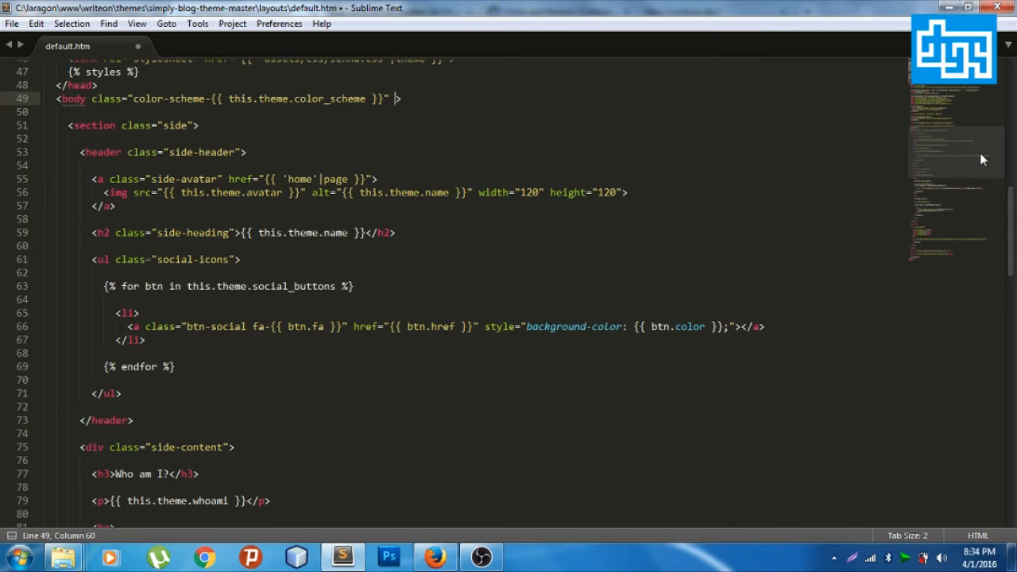
scroll("up", 3)
type("data-senna")
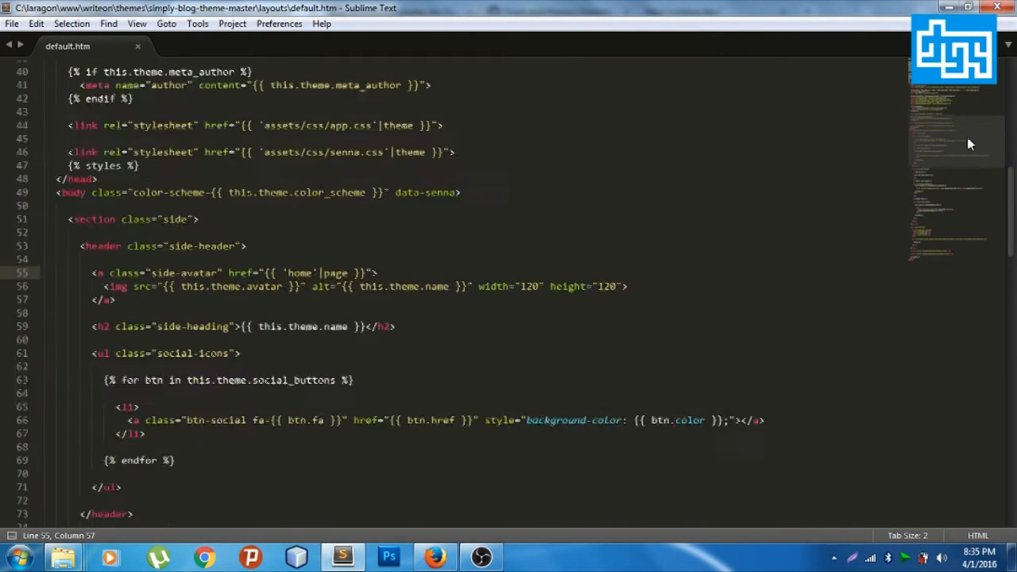
scroll("down", 3)
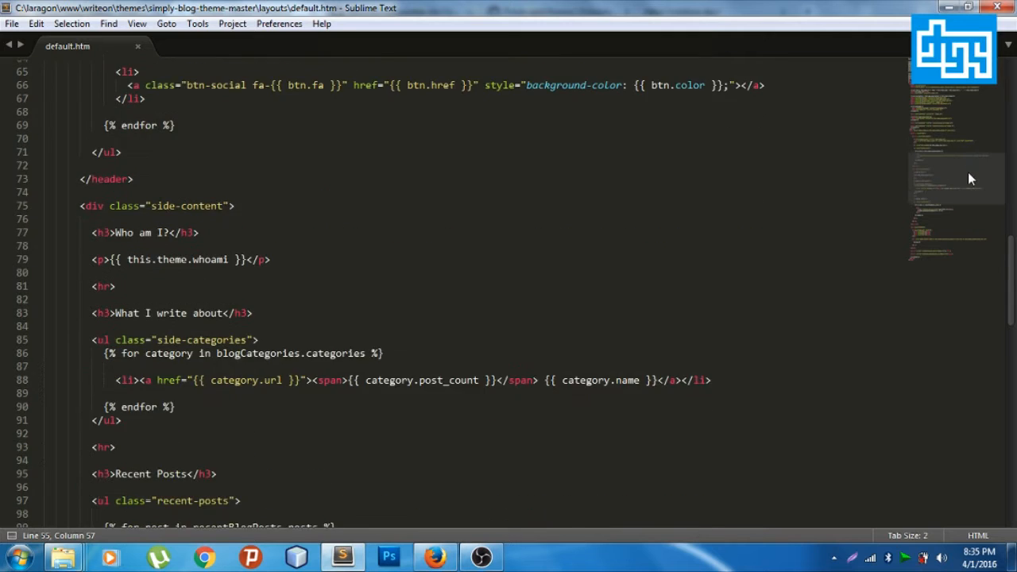
scroll("down", 3)
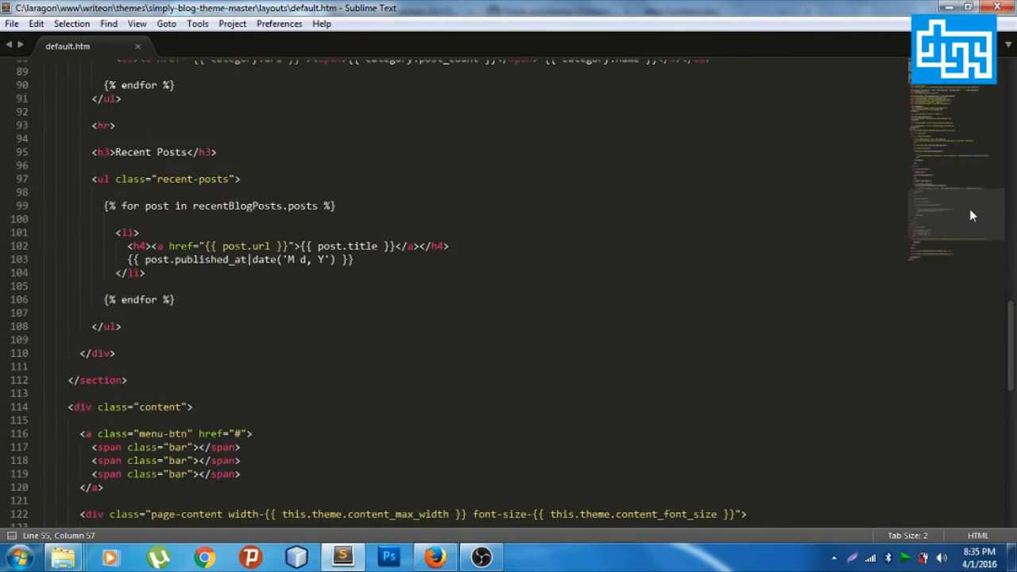
scroll("down", 3)
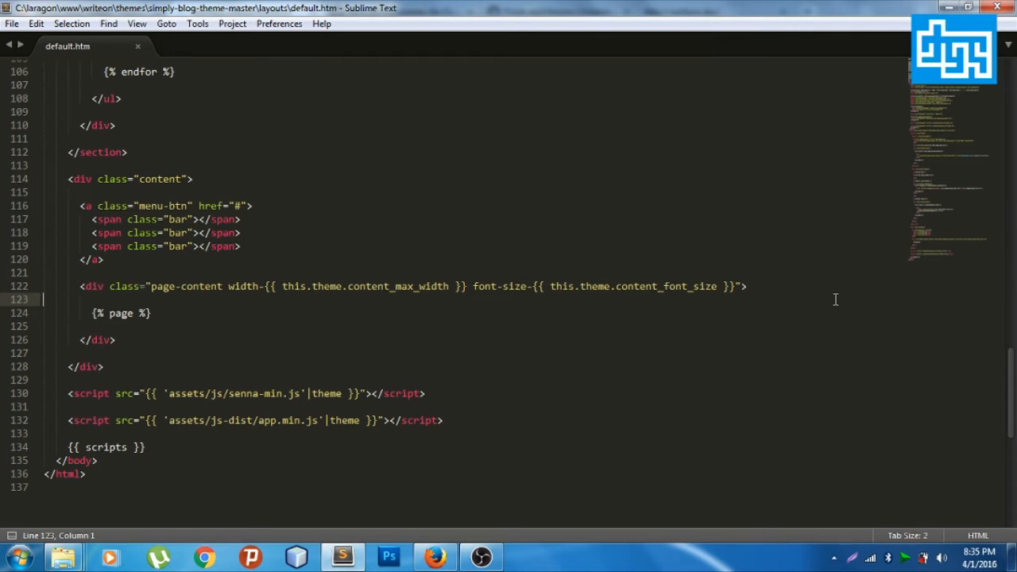
mouse_move(244, 286)
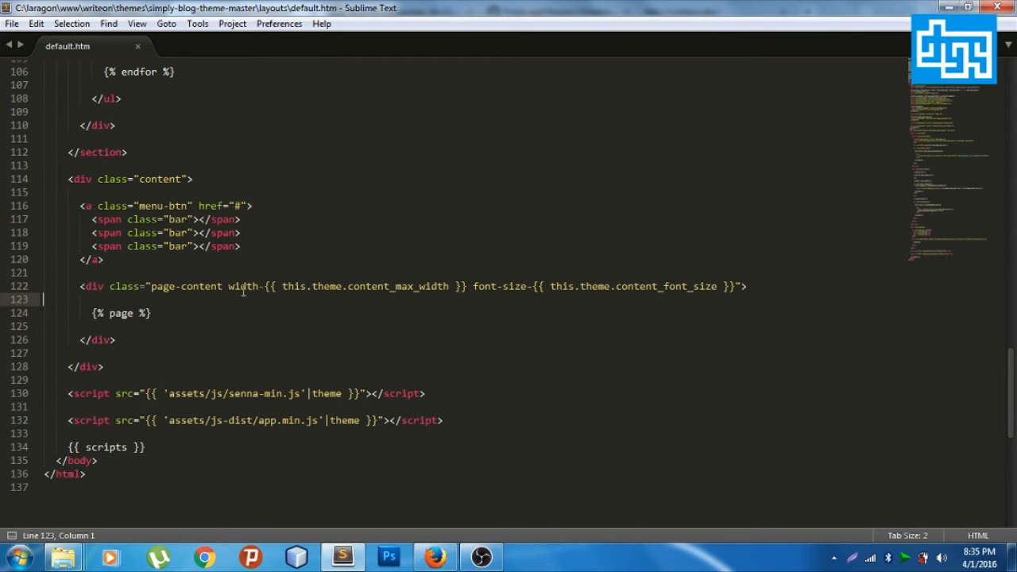
Give the page-content div id="content" and a data-senna-surface attribute, then open blank lines inside it.
left_click(740, 288)
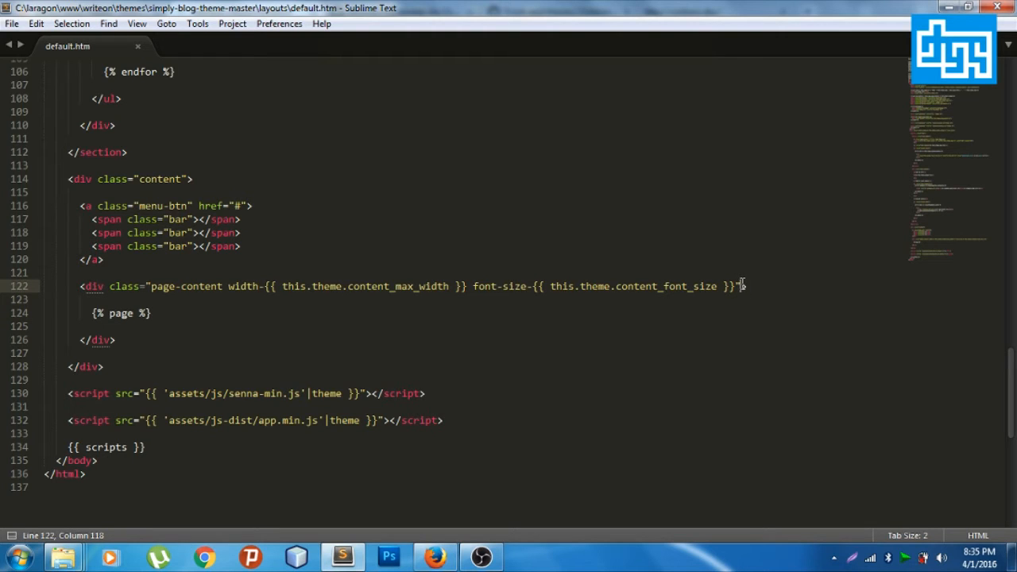
type("\"")
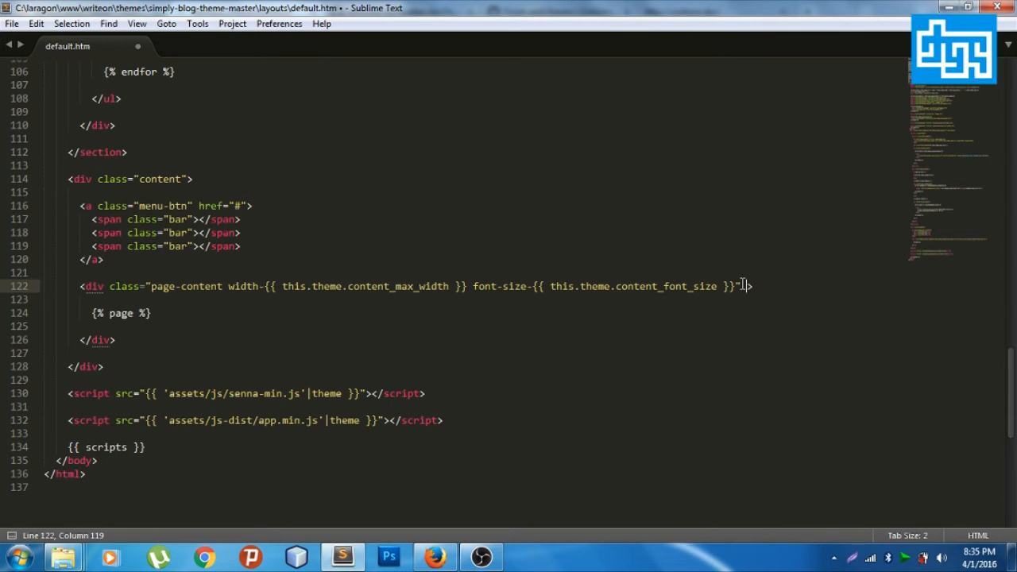
type("id=\"\"")
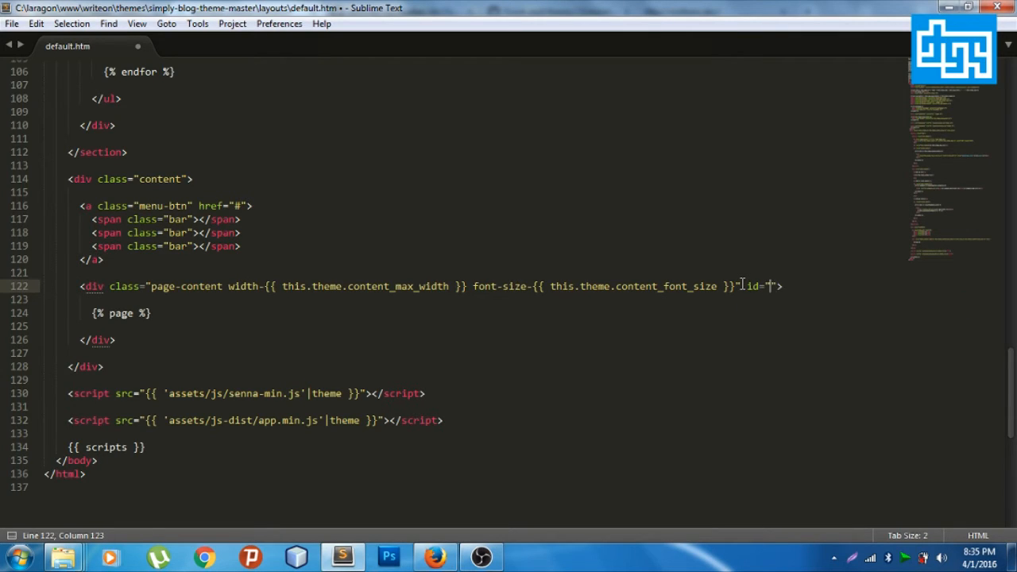
type("content")
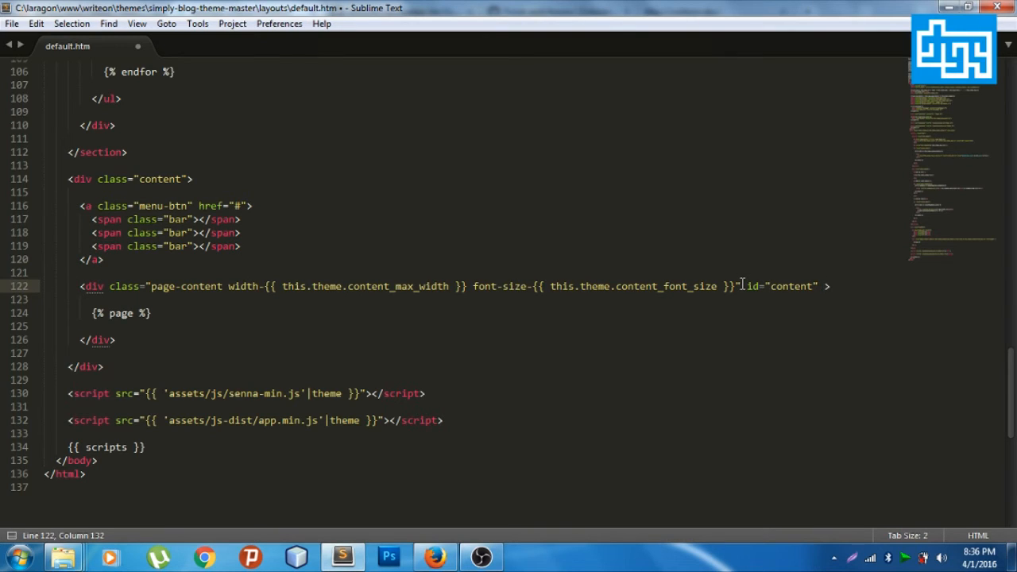
type("data-senna-surface")
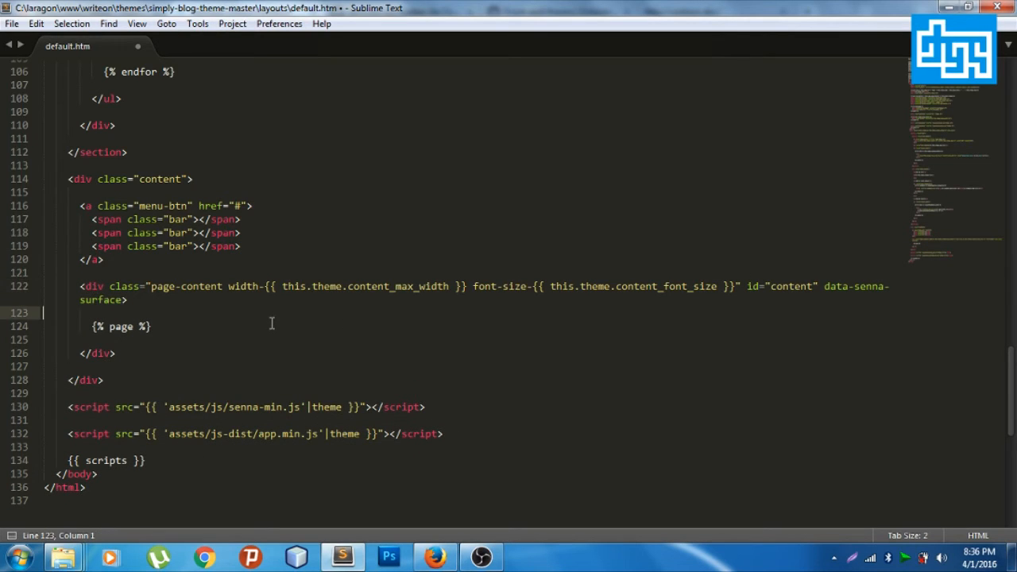
key("Enter")
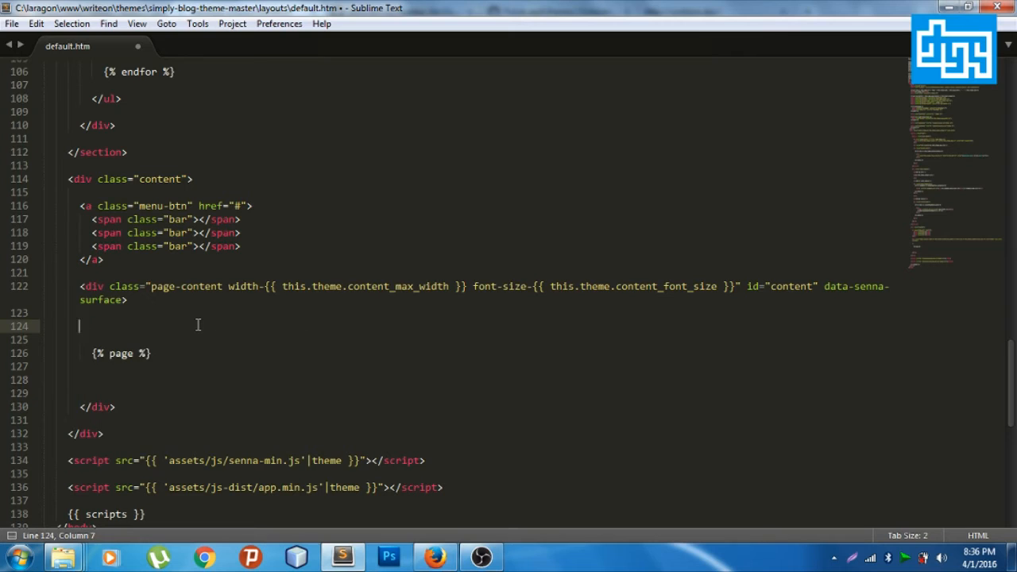
Wrap {% page %} in a <div id="content-default">, save default.htm, and switch to Firefox.
type("<div i")
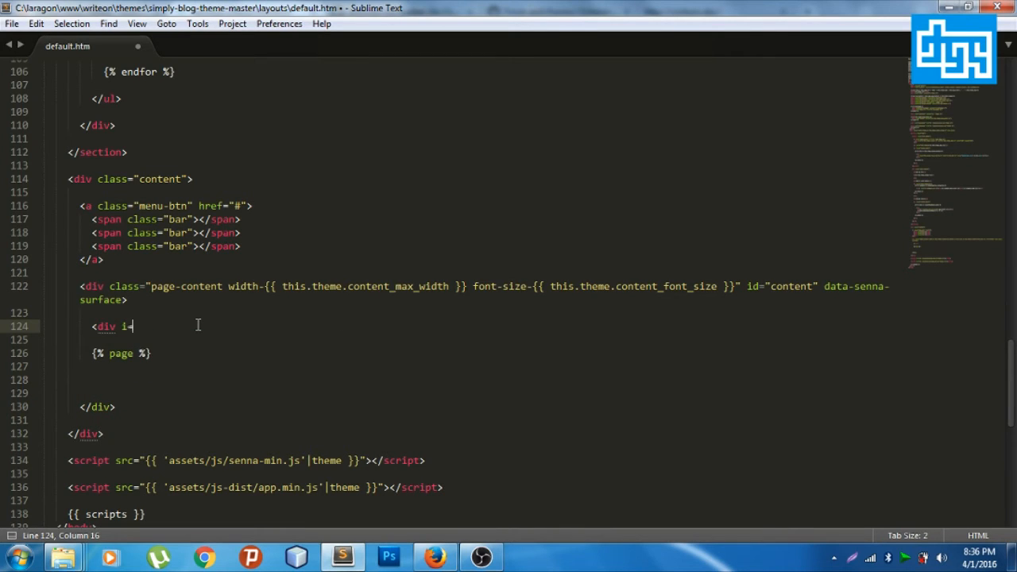
type("d=\"\"")
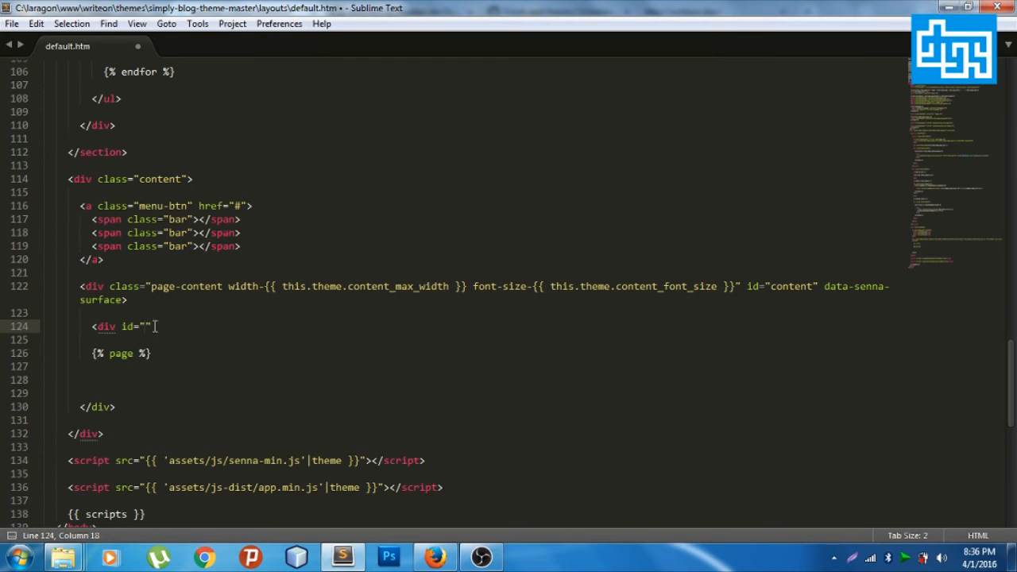
type("cont")
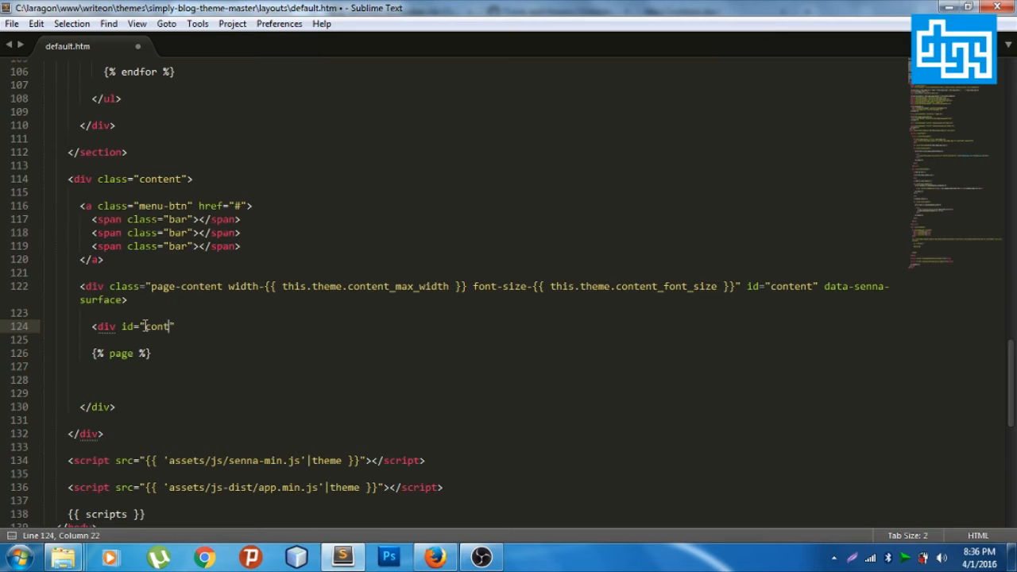
type("ent")
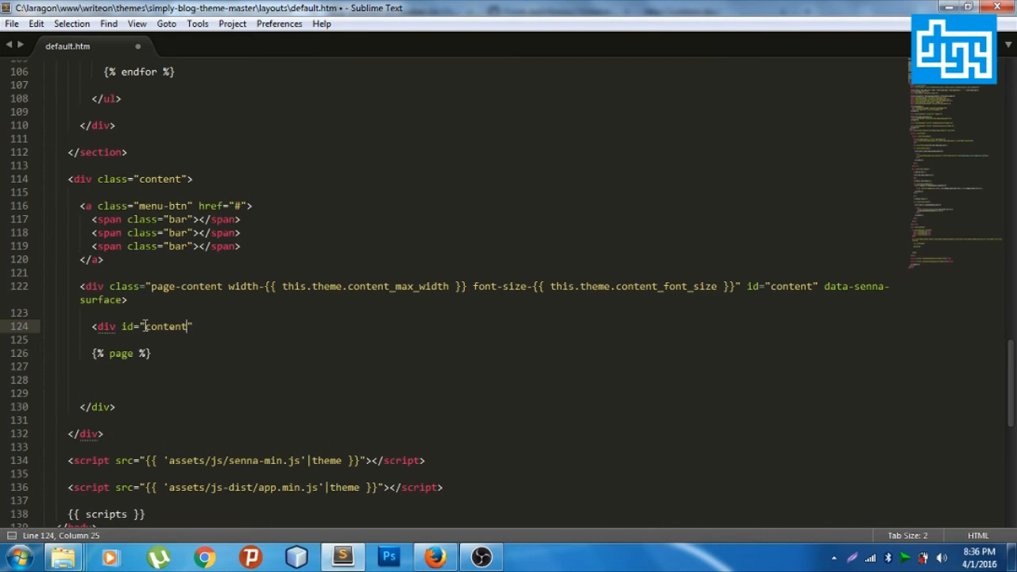
type("-default")
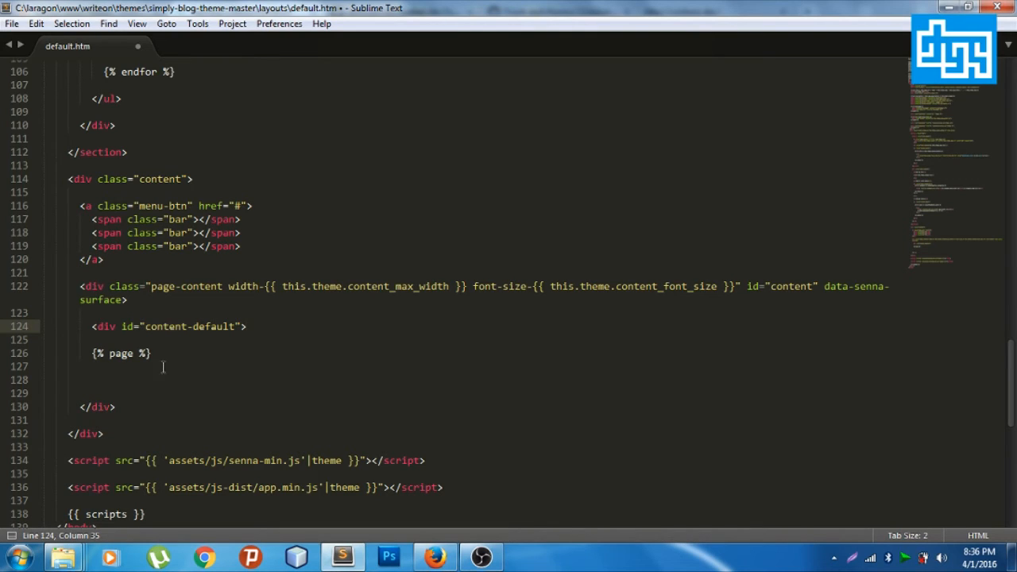
type("</div>")
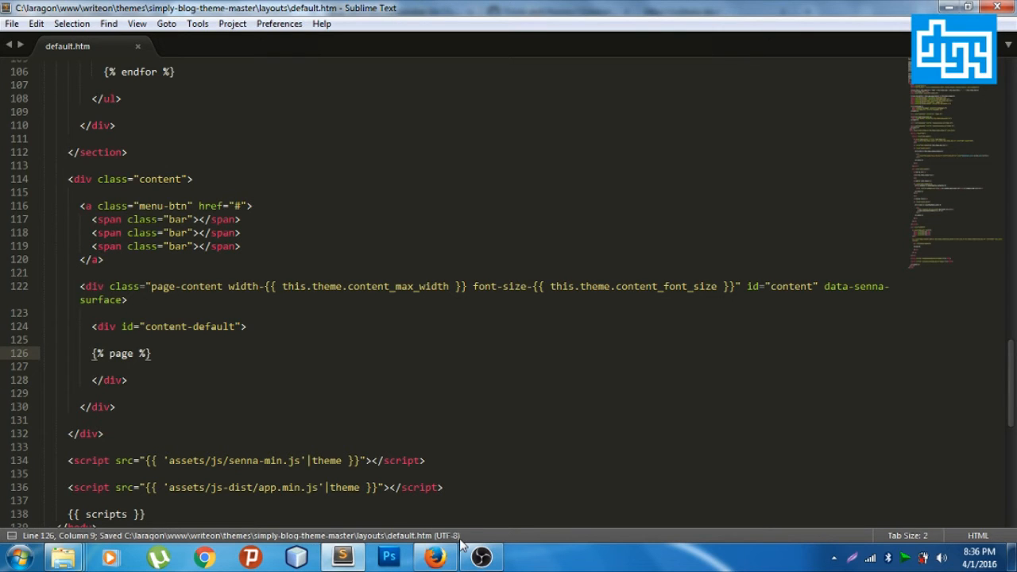
left_click(435, 554)
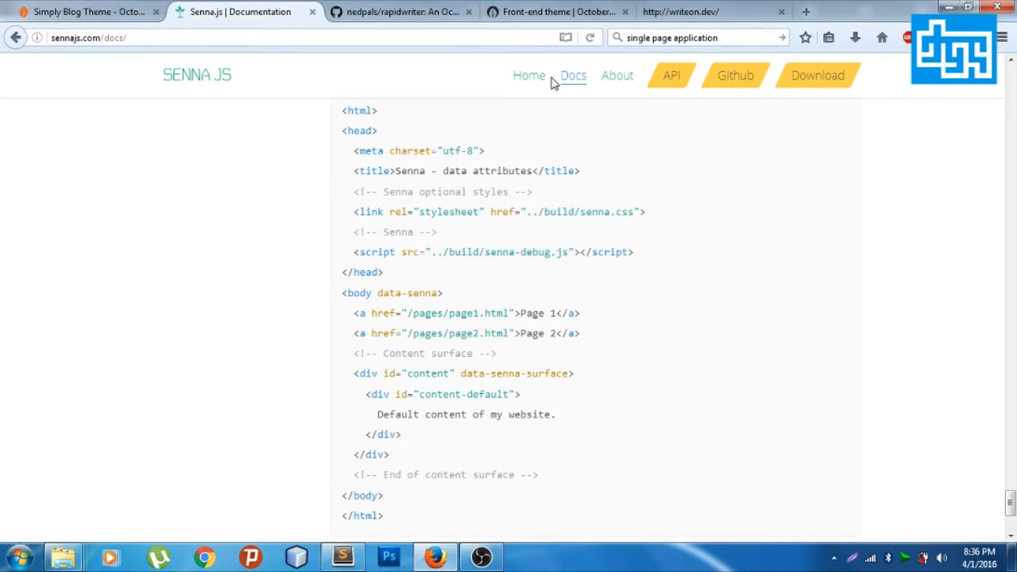
Reload writeon.dev and open the Post #2 article, then return to the editor.
left_click(687, 11)
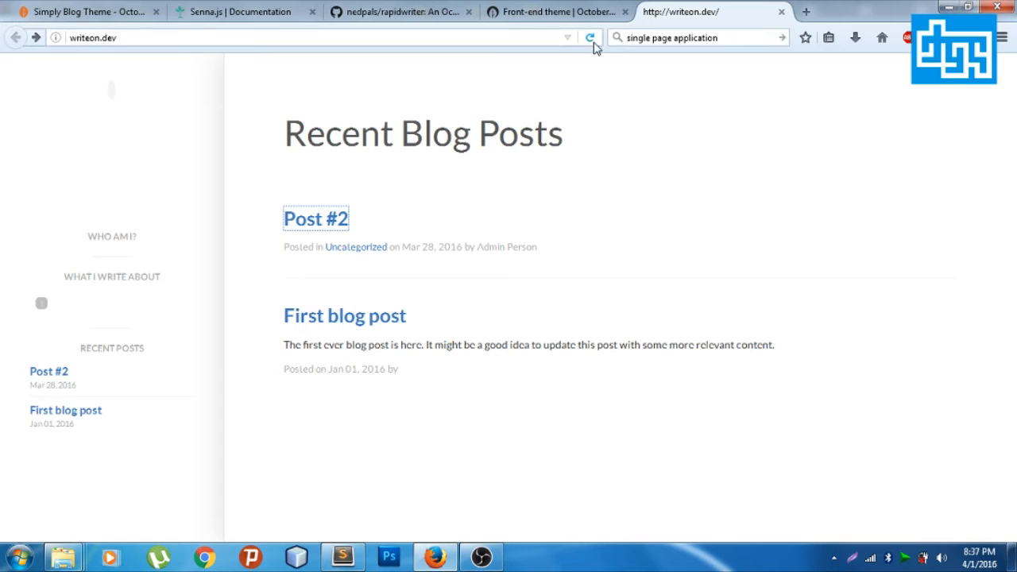
left_click(590, 37)
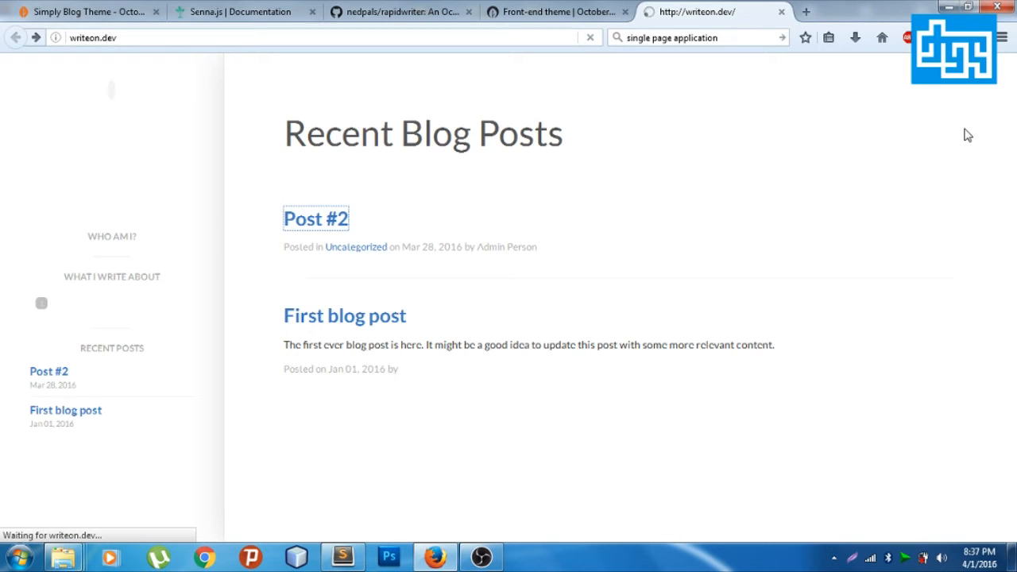
left_click(316, 218)
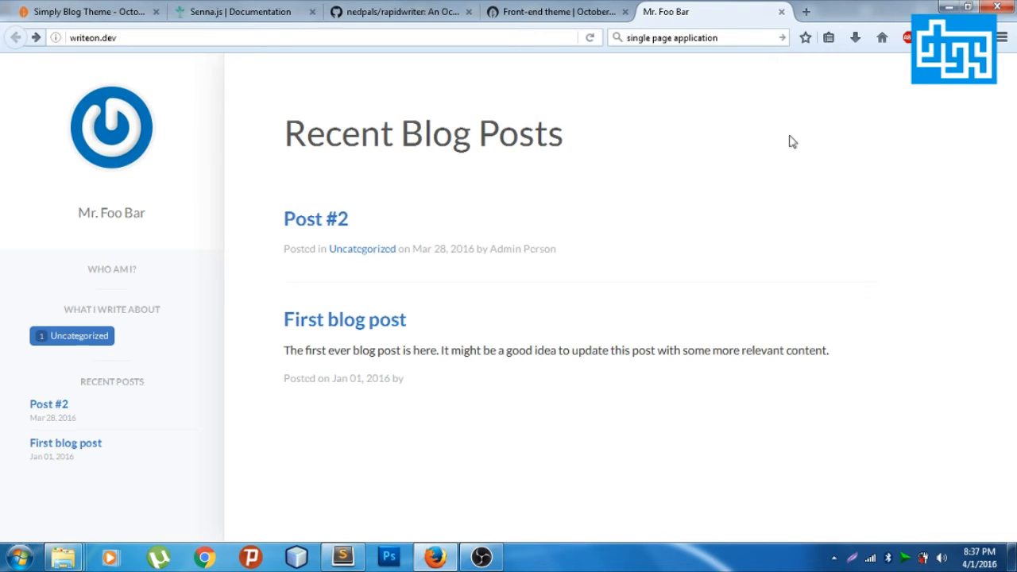
mouse_move(333, 231)
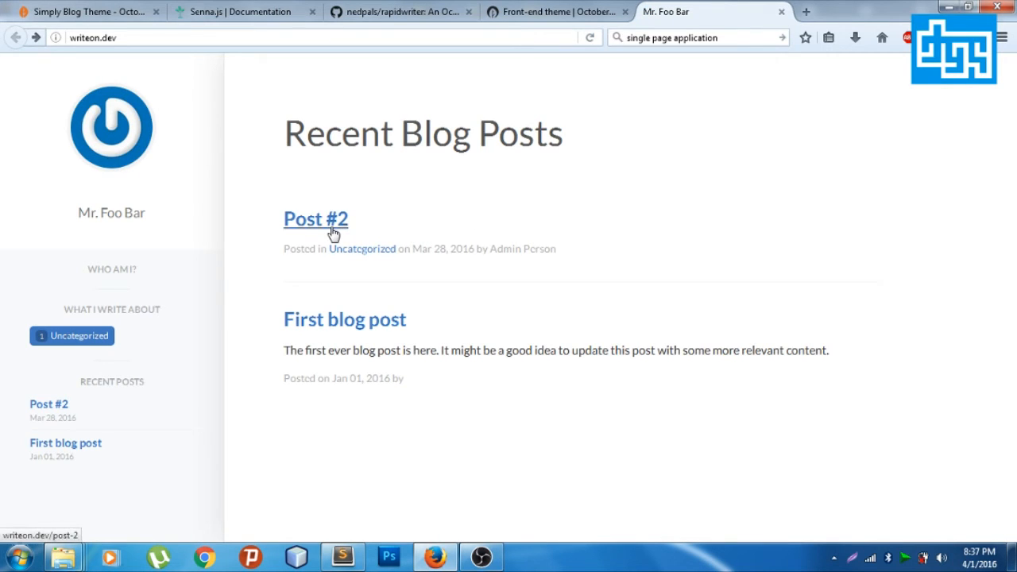
mouse_move(530, 332)
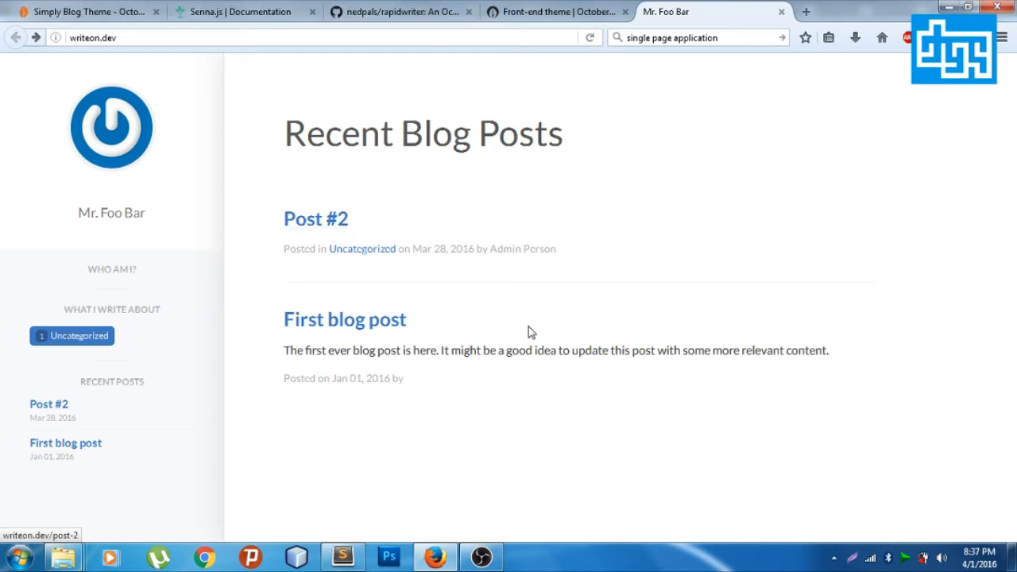
left_click(315, 219)
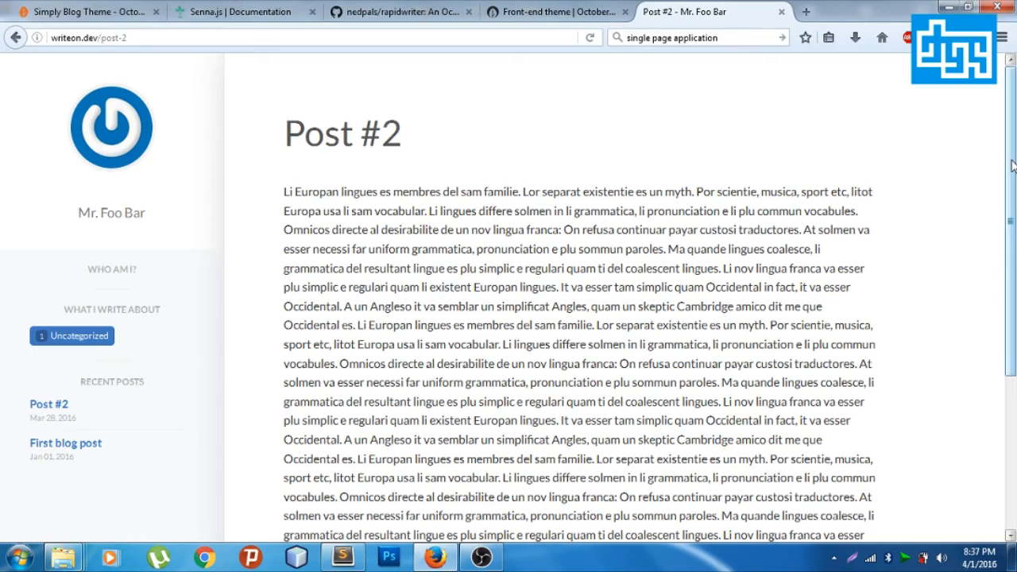
scroll("down", 3)
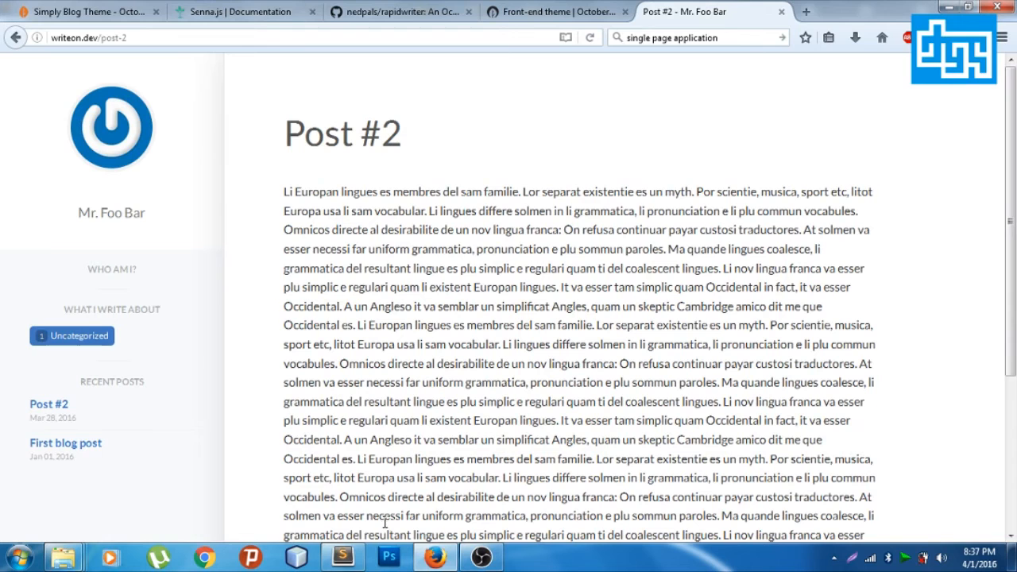
left_click(337, 557)
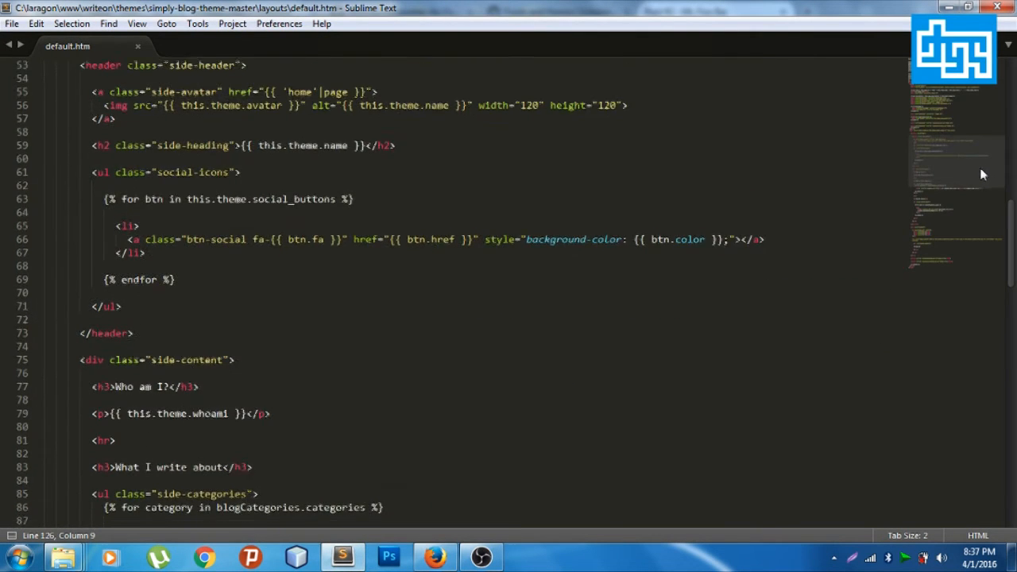
Add <div class="senna-loading-bar"></div> after <body> in default.htm and save it.
scroll("up", 3)
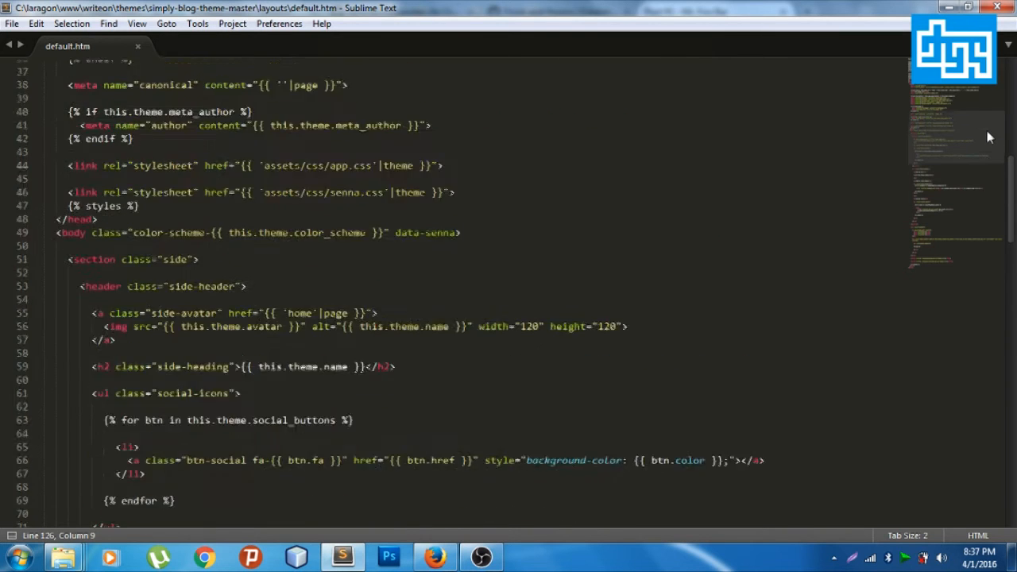
scroll("up", 3)
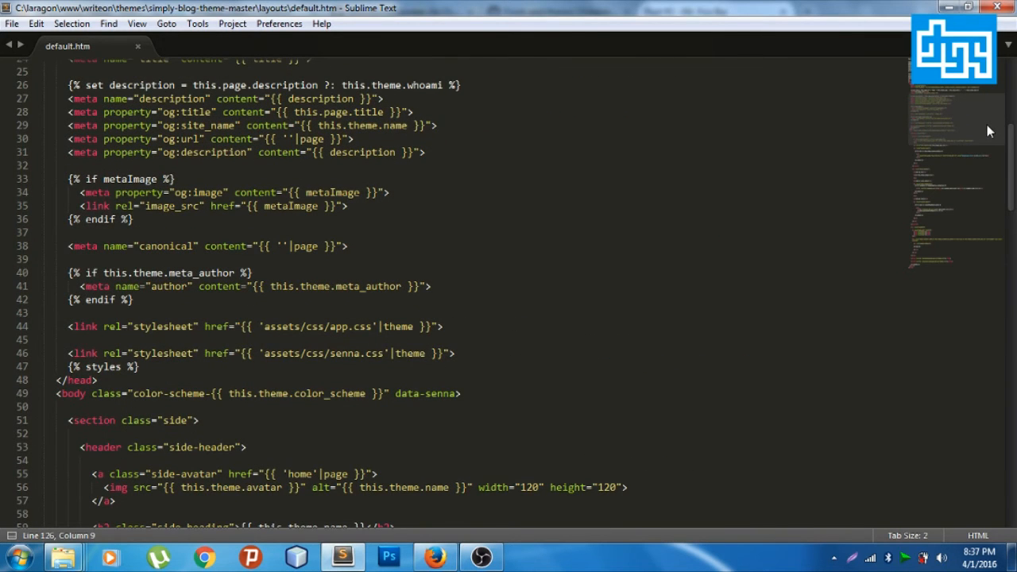
scroll("down", 3)
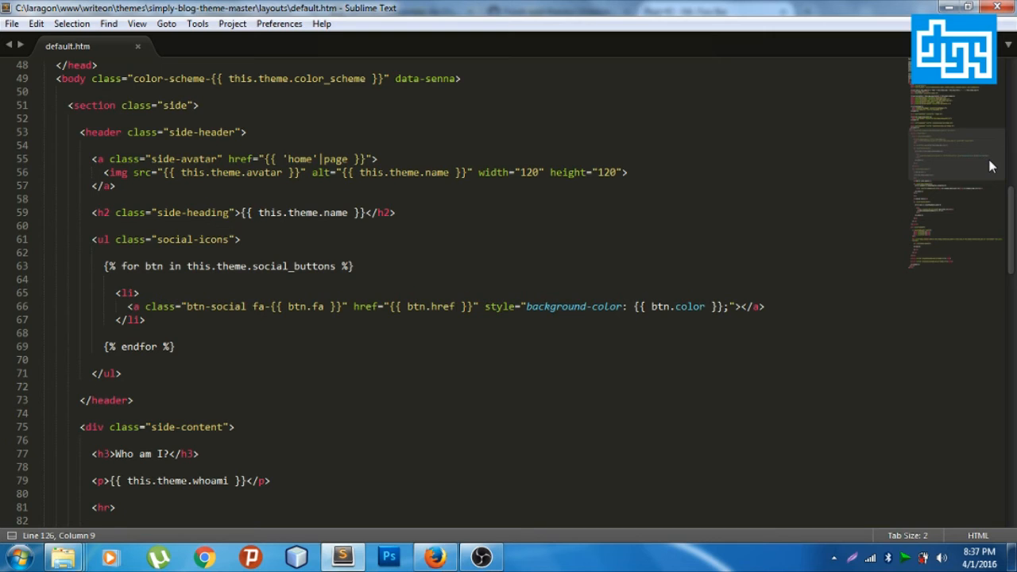
scroll("down", 3)
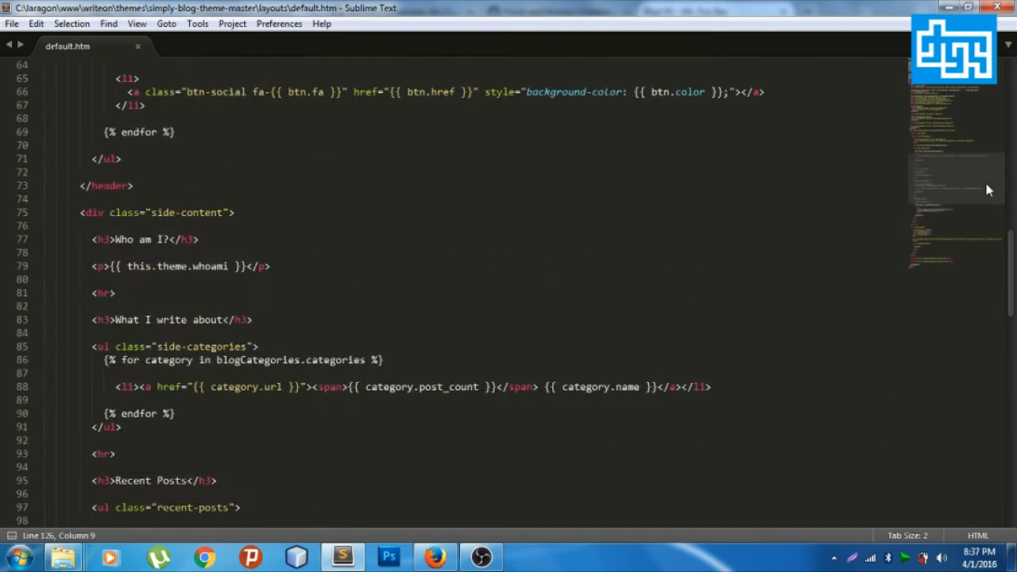
scroll("down", 3)
type("<div class=\"senna-loading-bar\"></d")
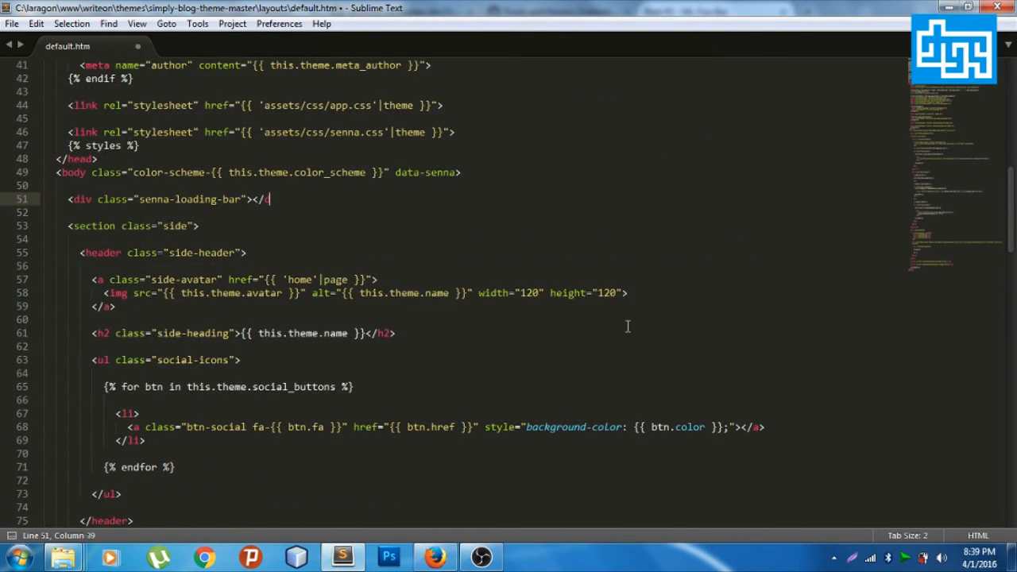
key("BackSpace")
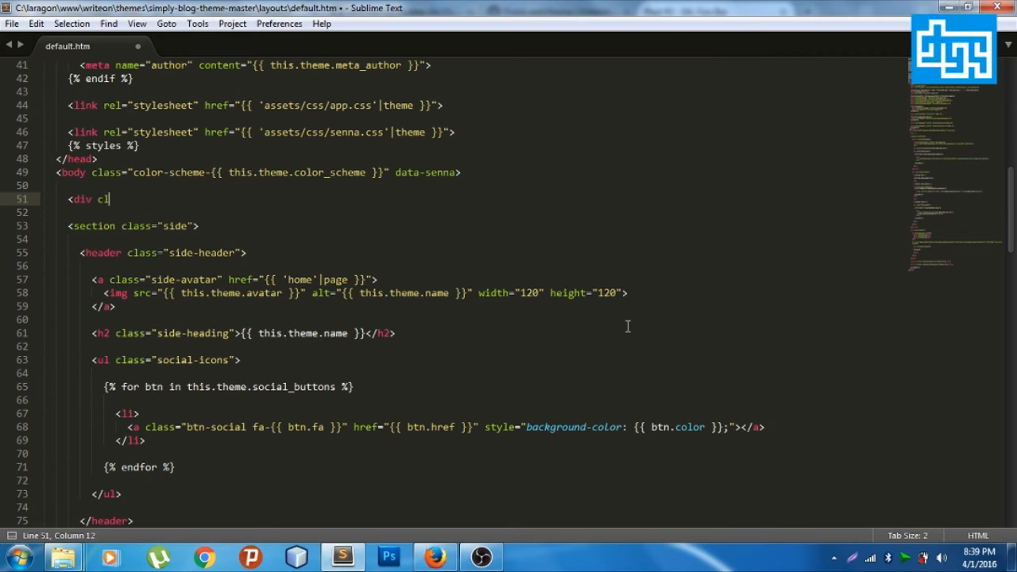
type("ass")
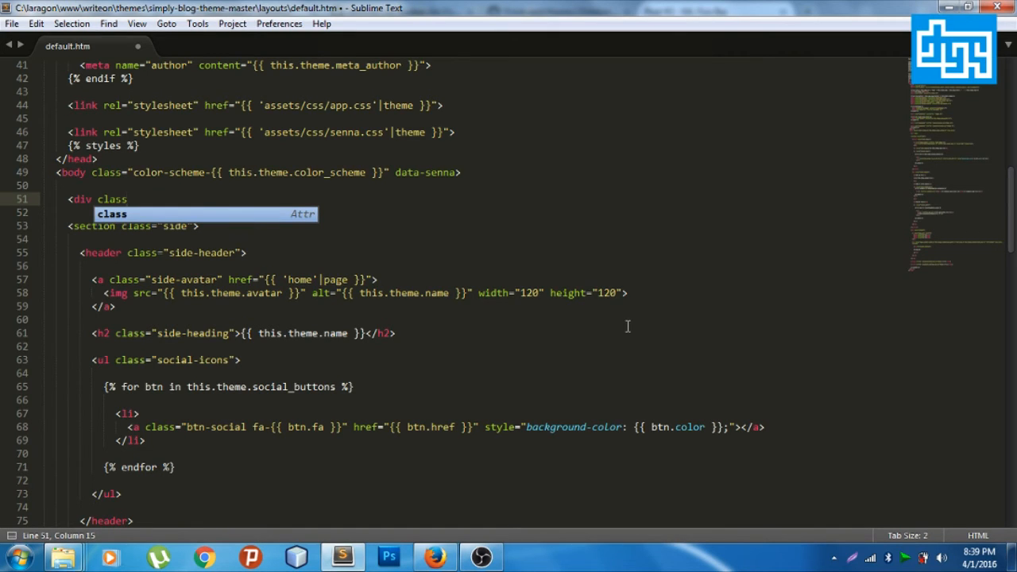
type("=\"")
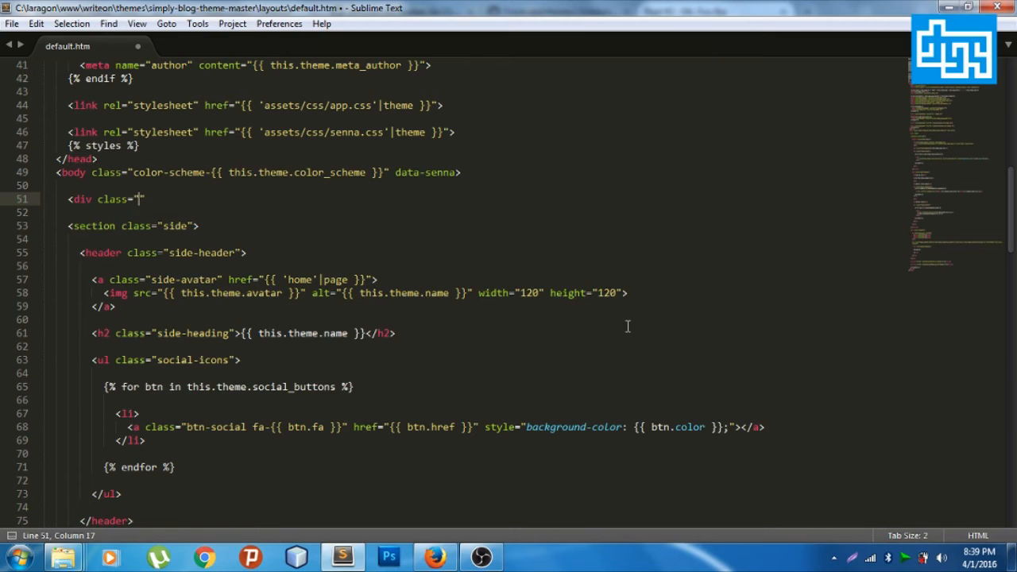
type("senna-1")
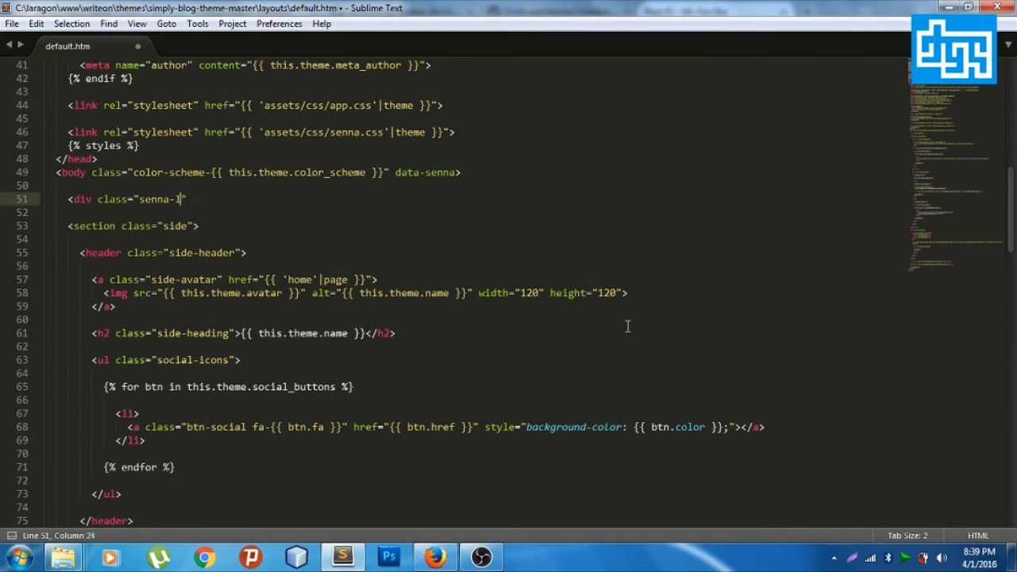
type("oading-bar")
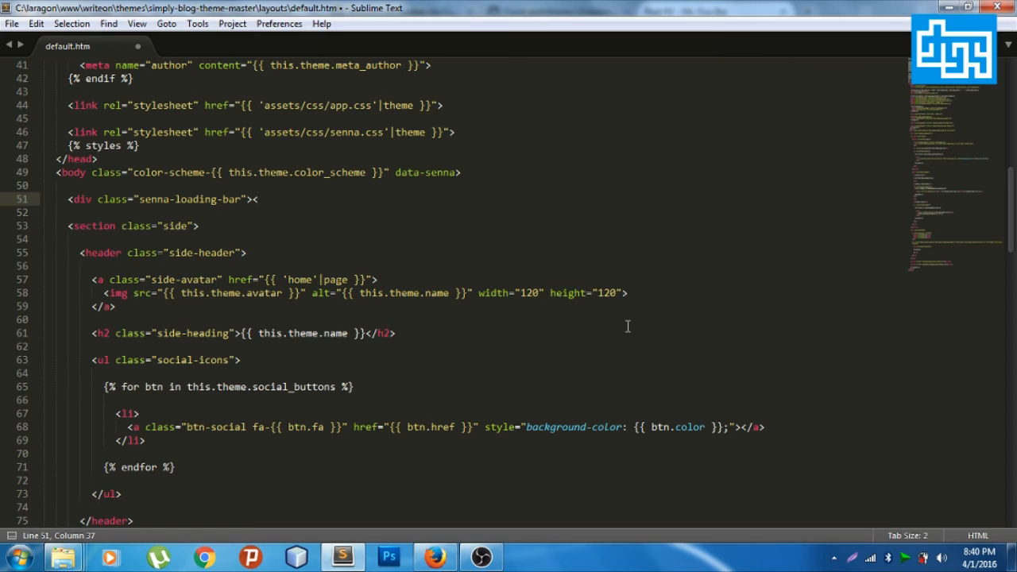
type("</div>")
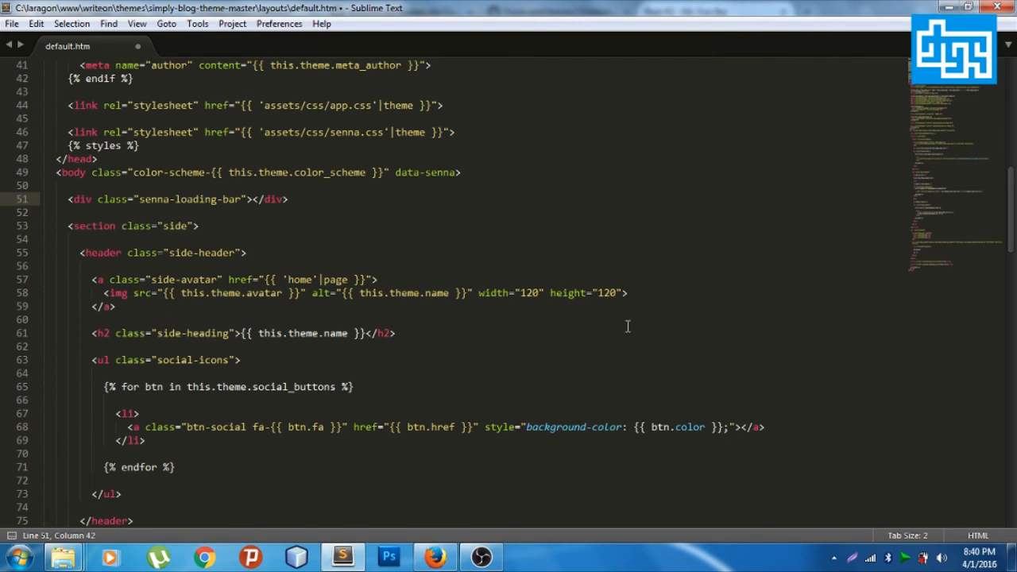
key("ctrl+s")
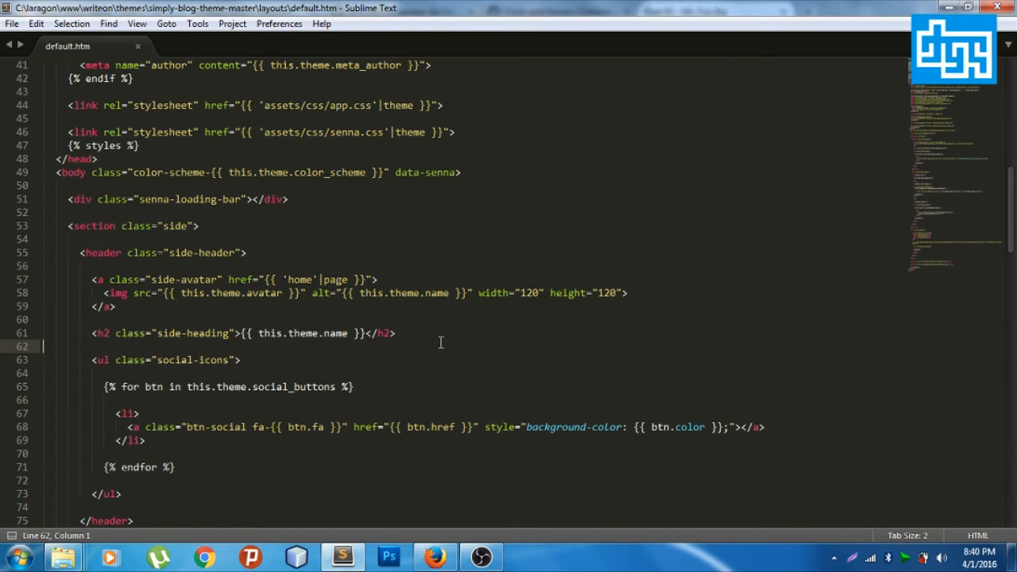
mouse_move(387, 181)
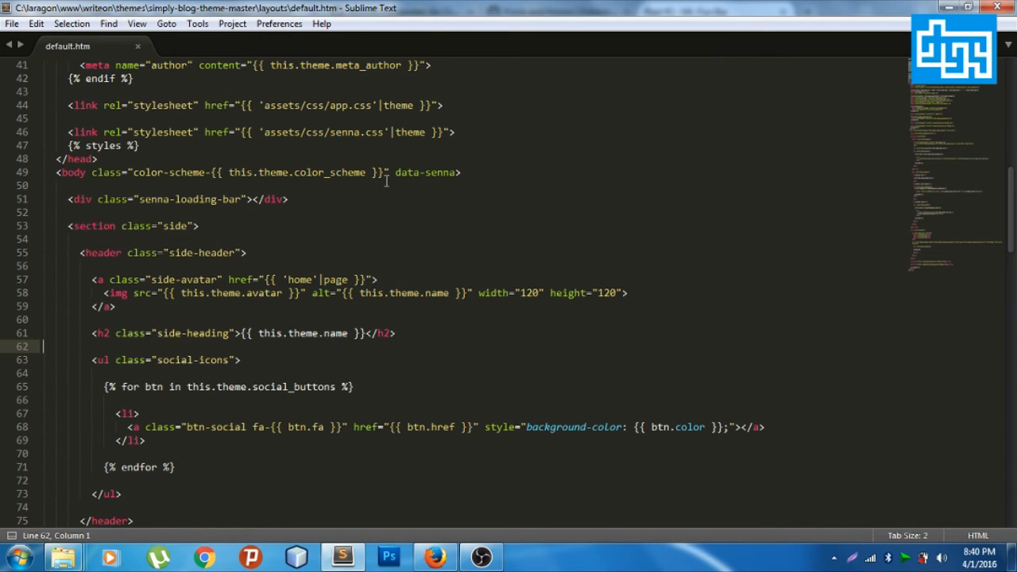
Add senna-transition-fade to the body class after the color_scheme expression and save.
left_click(382, 172)
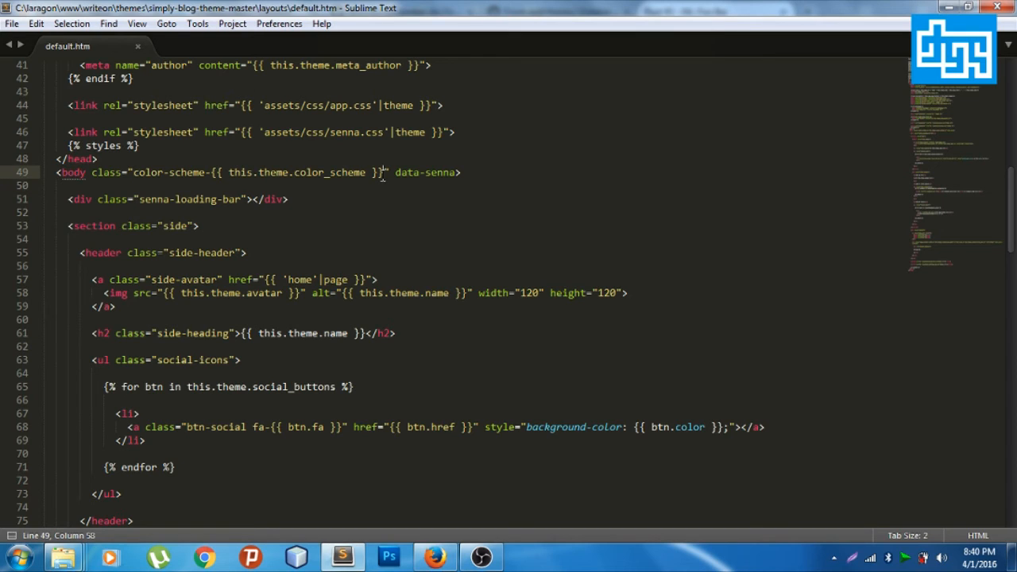
type("senna-transition-")
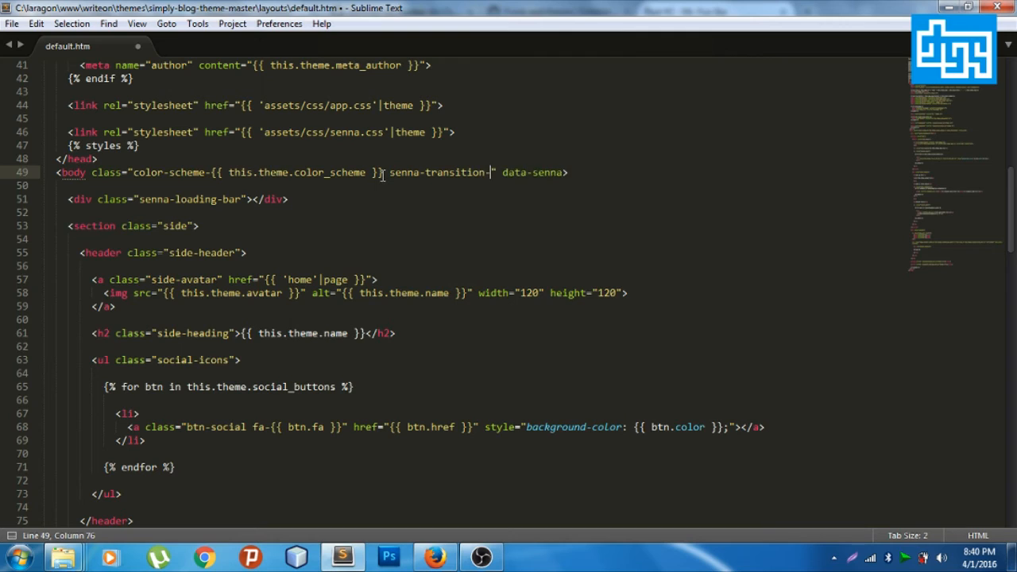
type("fade")
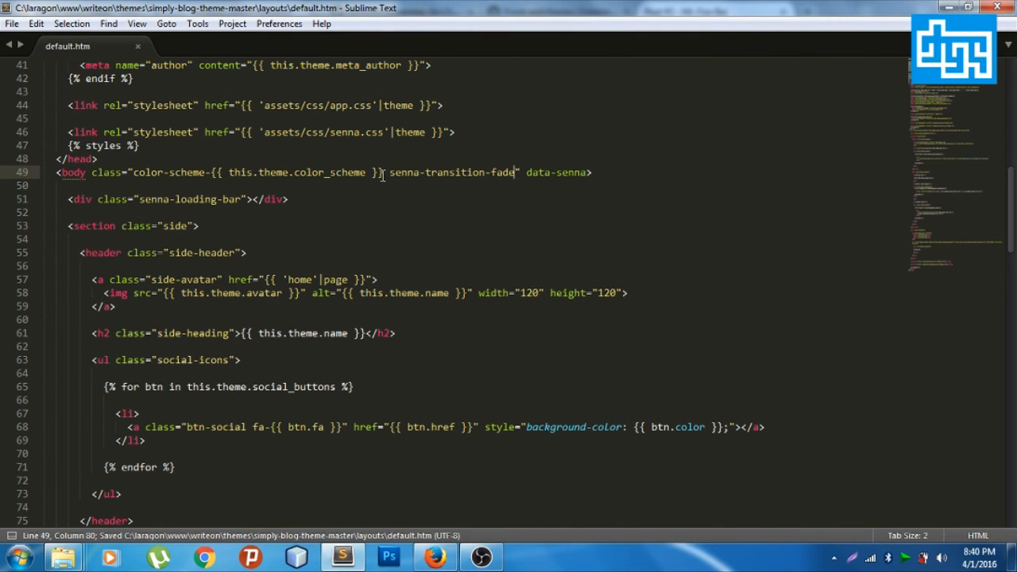
mouse_move(406, 435)
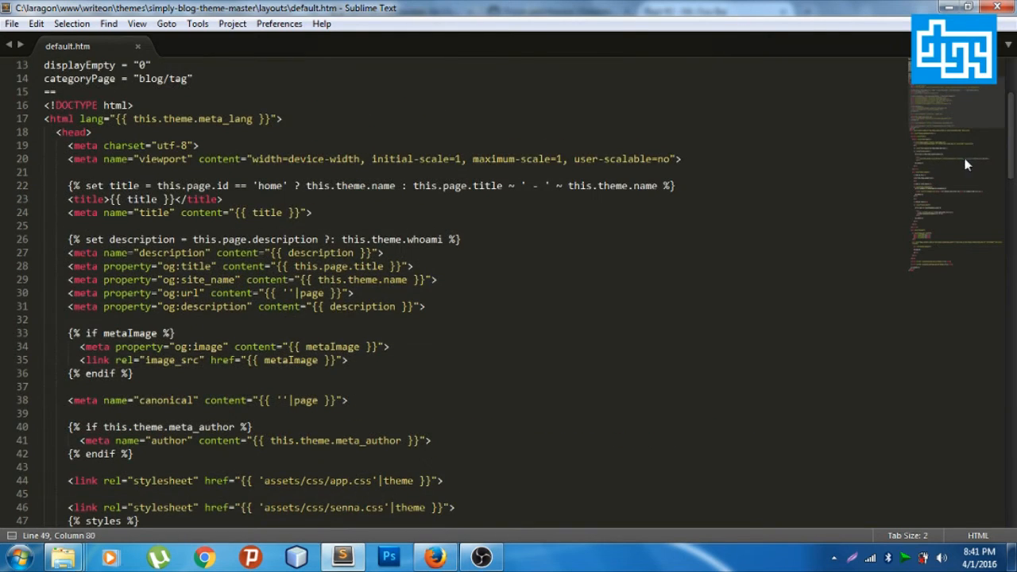
scroll("down", 3)
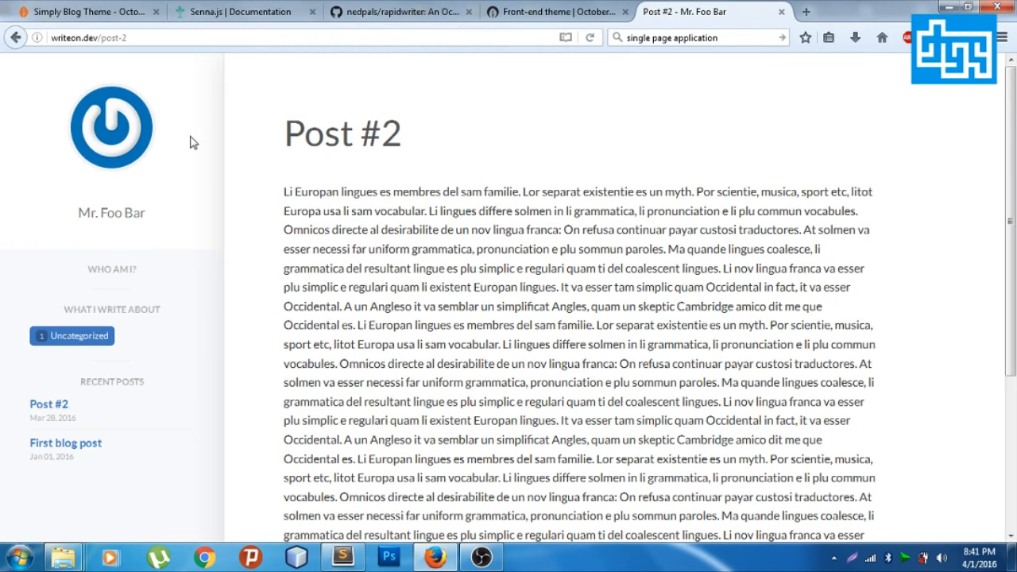
mouse_move(116, 129)
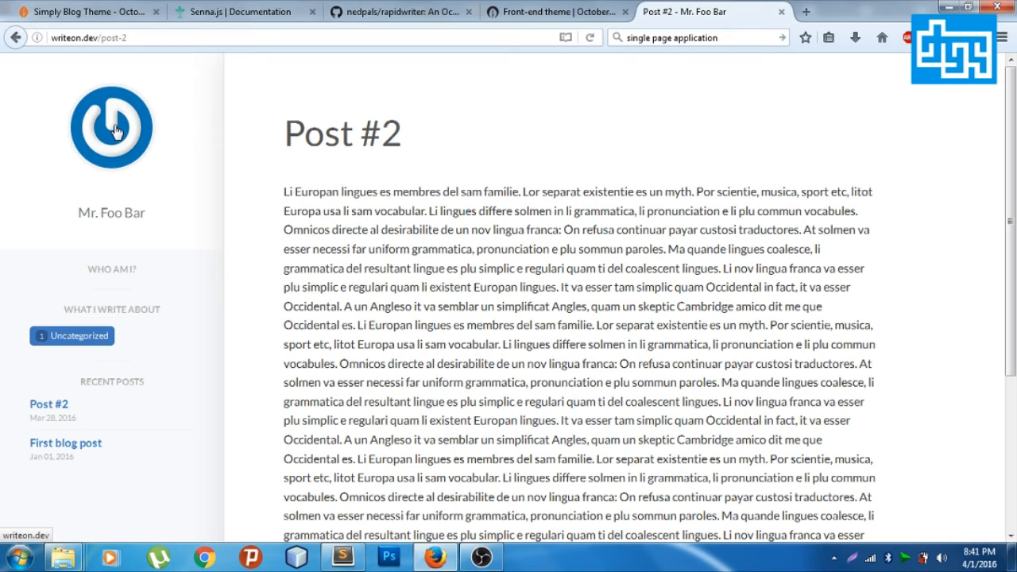
mouse_move(585, 37)
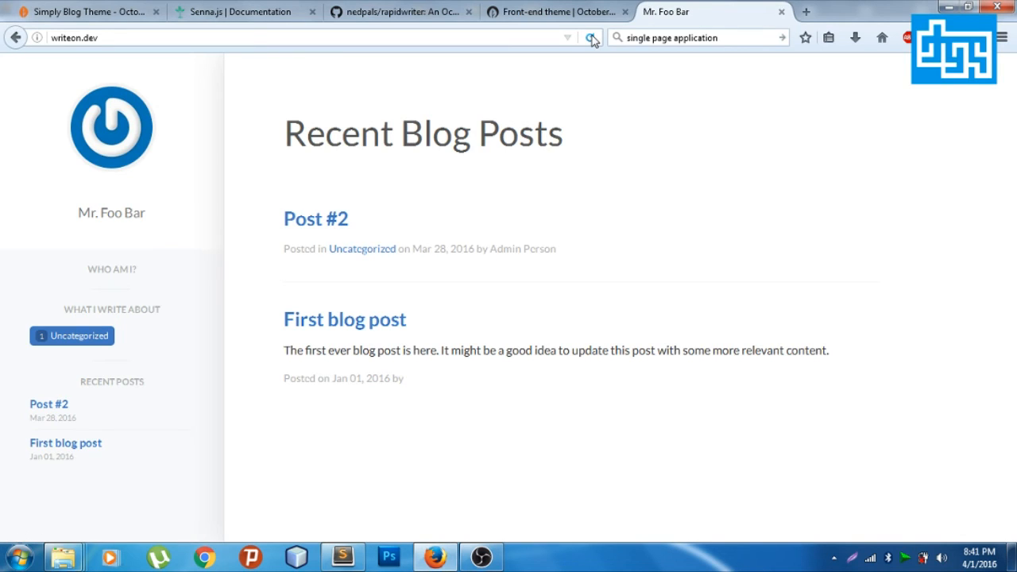
mouse_move(307, 221)
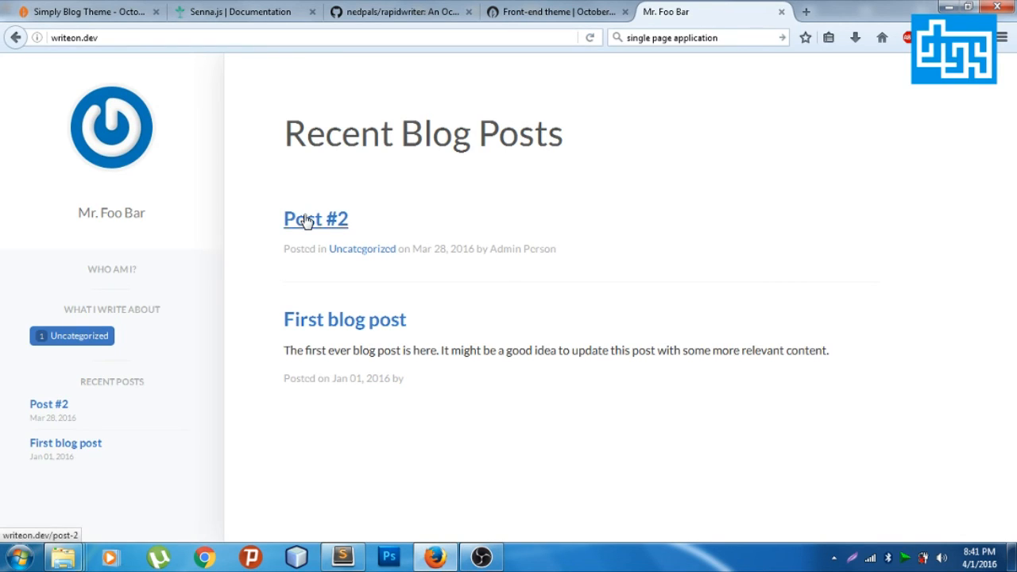
left_click(315, 219)
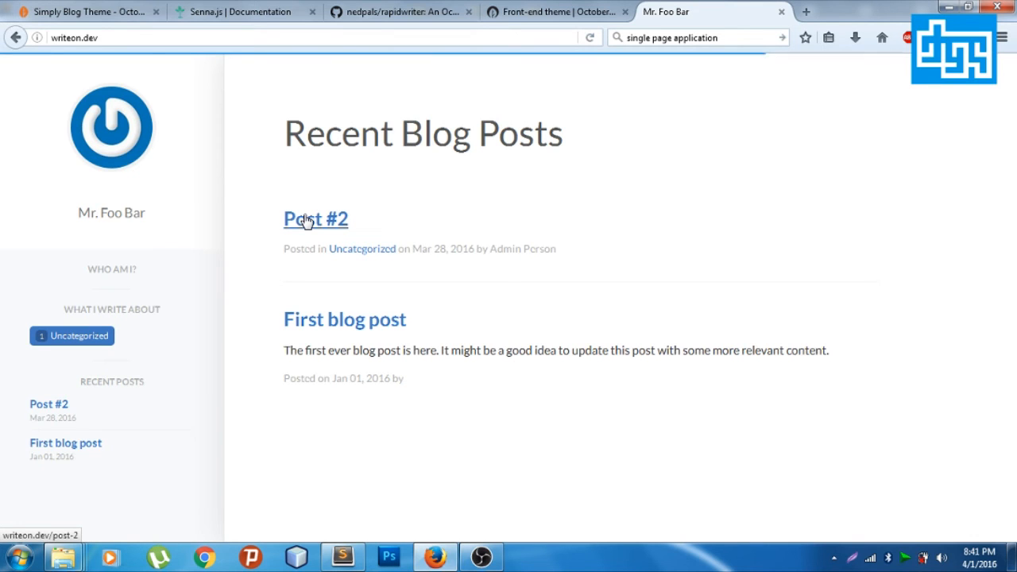
left_click(315, 219)
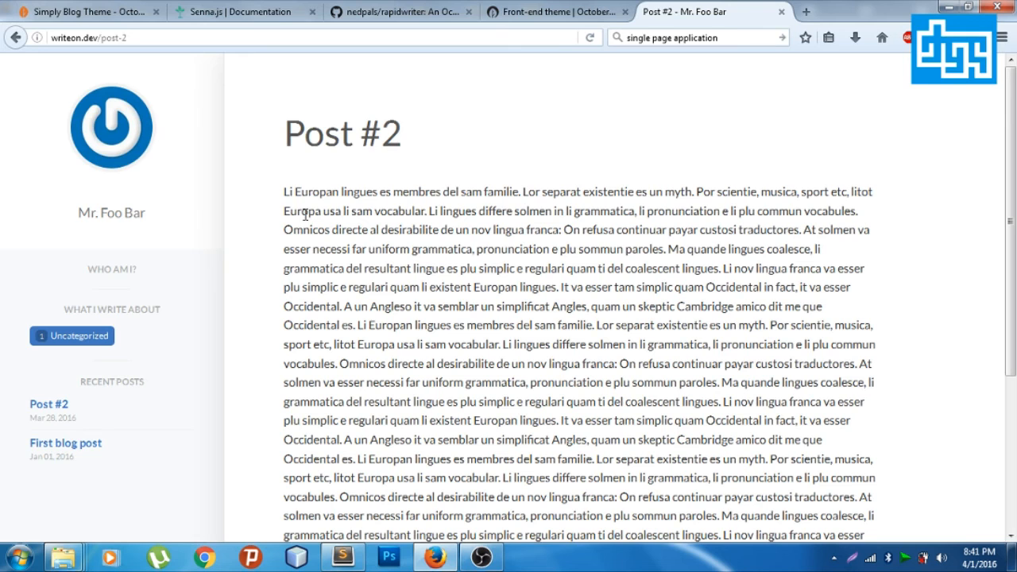
mouse_move(342, 561)
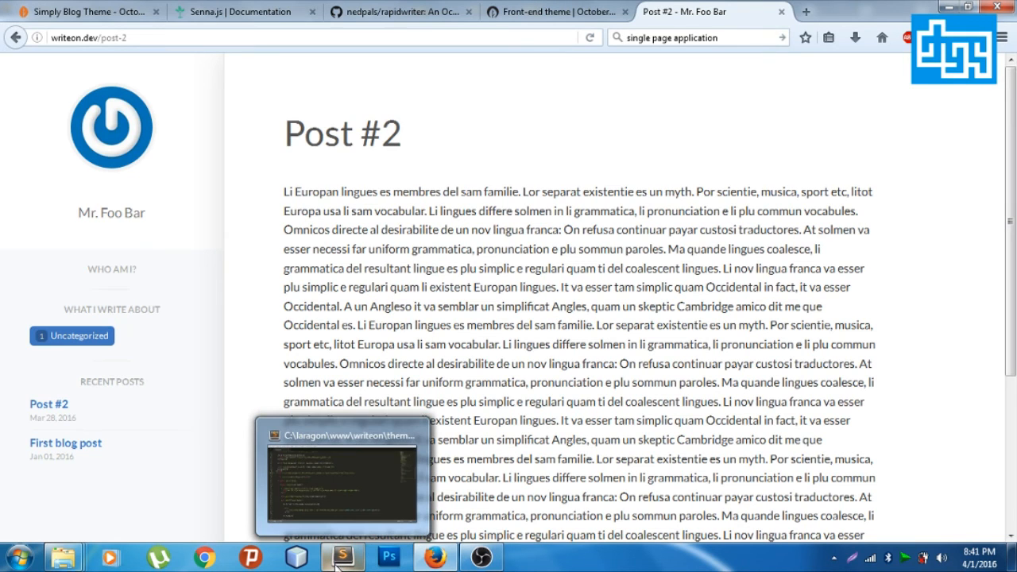
Open senna.css and add senna-transition-fade to the data-senna-surface page-content div.
left_click(335, 556)
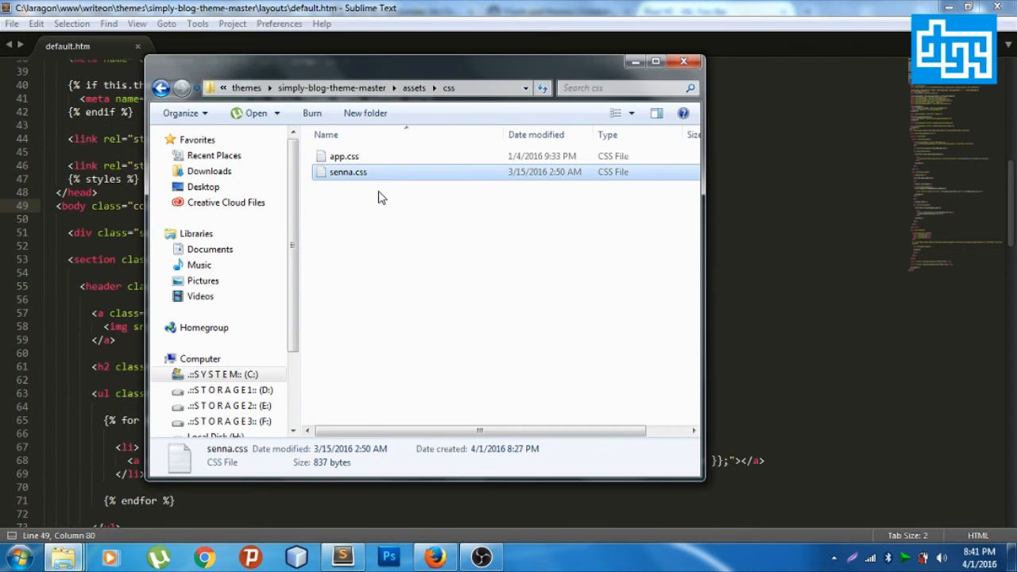
double_click(346, 172)
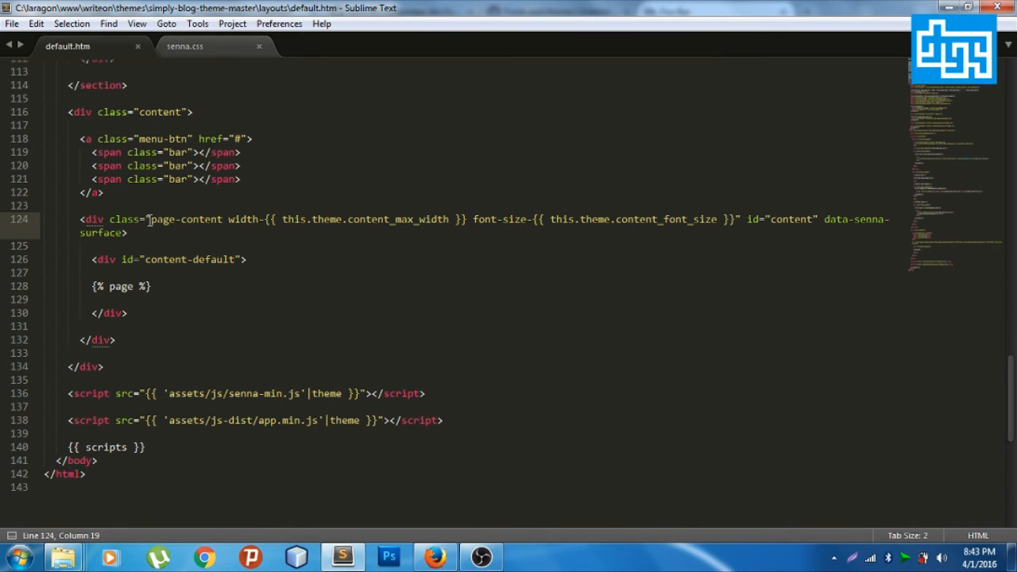
type("senna-transition-fade")
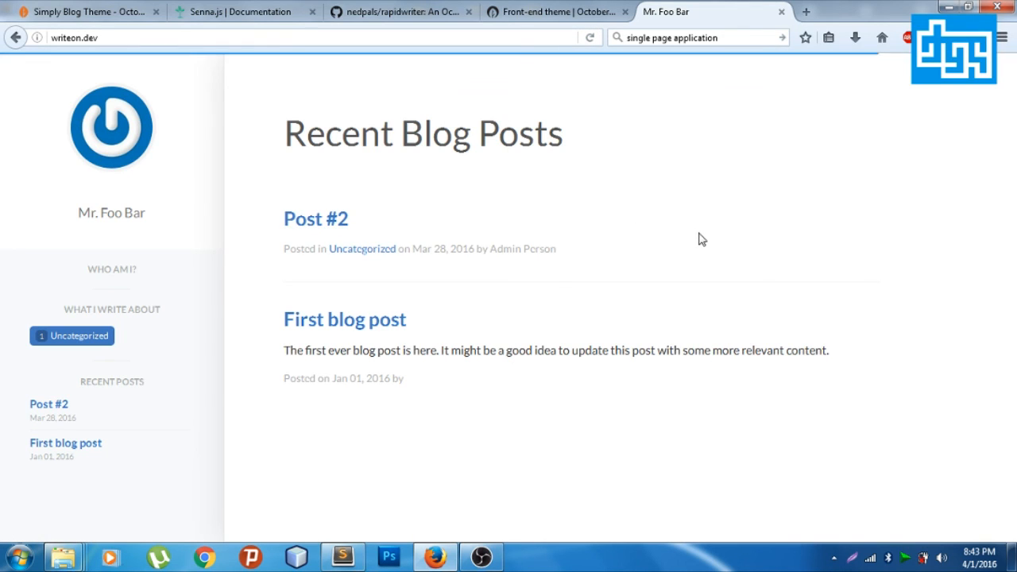
left_click(315, 219)
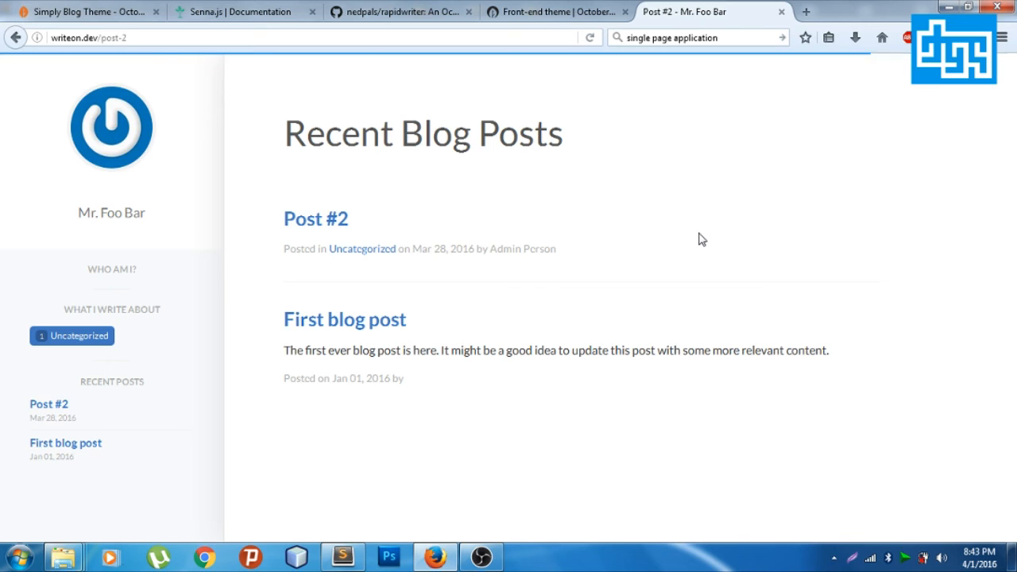
left_click(315, 218)
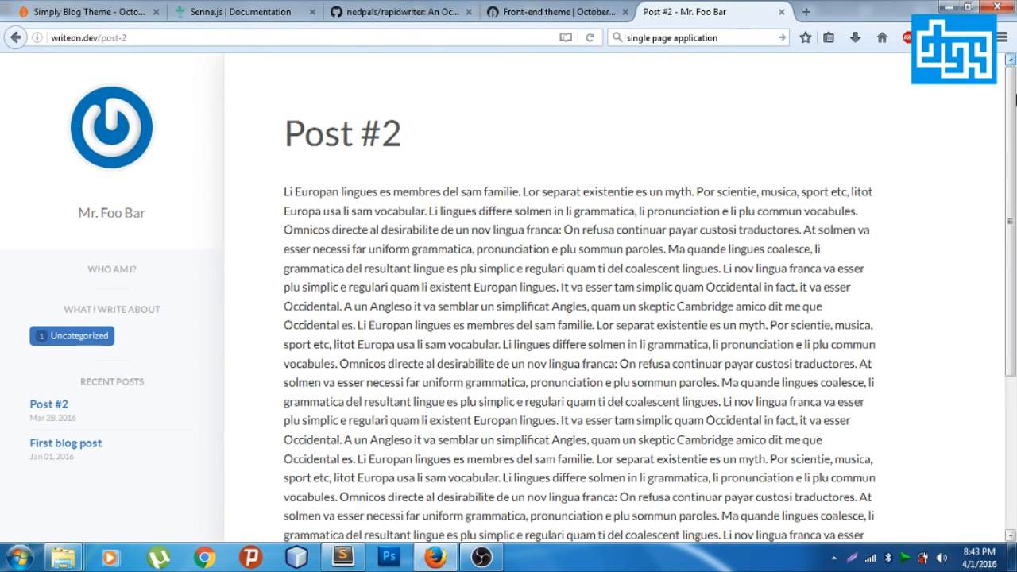
scroll("down", 3)
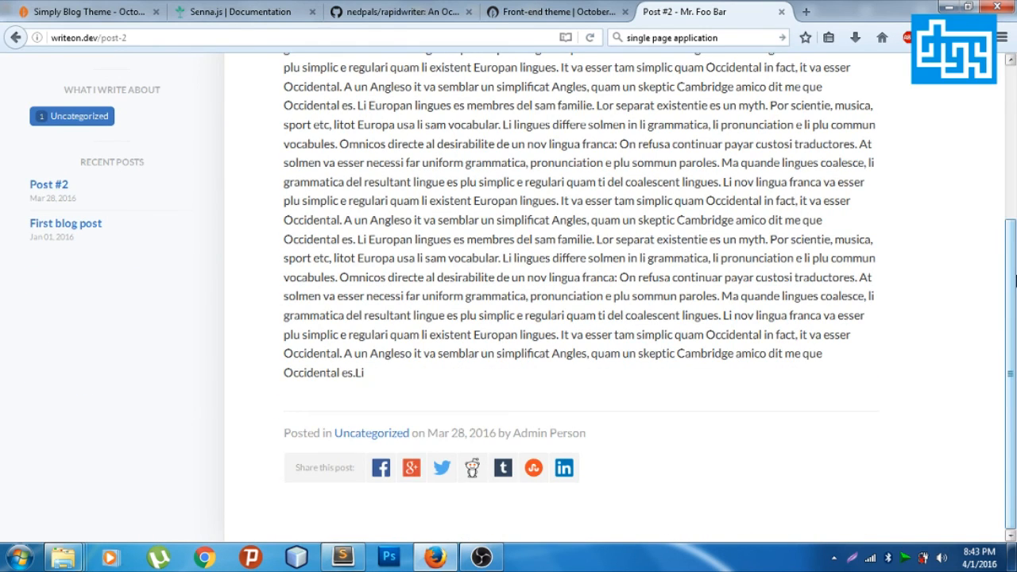
left_click(339, 553)
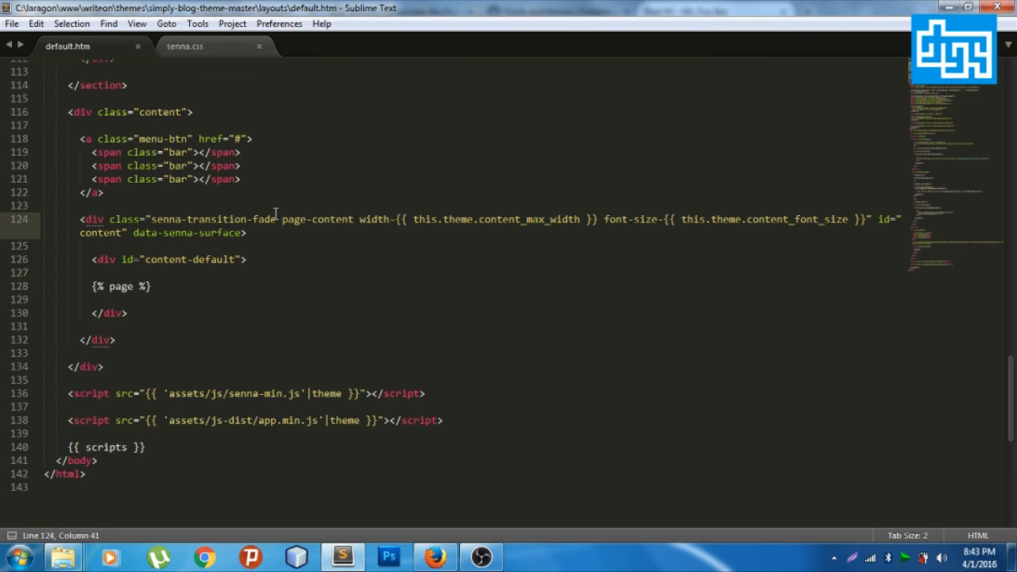
mouse_move(434, 204)
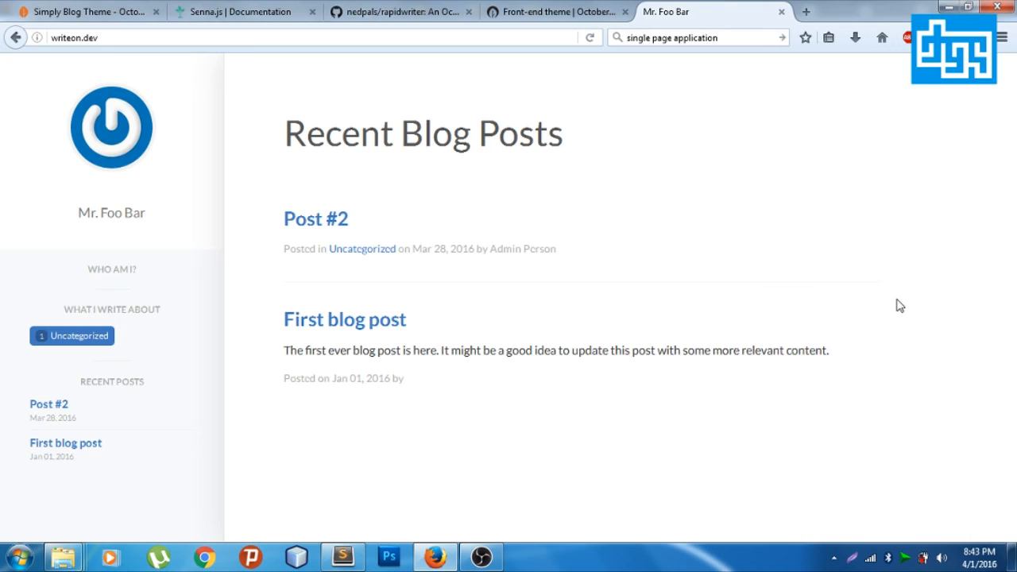
mouse_move(879, 315)
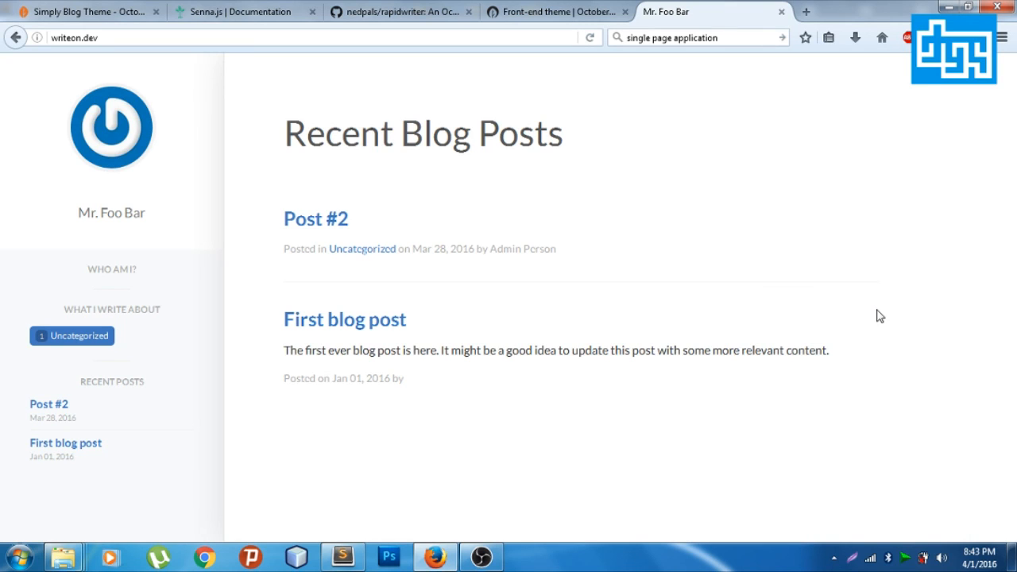